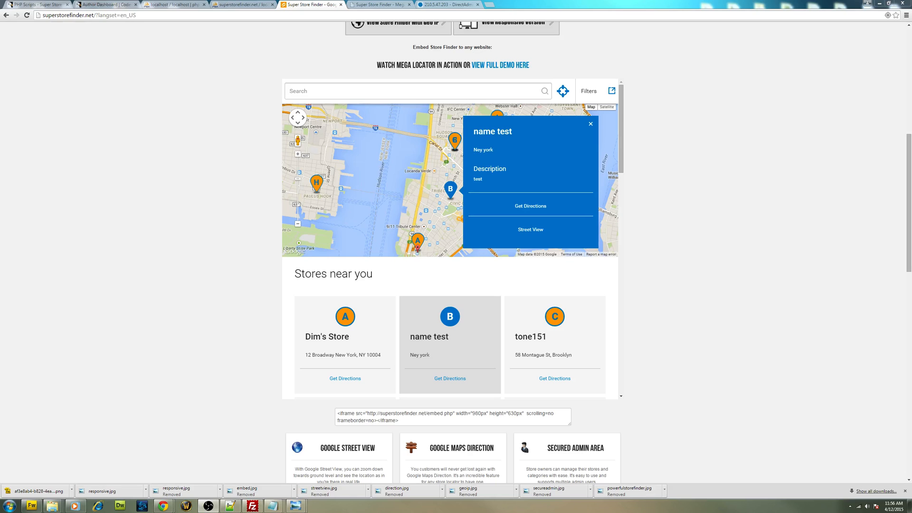
pyautogui.moveTo(865, 276)
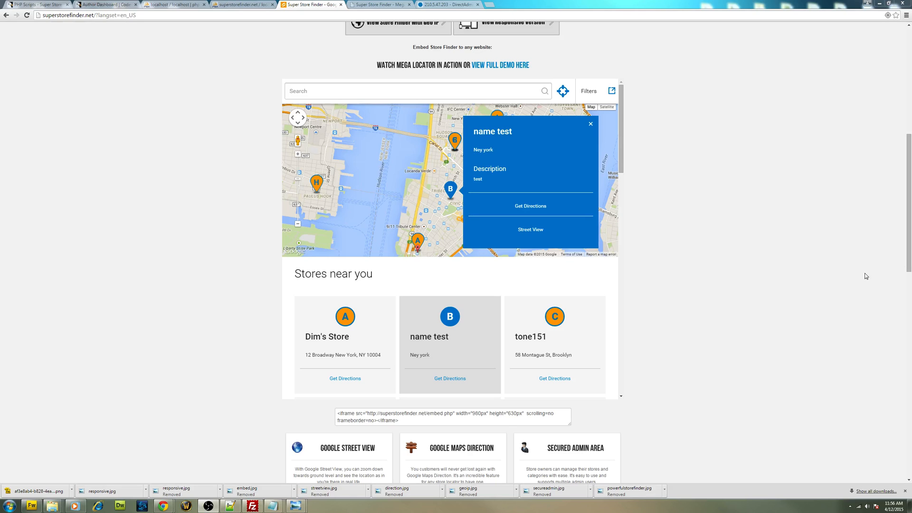
pyautogui.moveTo(411, 175)
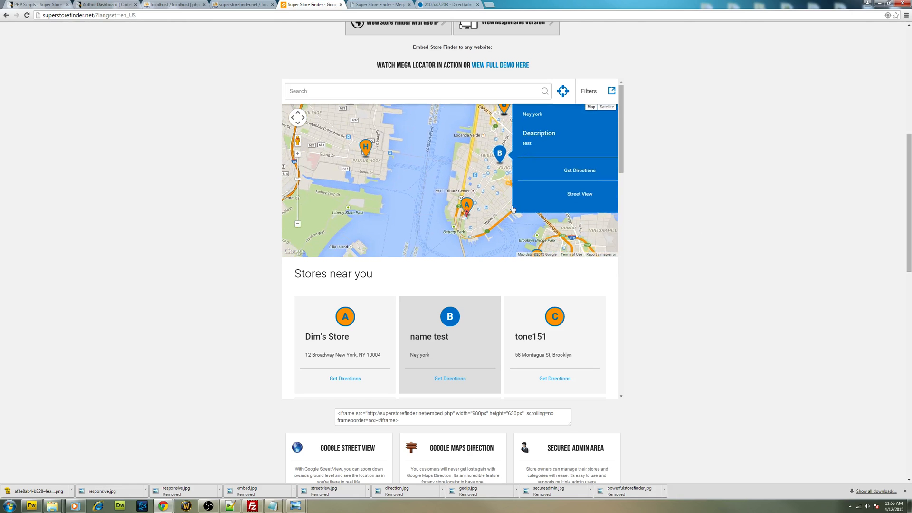
# Step: Scroll the demo page up and down to look over the embedded Mega Locator preview
pyautogui.scroll(3)
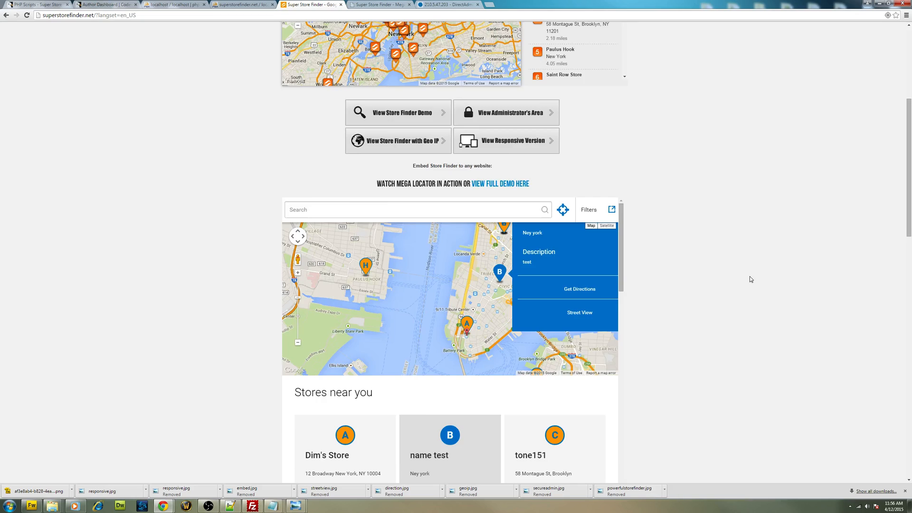
pyautogui.scroll(3)
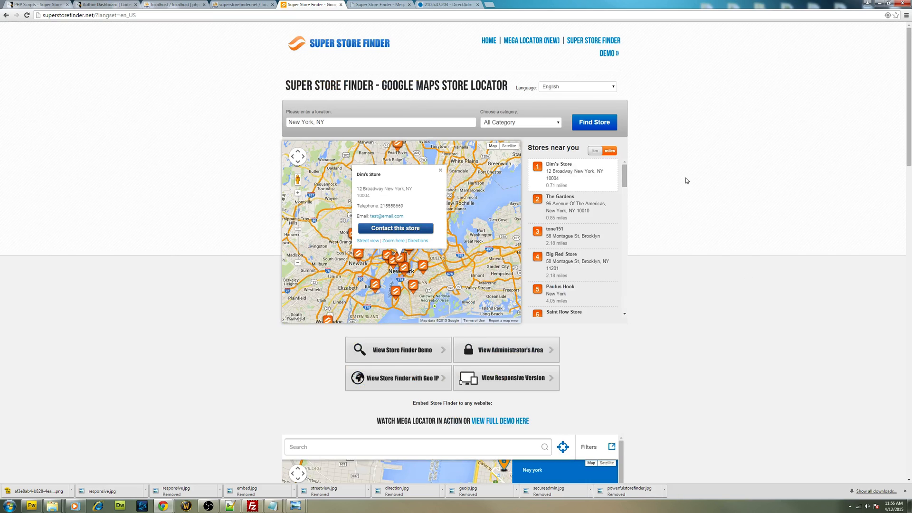
pyautogui.scroll(-3)
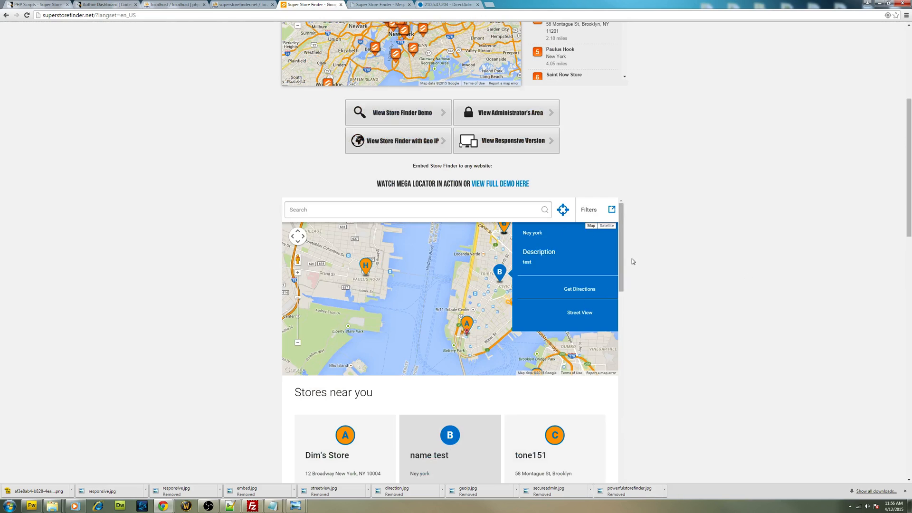
pyautogui.scroll(-3)
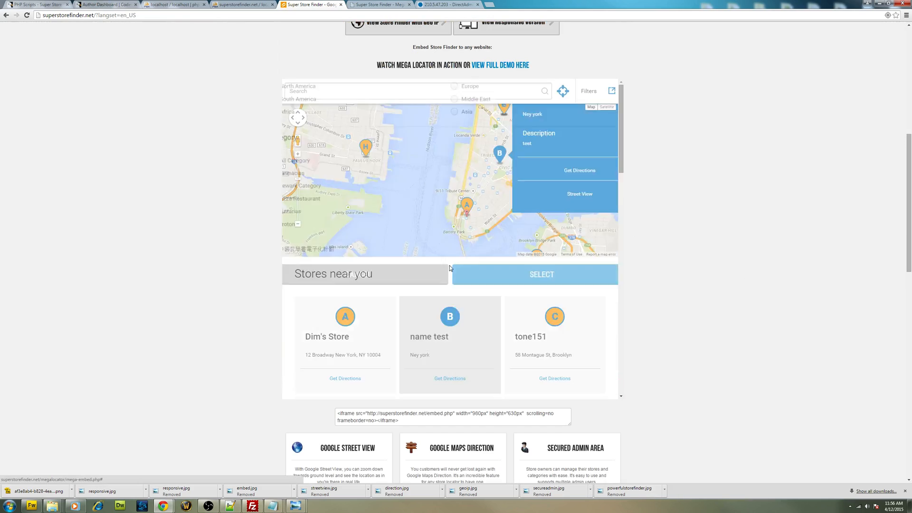
pyautogui.scroll(3)
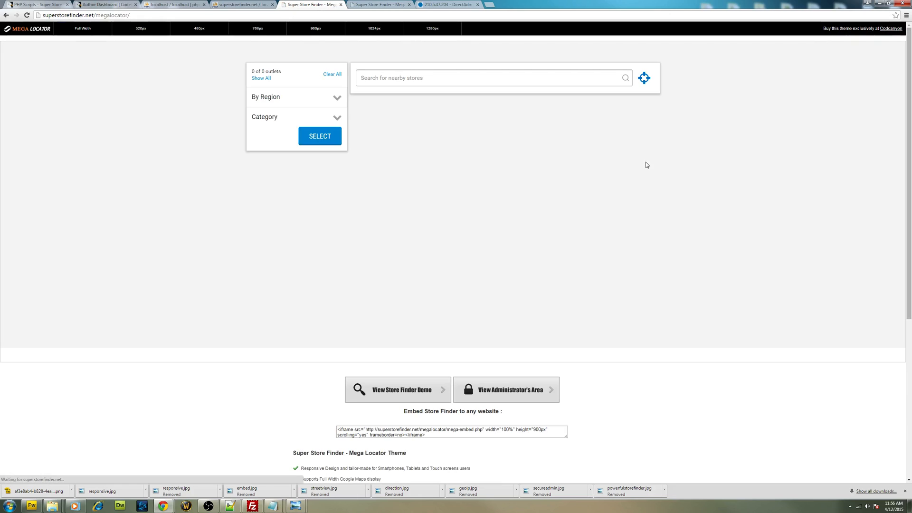
# Step: Load the 23 nearby outlets on the map, browse the store cards, and launch the administrator area in a new tab
pyautogui.click(644, 78)
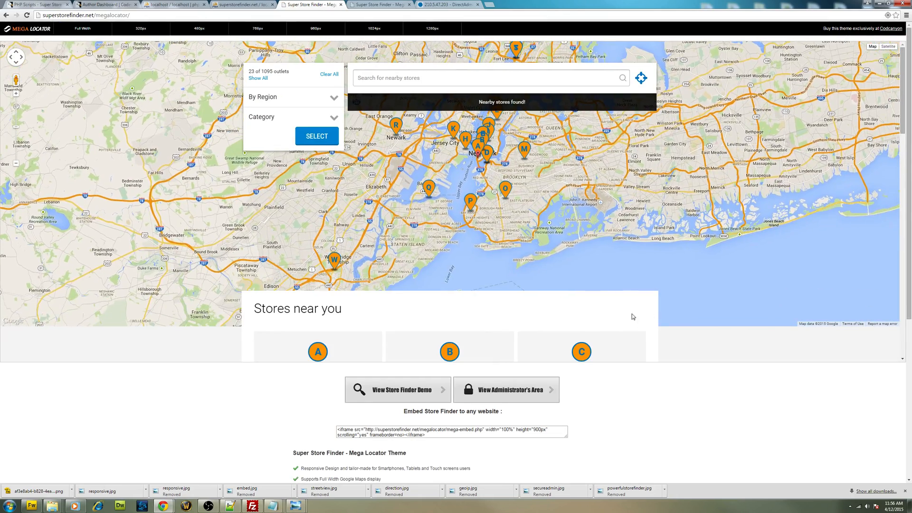
pyautogui.scroll(-3)
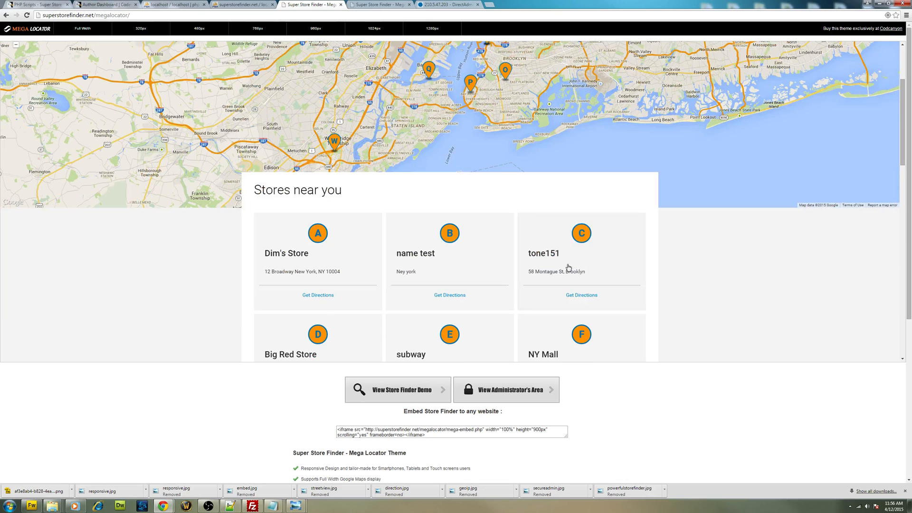
pyautogui.scroll(-3)
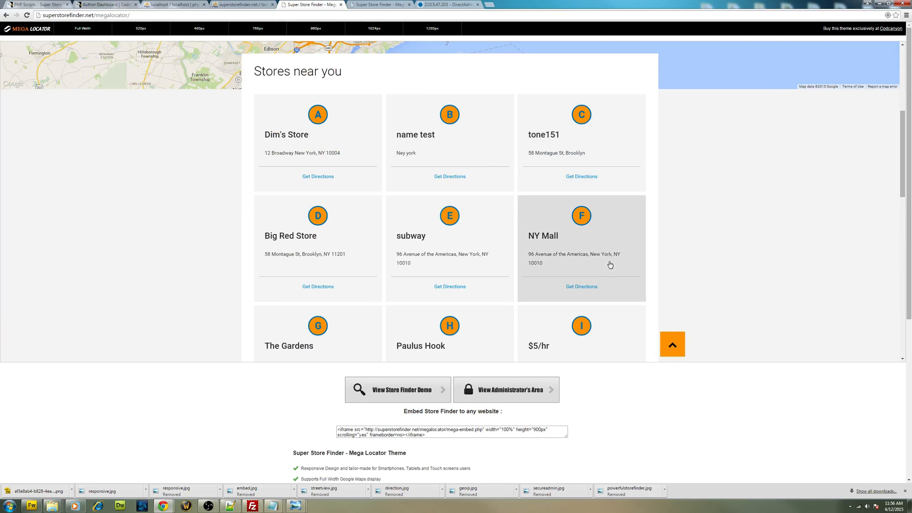
pyautogui.scroll(-3)
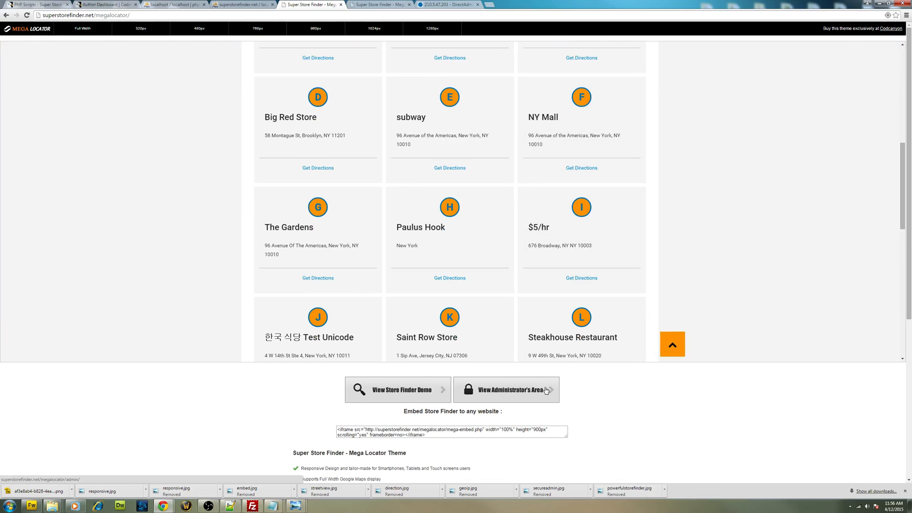
pyautogui.click(581, 279)
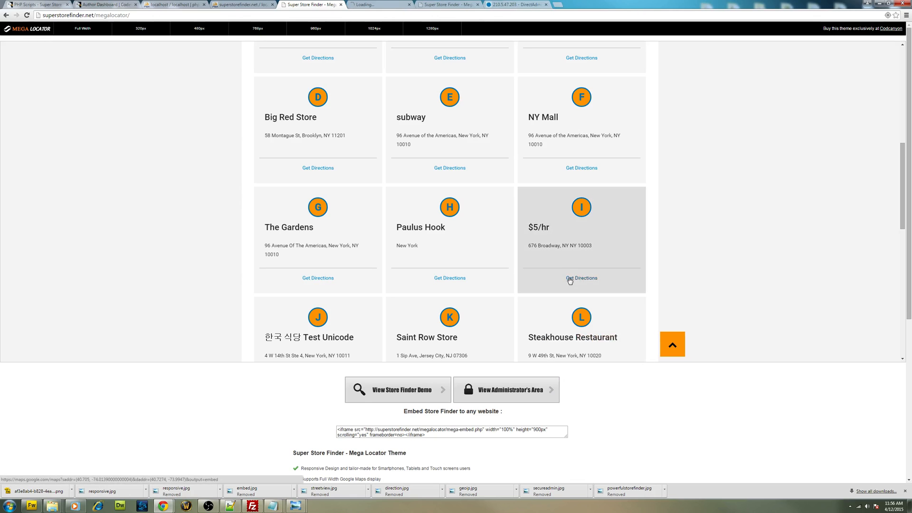
# Step: Log in to the store finder admin area and save the settings from the gear-icon Settings page
pyautogui.click(505, 389)
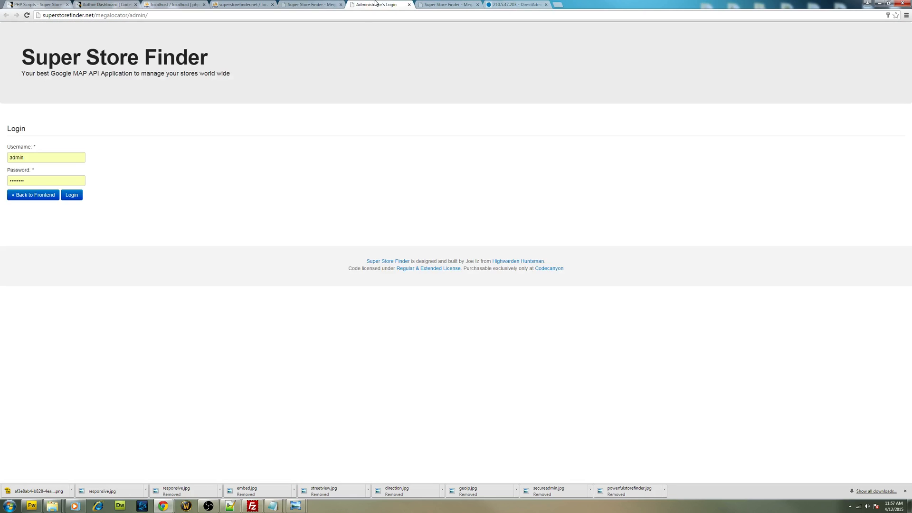
pyautogui.click(72, 194)
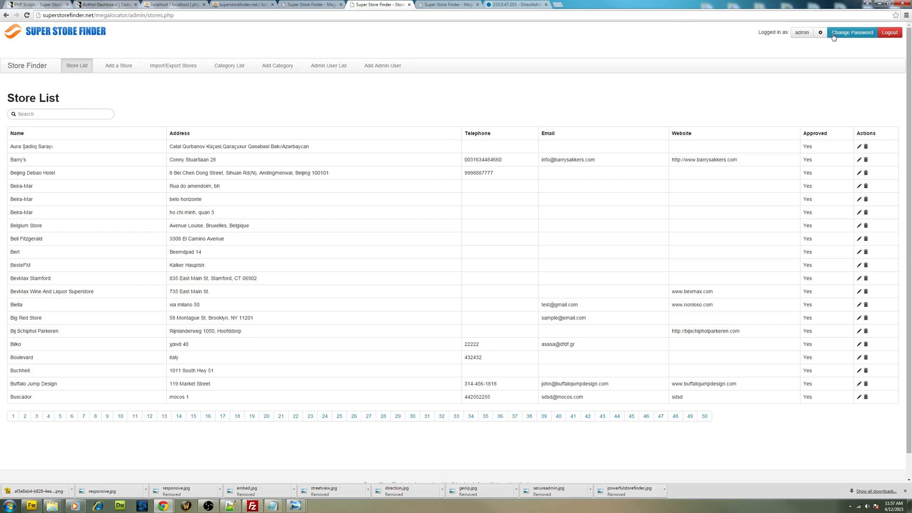
pyautogui.click(820, 32)
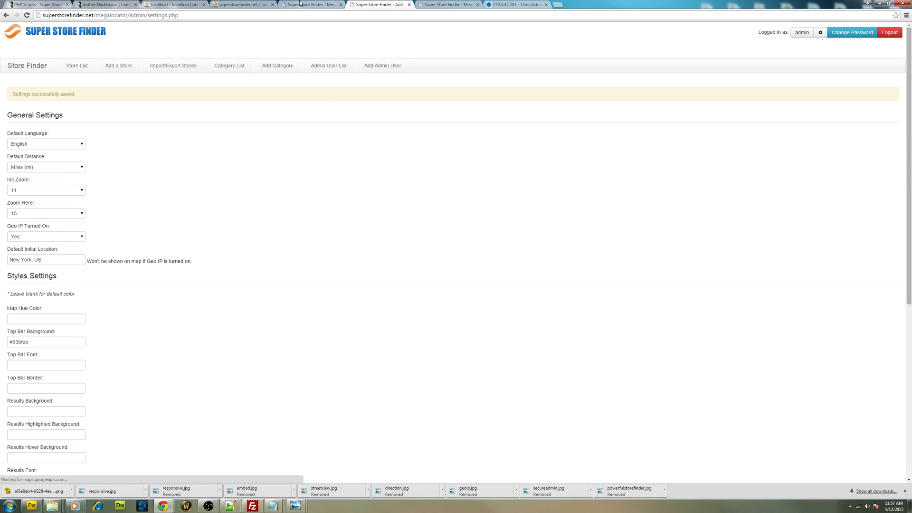
# Step: Reload the Mega Locator demo showing 23 of 1095 outlets in the new light-blue styling and browse the cards
pyautogui.click(313, 4)
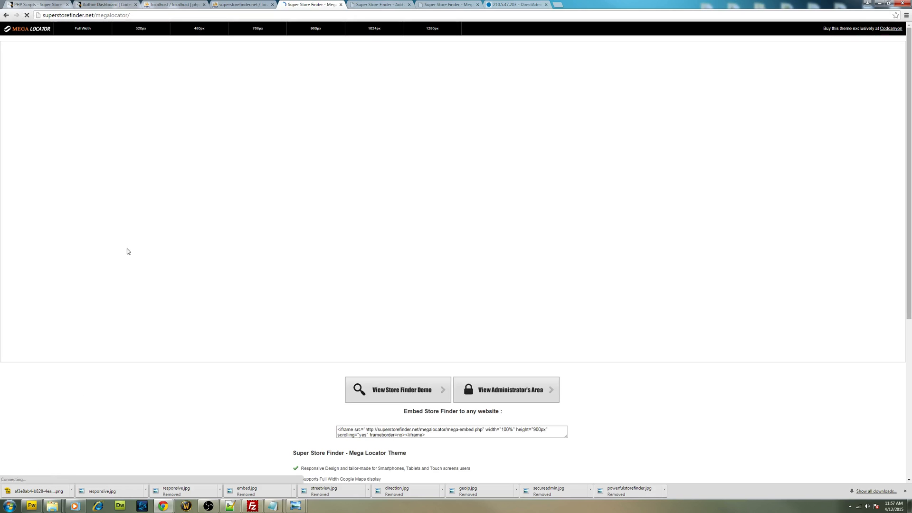
pyautogui.moveTo(181, 337)
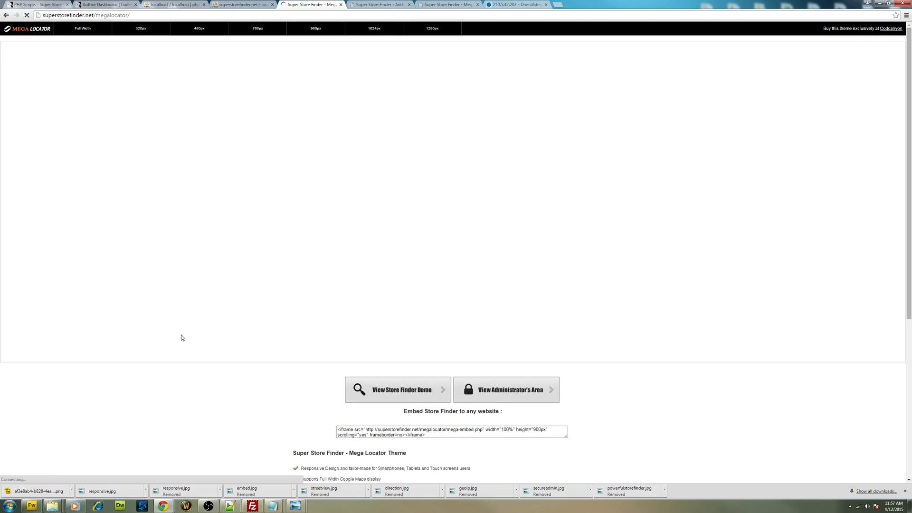
pyautogui.moveTo(185, 337)
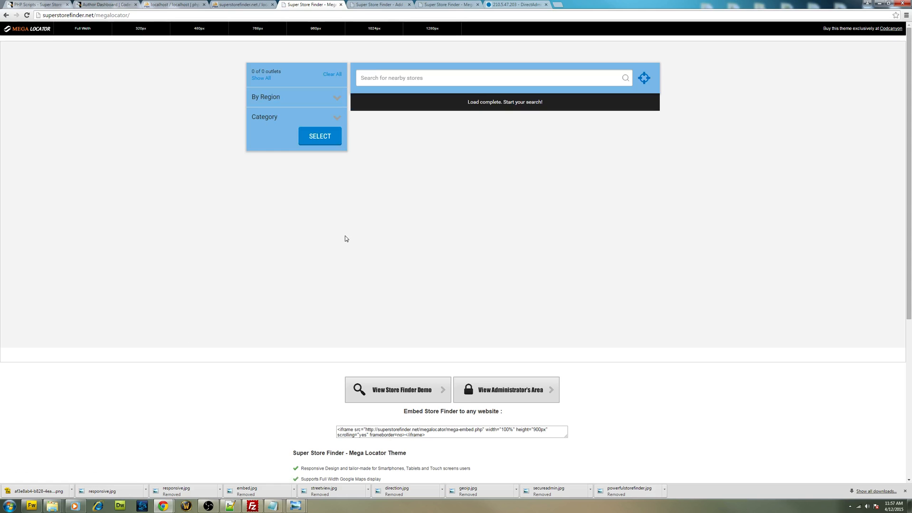
pyautogui.click(643, 77)
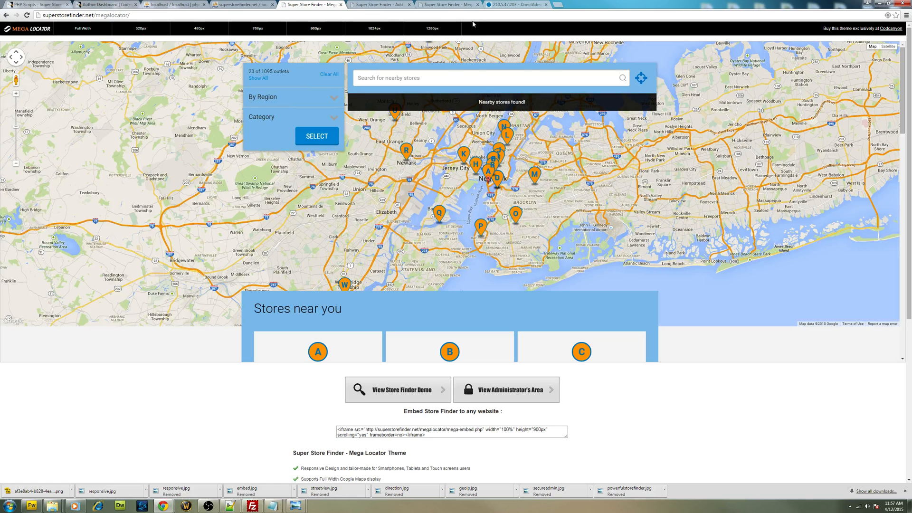
pyautogui.scroll(-3)
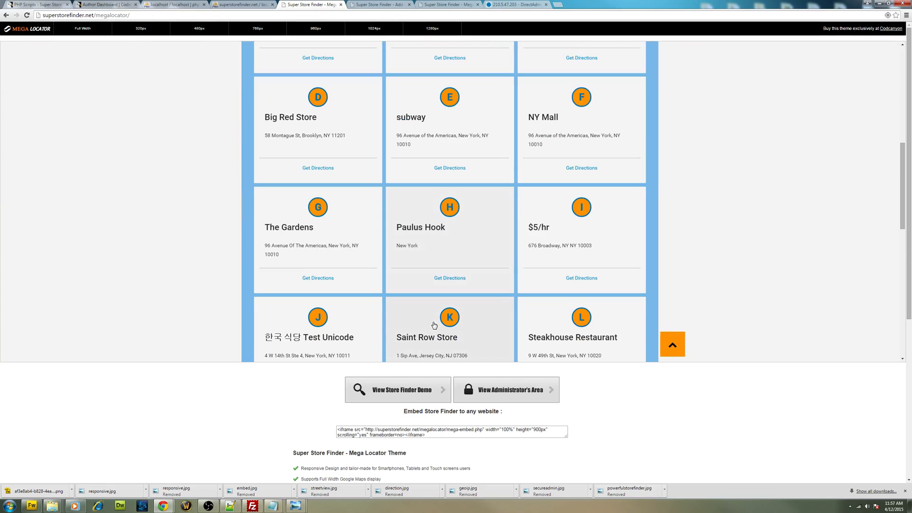
pyautogui.scroll(3)
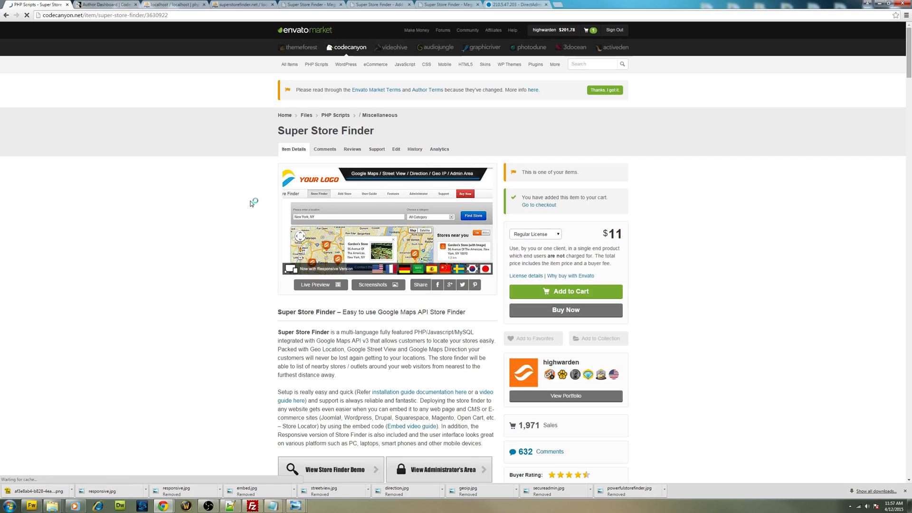
pyautogui.click(532, 338)
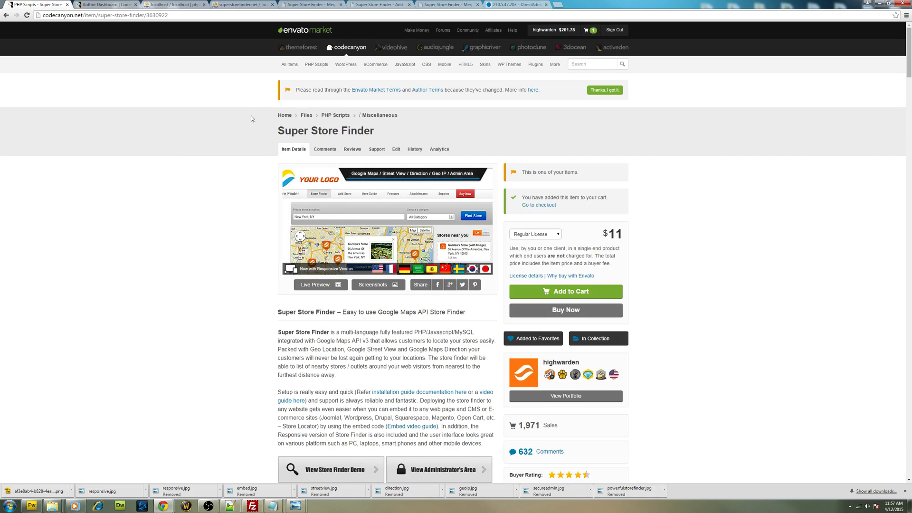
pyautogui.scroll(-3)
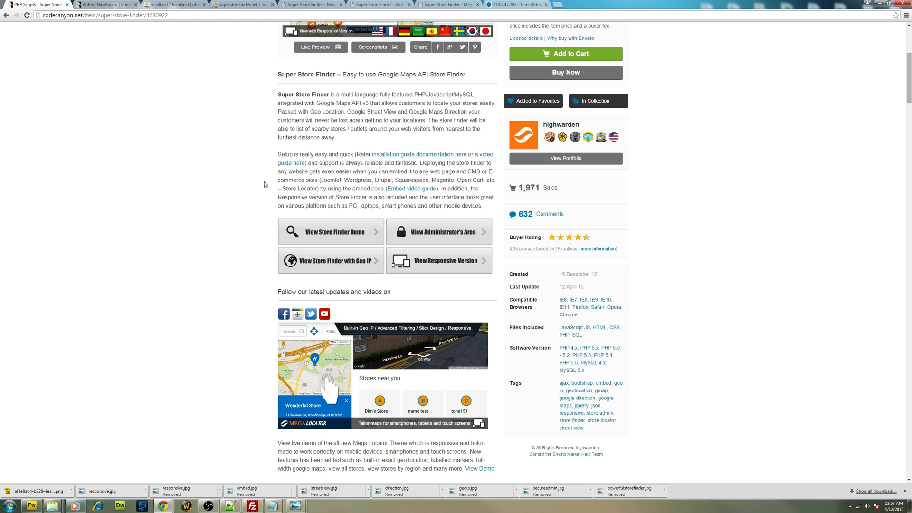
pyautogui.scroll(3)
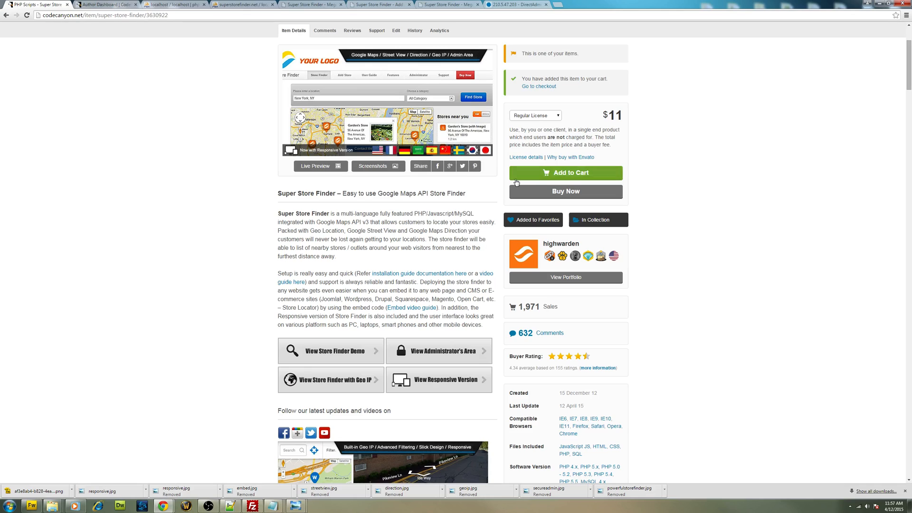
pyautogui.moveTo(326, 183)
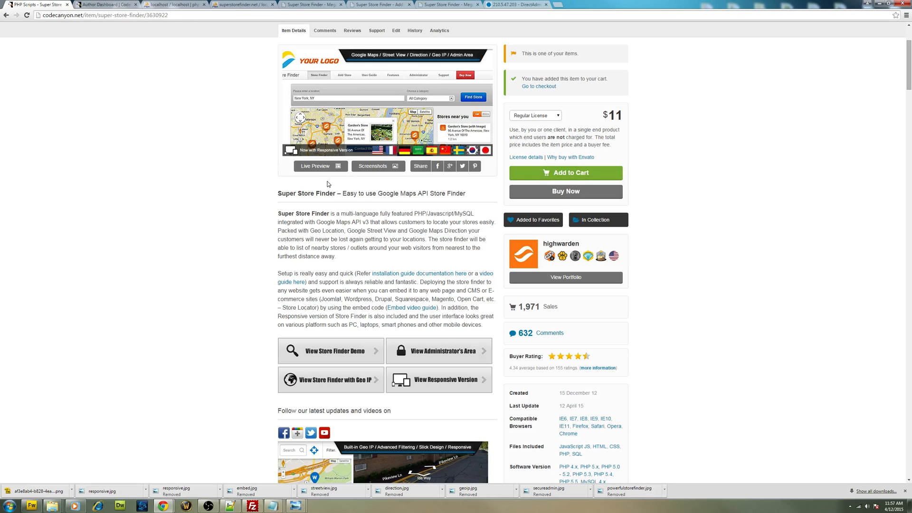
pyautogui.scroll(3)
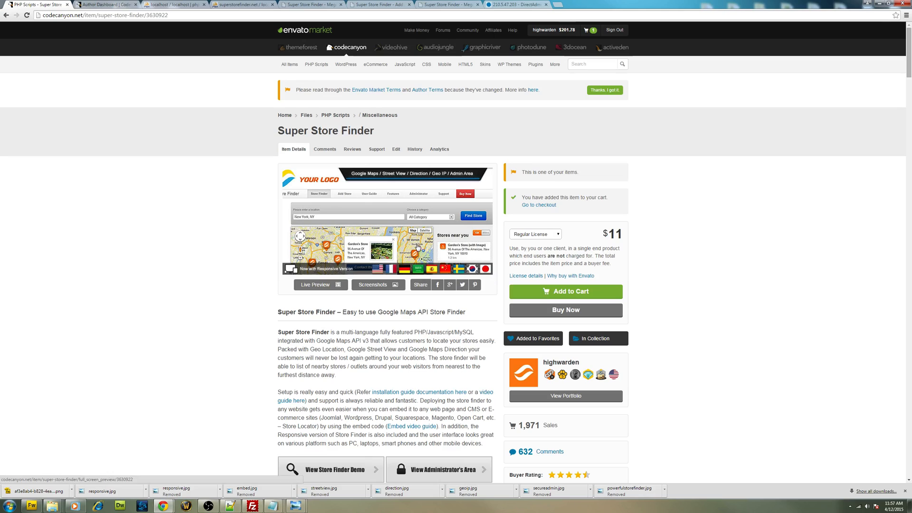
pyautogui.moveTo(289, 208)
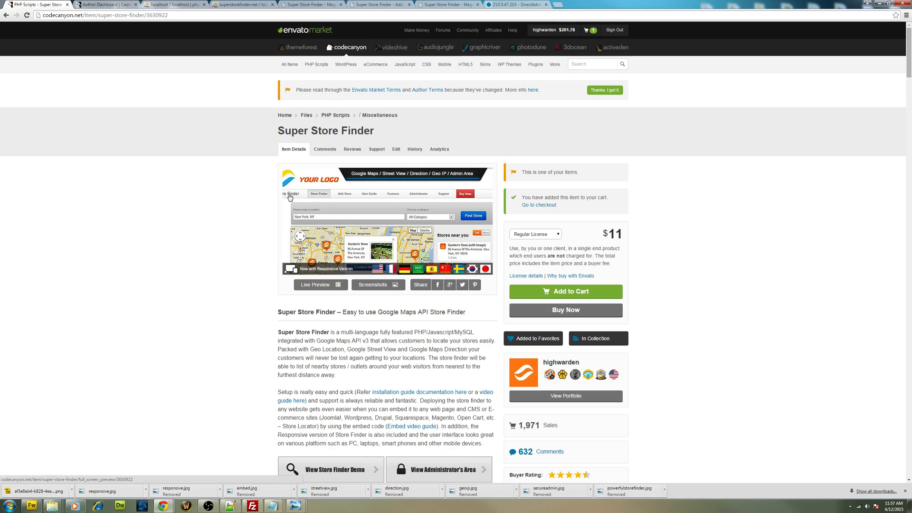
pyautogui.scroll(-3)
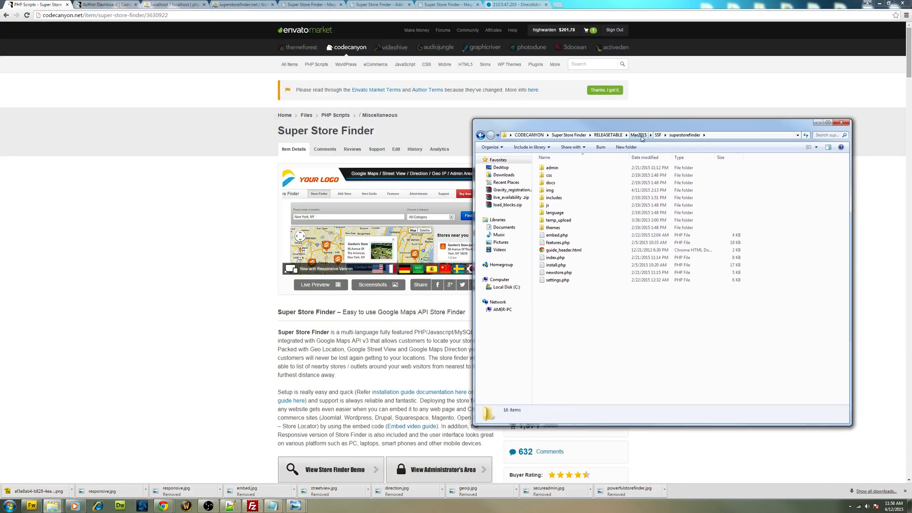
# Step: Go up to the SSF release folder listing the superstorefinder folders, zip archives and version.txt
pyautogui.click(657, 135)
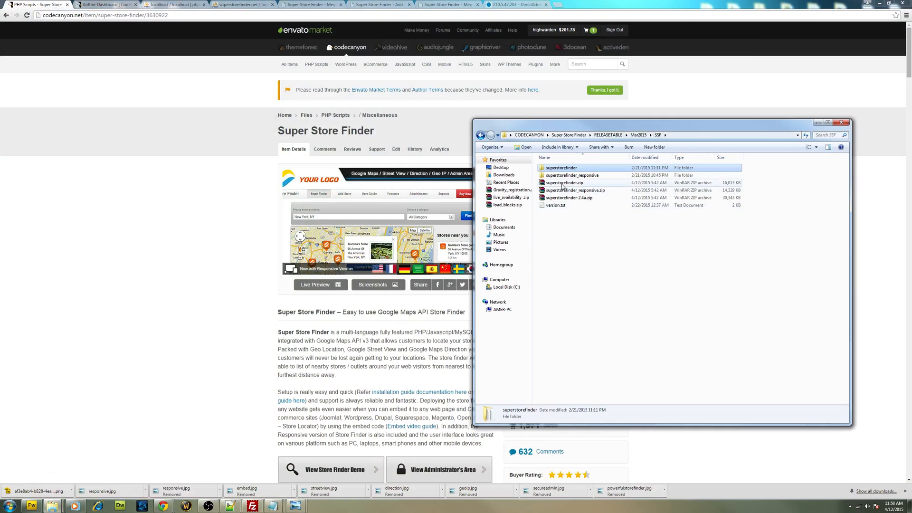
pyautogui.moveTo(577, 186)
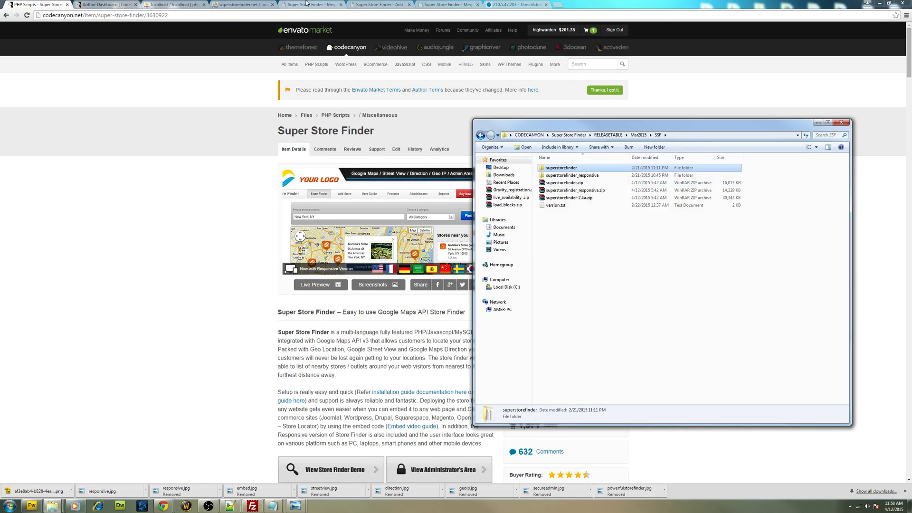
# Step: Follow the Mega Locator footer link to superstorefinder.net and load its New York store locator map
pyautogui.click(447, 4)
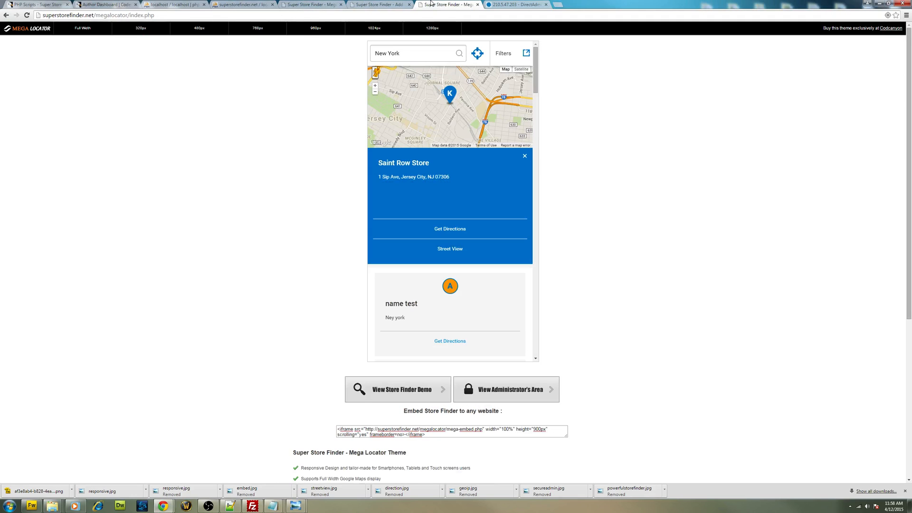
pyautogui.scroll(-3)
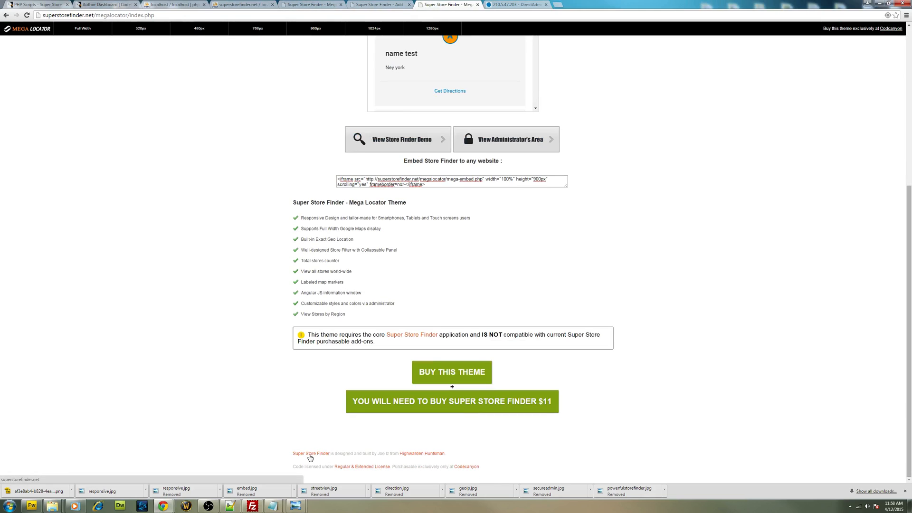
pyautogui.click(311, 453)
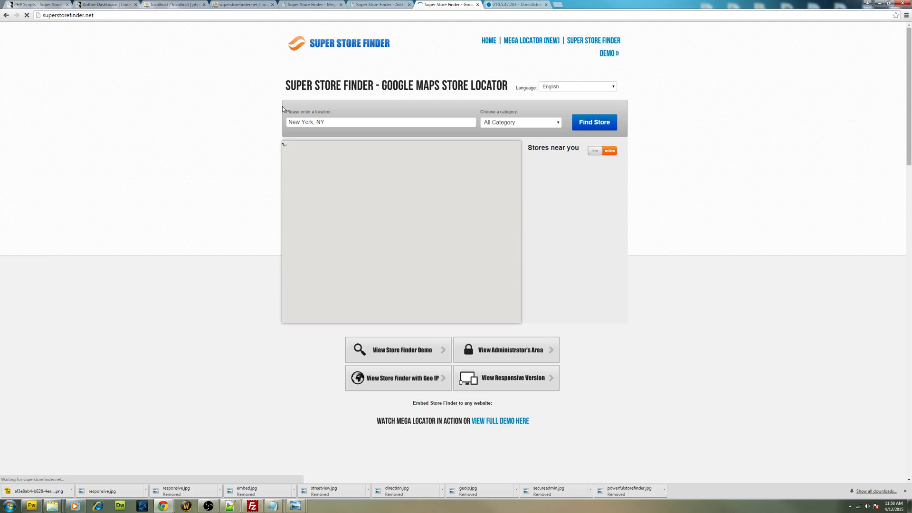
pyautogui.click(593, 122)
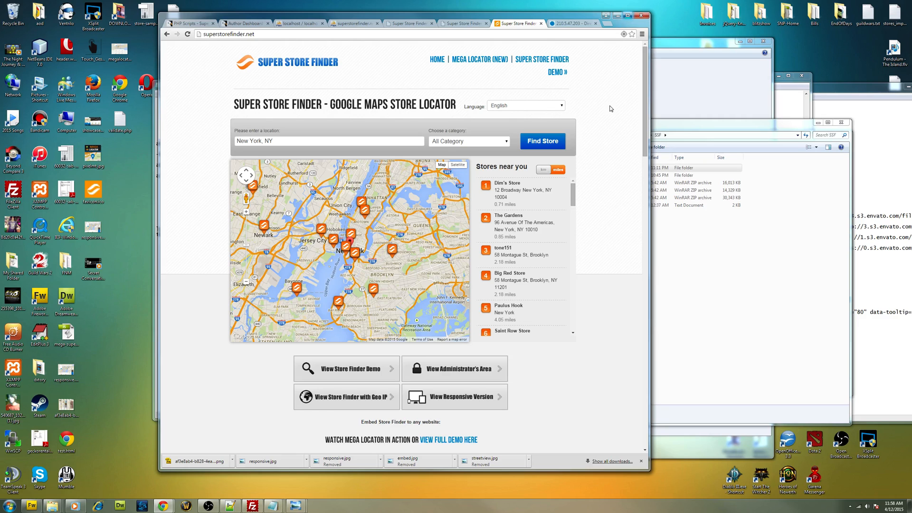
# Step: View the responsive store locator demo of New York stores, then return to the CodeCanyon item page
pyautogui.click(454, 396)
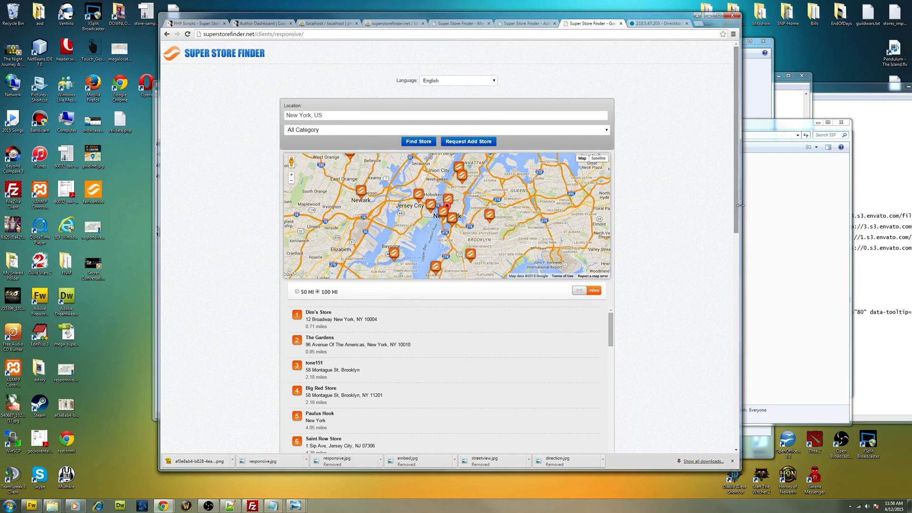
pyautogui.click(262, 23)
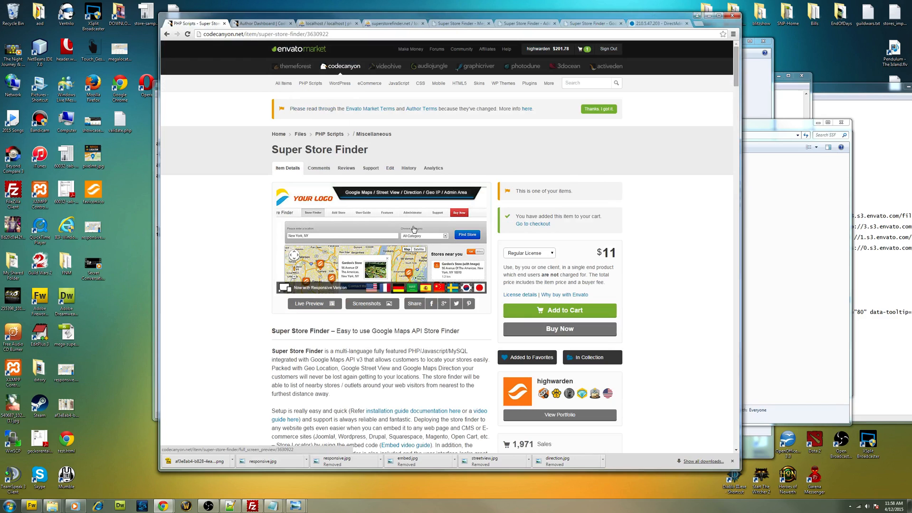
pyautogui.moveTo(418, 209)
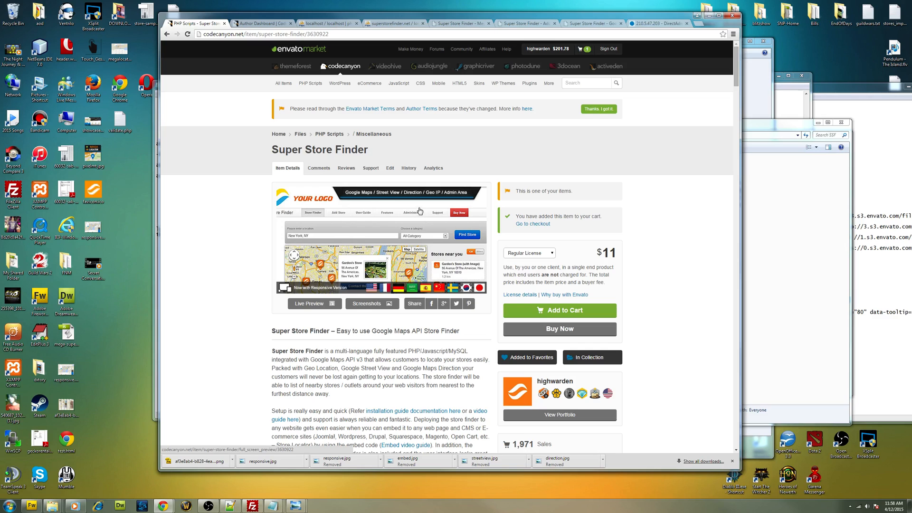
pyautogui.moveTo(353, 379)
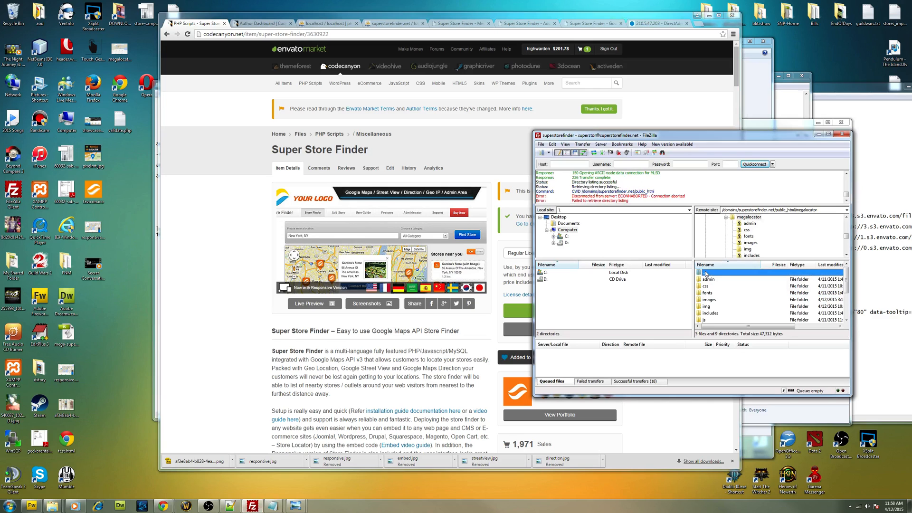
# Step: Create a mega1 directory inside public_html/demo on the server and enter it
pyautogui.doubleClick(739, 249)
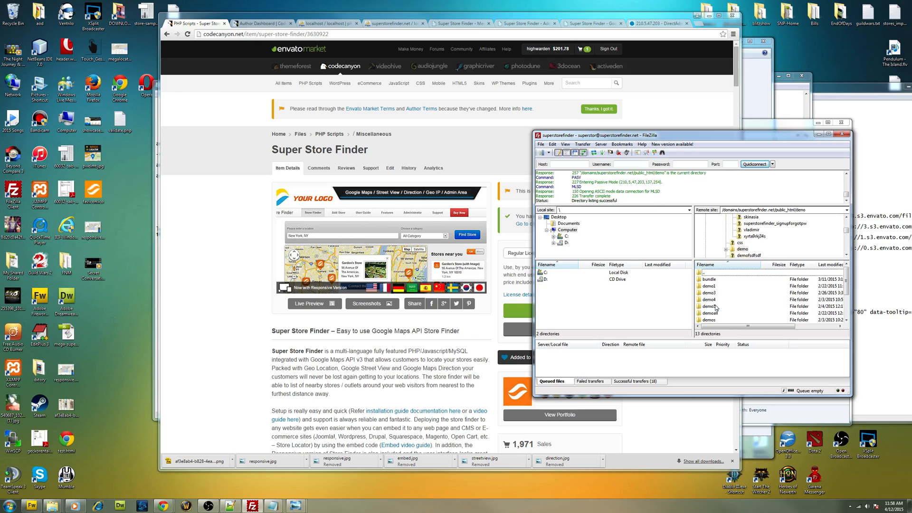
pyautogui.click(721, 322)
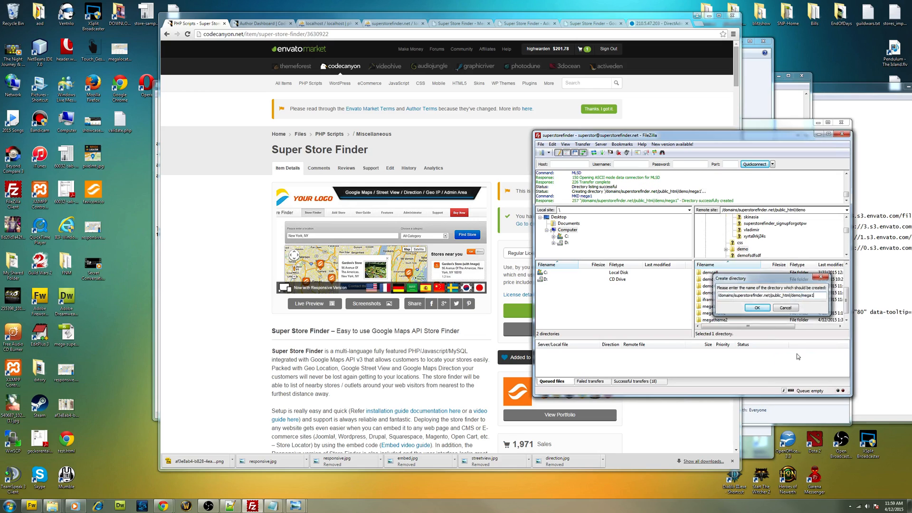
pyautogui.click(757, 307)
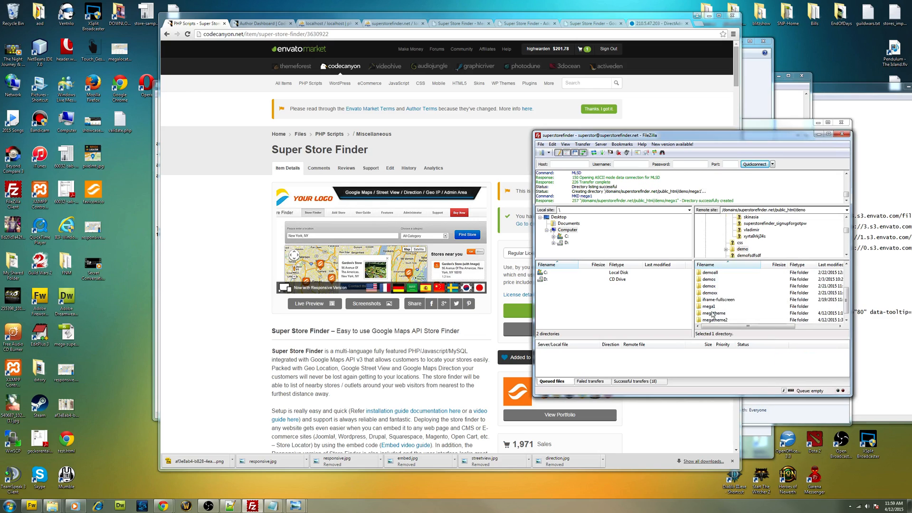
pyautogui.doubleClick(713, 313)
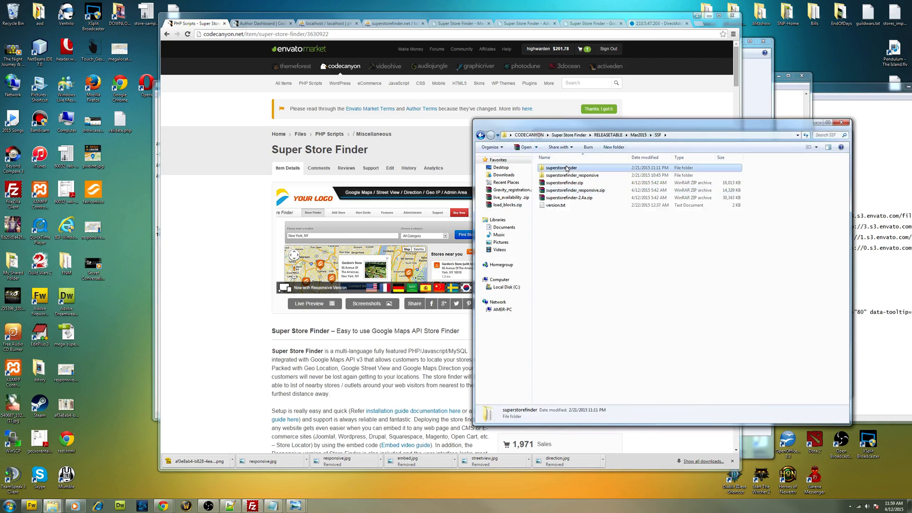
# Step: Select all sixteen superstorefinder package items and upload them into the server's mega1 folder
pyautogui.doubleClick(561, 167)
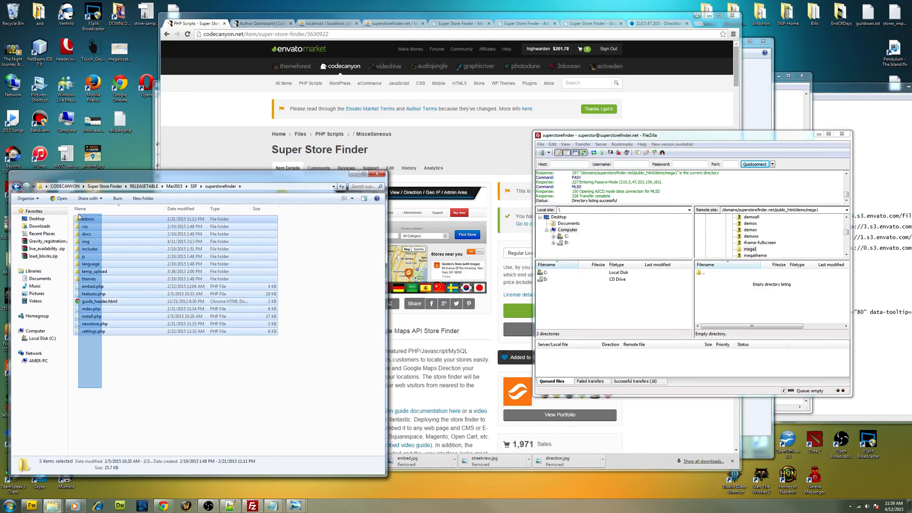
pyautogui.press('ctrl+a')
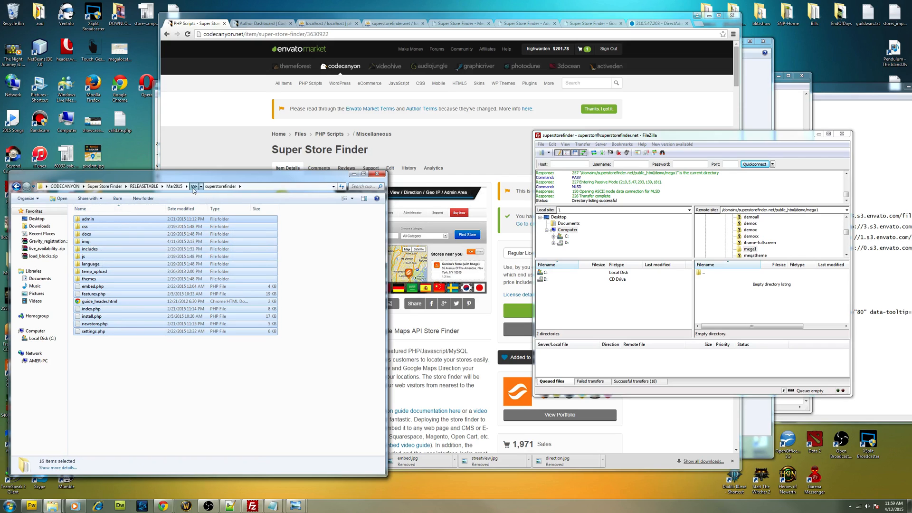
pyautogui.click(194, 186)
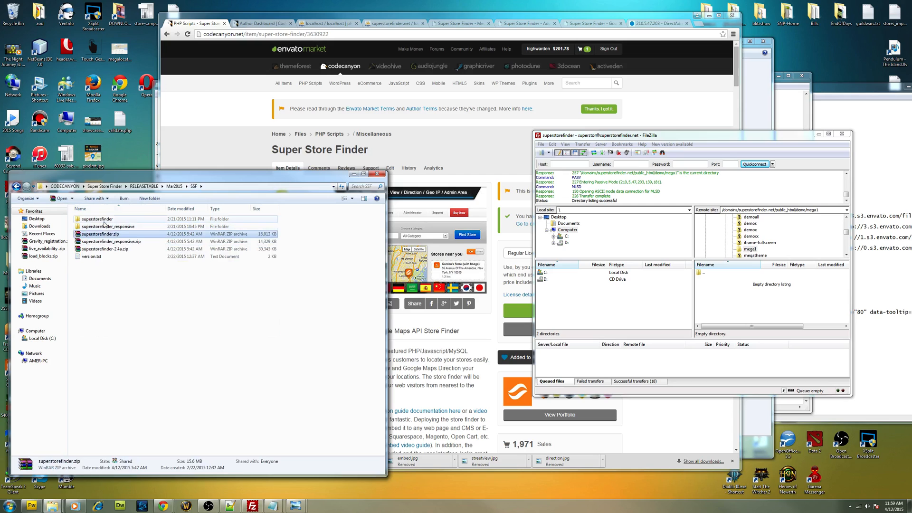
pyautogui.doubleClick(97, 219)
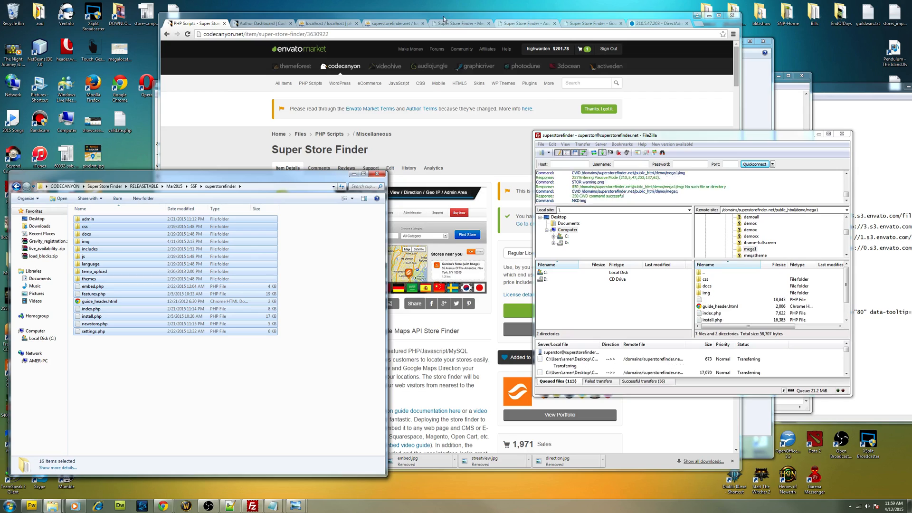
pyautogui.click(460, 22)
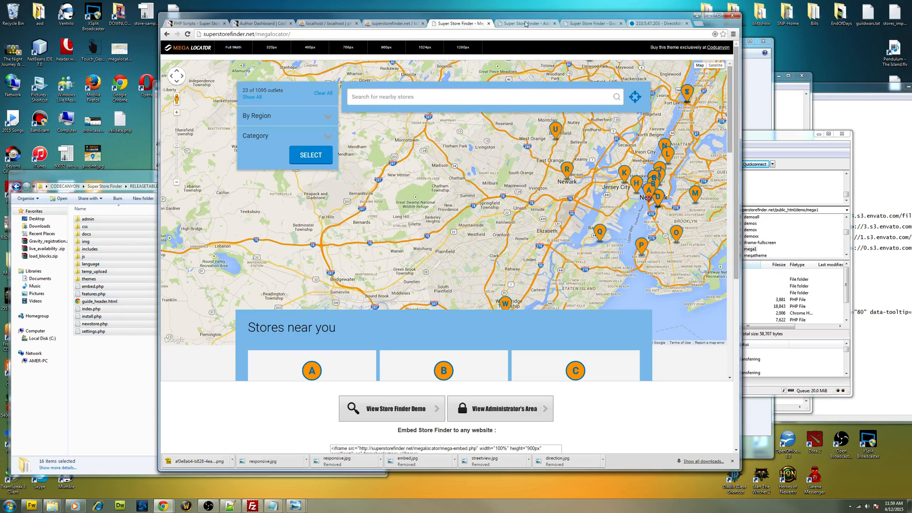
# Step: Create MySQL database and user superstor_mega1 with a password via DirectAdmin's MySQL Management
pyautogui.click(657, 23)
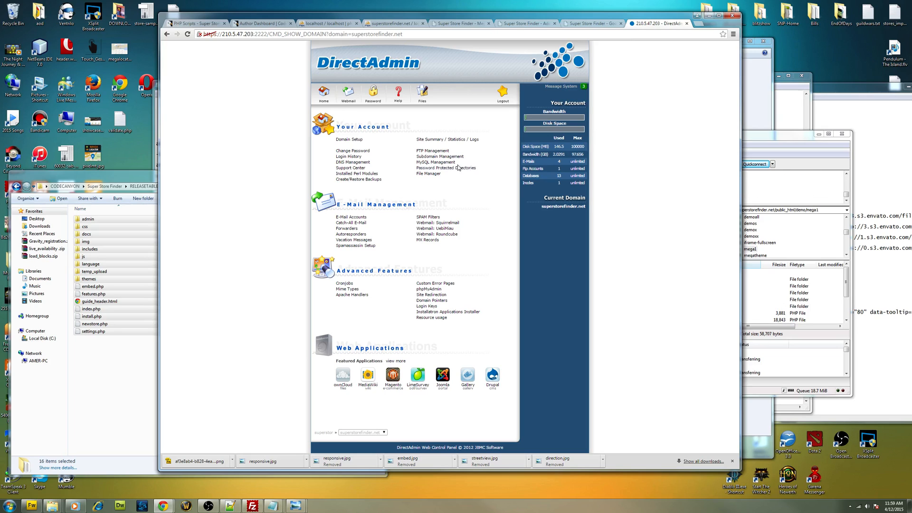
pyautogui.moveTo(436, 161)
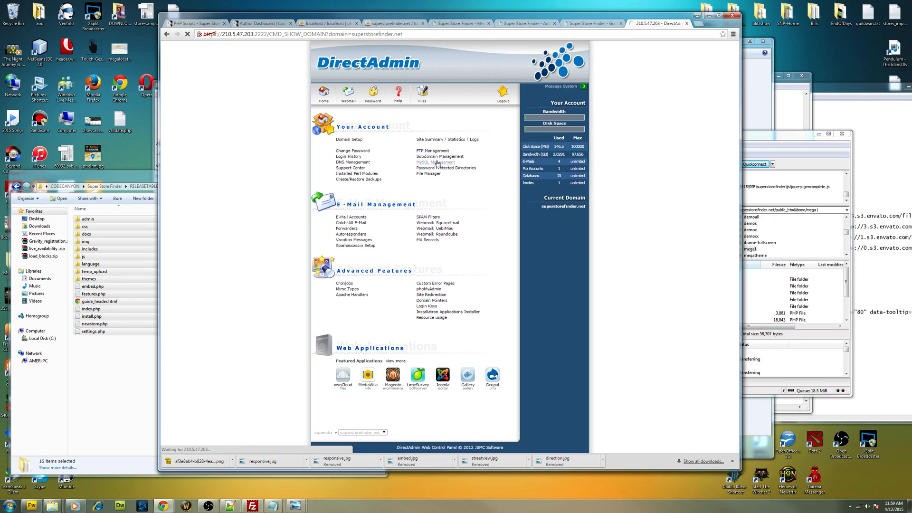
pyautogui.click(434, 163)
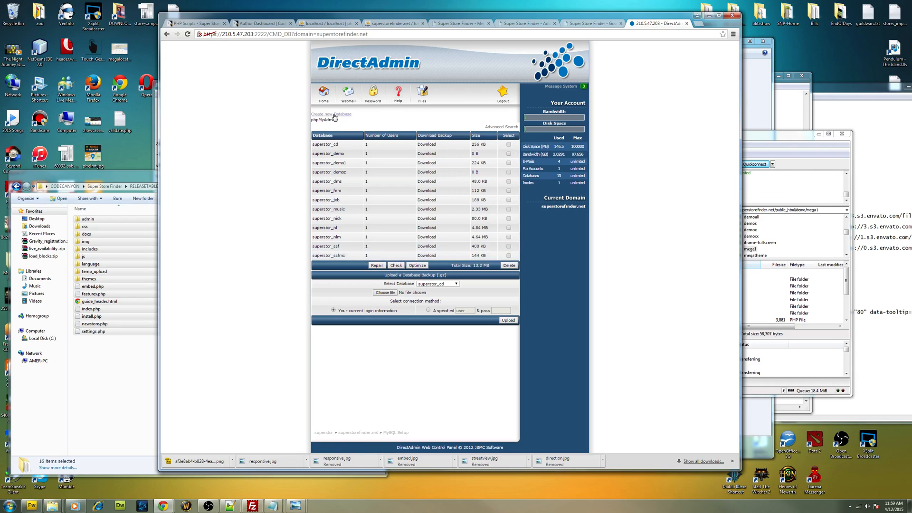
pyautogui.click(330, 114)
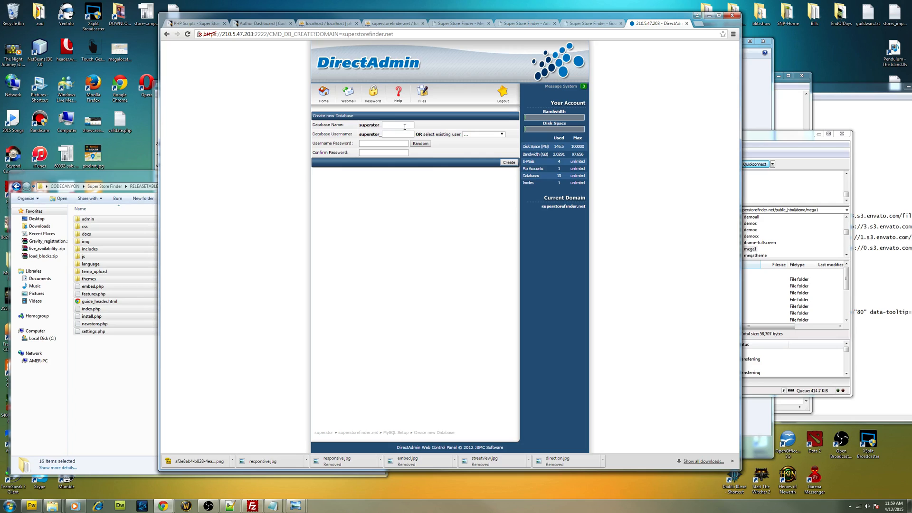
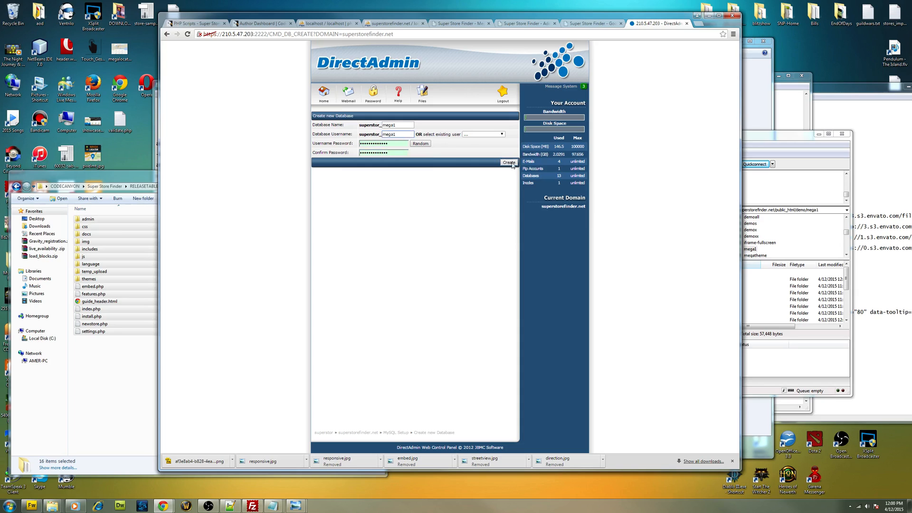
pyautogui.click(508, 162)
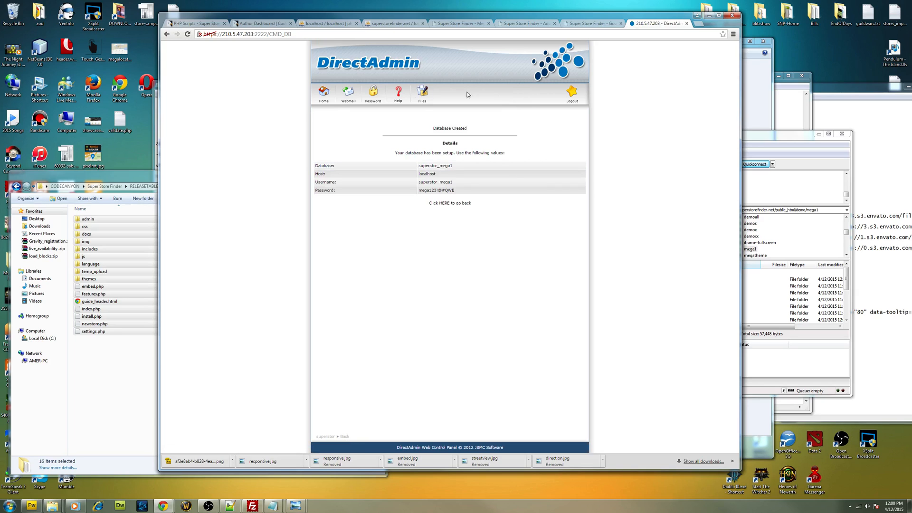
pyautogui.moveTo(447, 123)
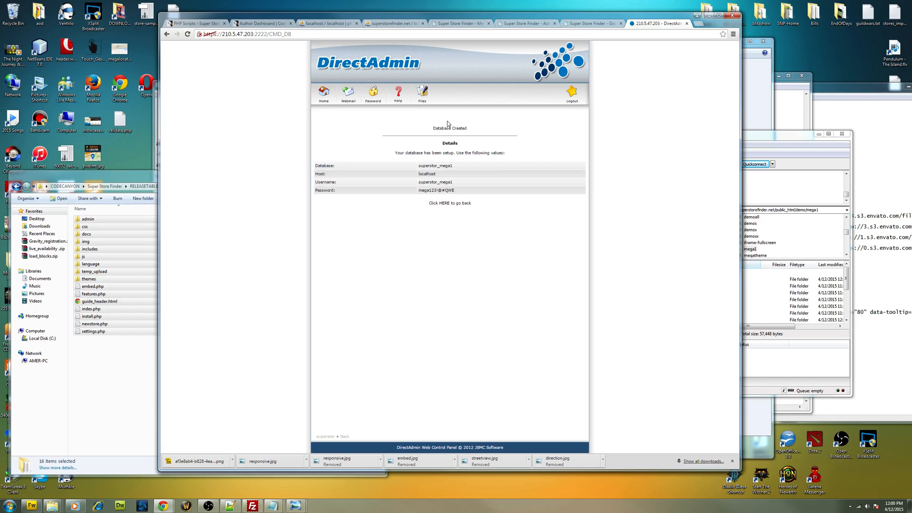
pyautogui.click(589, 23)
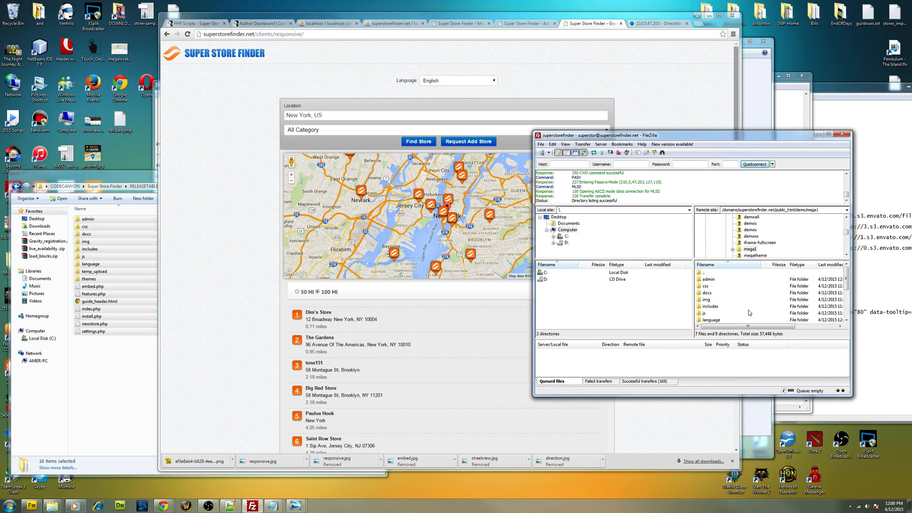
# Step: Set config.inc.php in the mega1 includes folder to 666 permissions
pyautogui.click(707, 292)
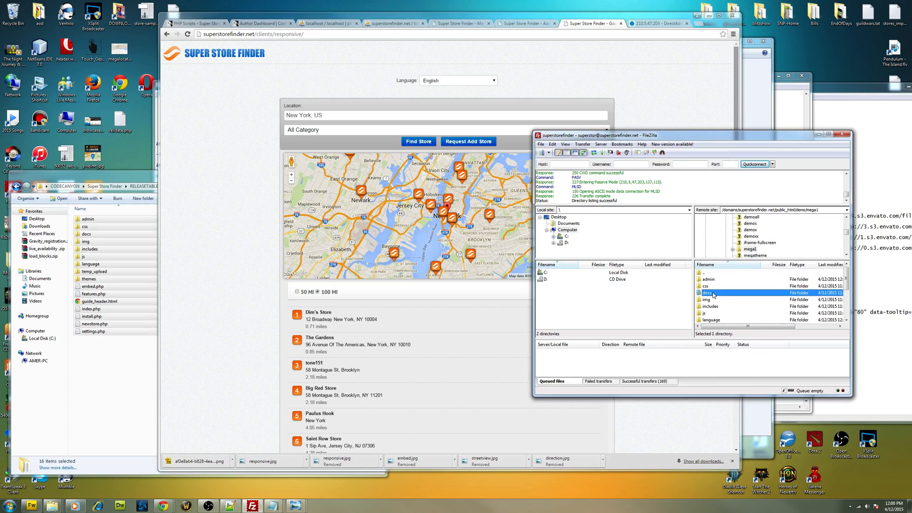
pyautogui.doubleClick(713, 306)
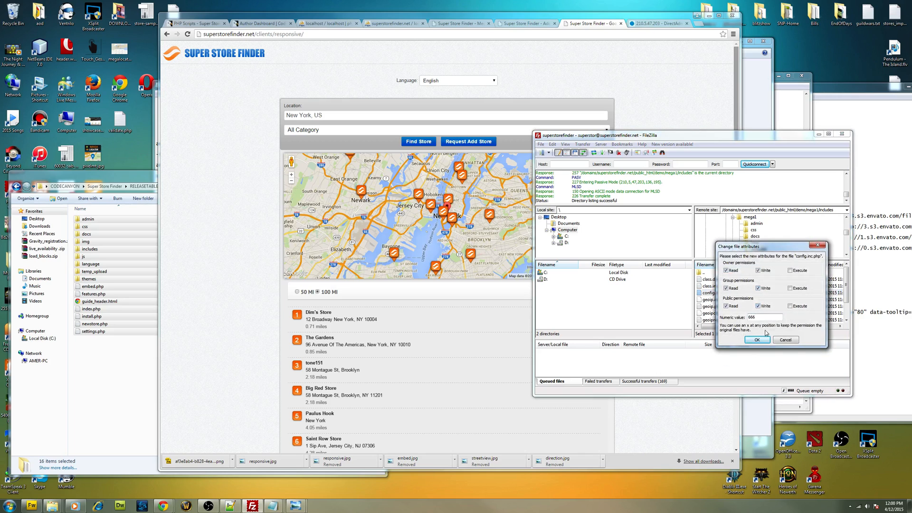
pyautogui.click(757, 340)
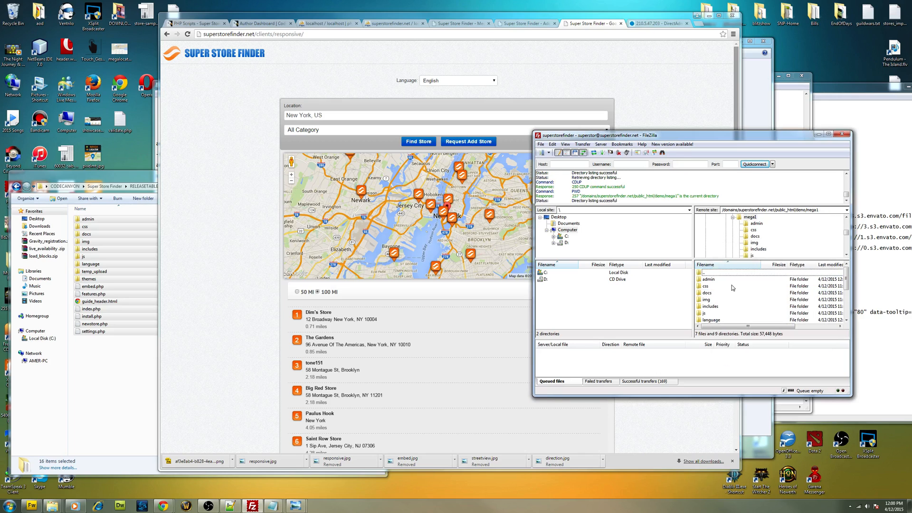
pyautogui.moveTo(713, 282)
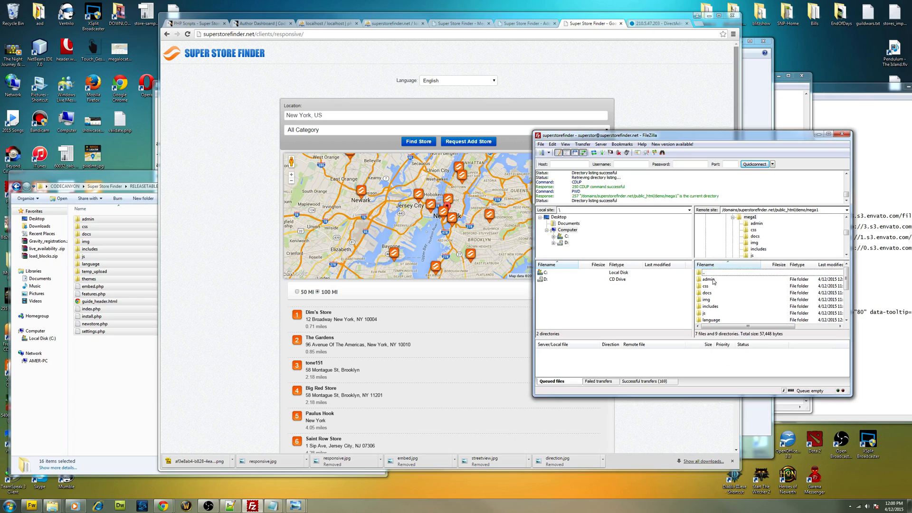
# Step: Set config.inc.php in the admin includes folder to 666 permissions as well
pyautogui.doubleClick(711, 306)
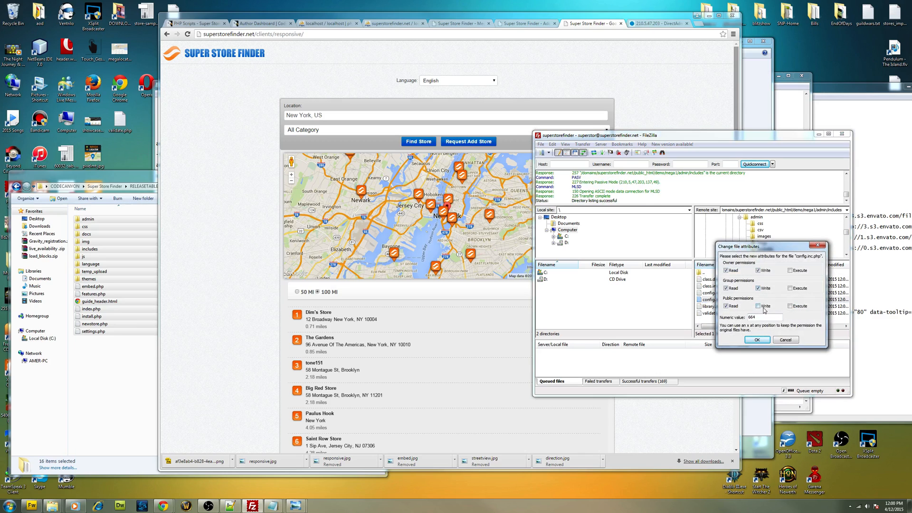
pyautogui.click(757, 340)
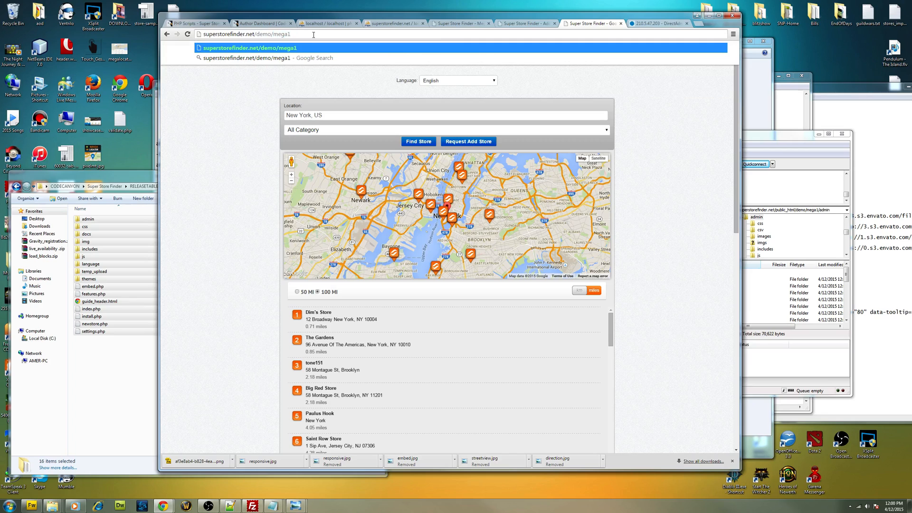
# Step: Install mega1 with hostname localhost and database/username superstor_mega1, creating the database
pyautogui.press('Return')
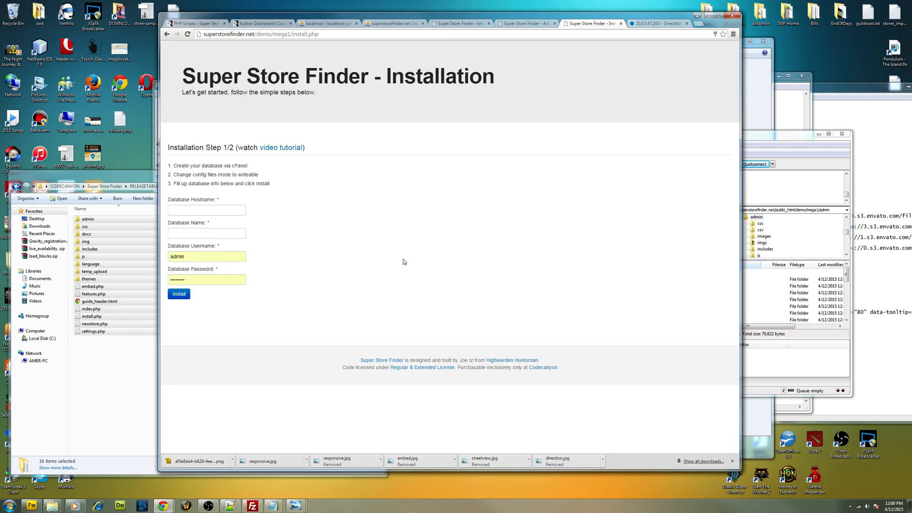
pyautogui.moveTo(336, 145)
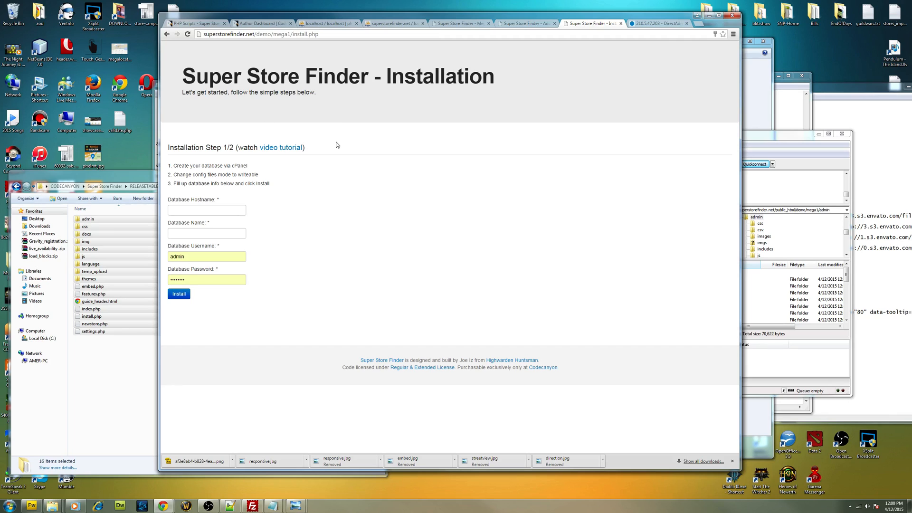
pyautogui.moveTo(203, 209)
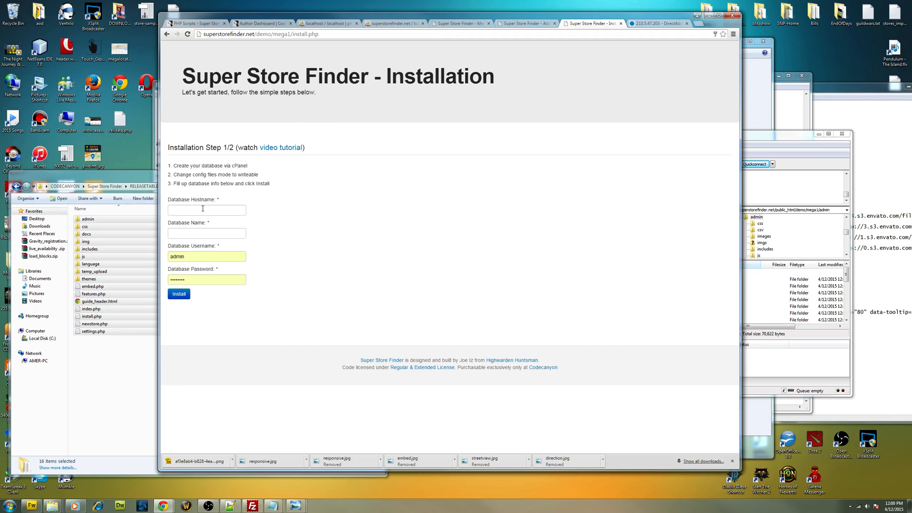
pyautogui.write('localhost')
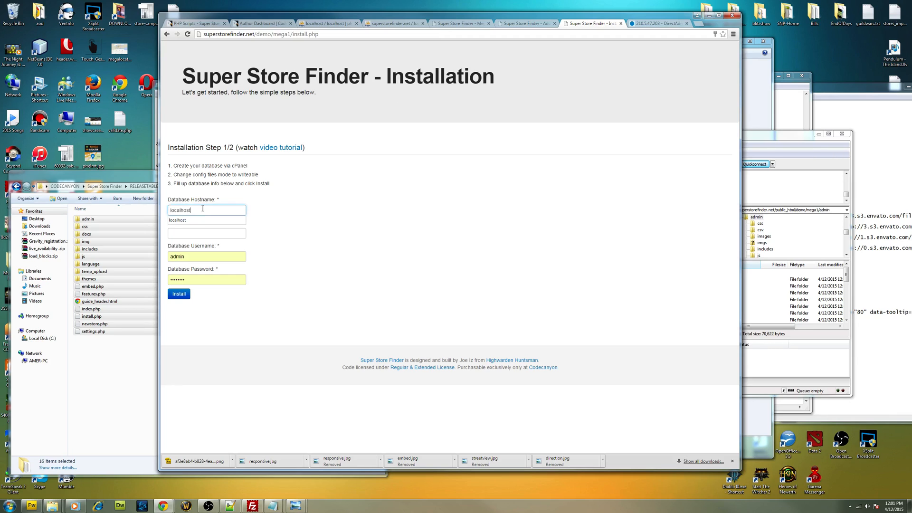
pyautogui.click(206, 234)
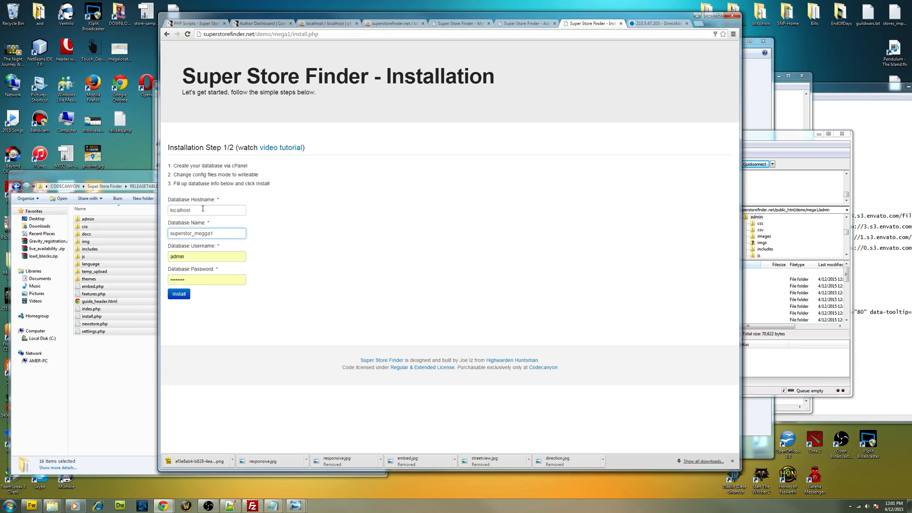
pyautogui.tripleClick(206, 234)
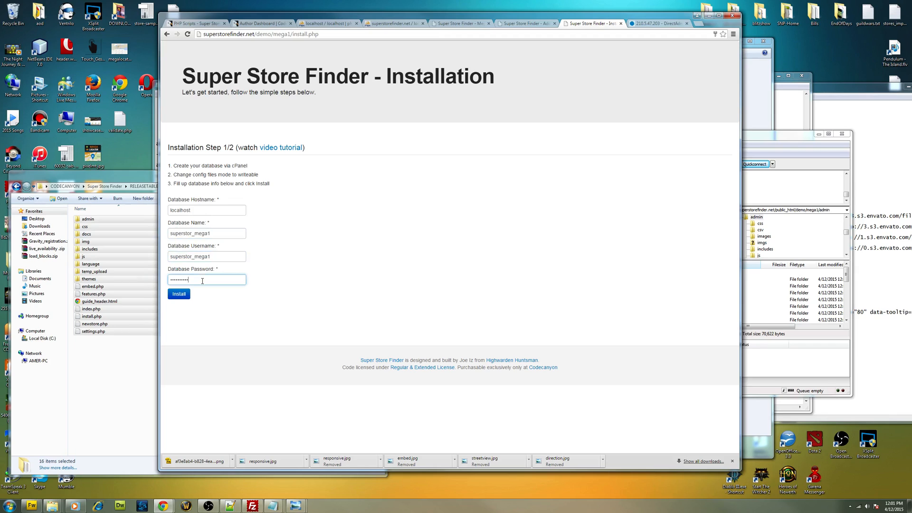
pyautogui.click(178, 293)
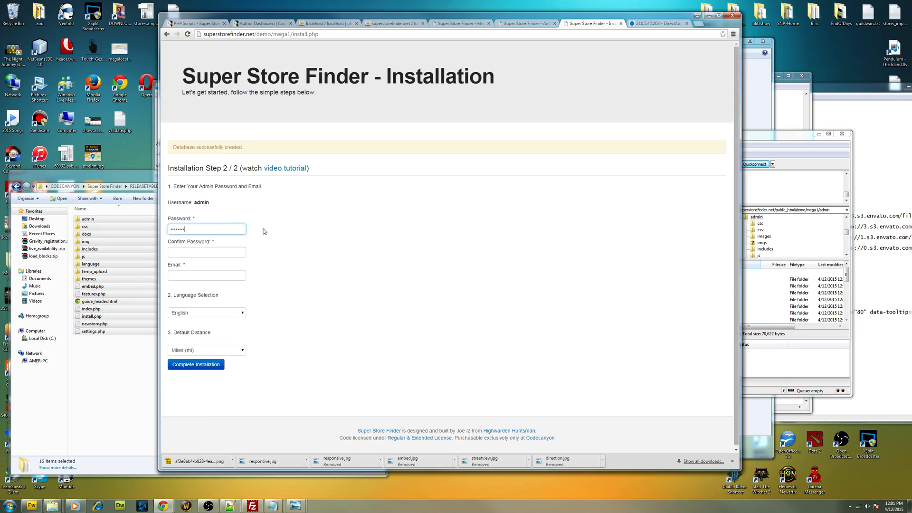
pyautogui.click(196, 363)
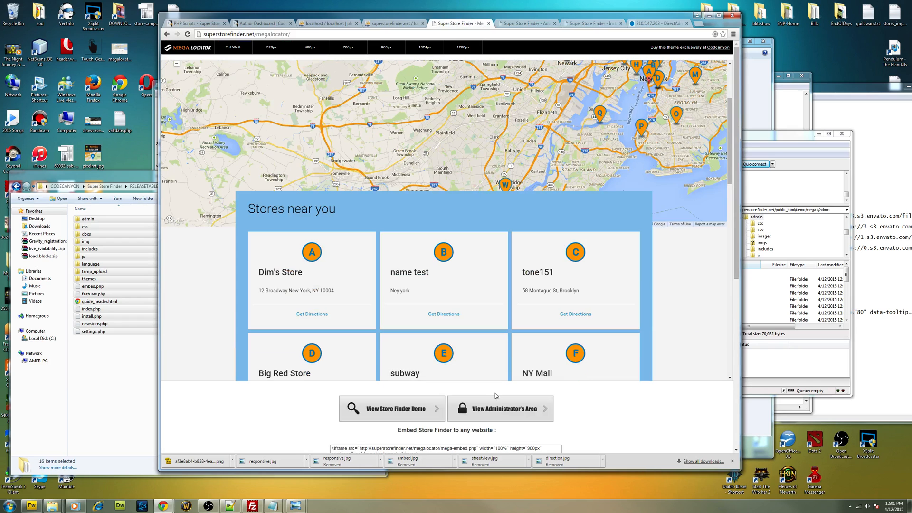
pyautogui.click(499, 407)
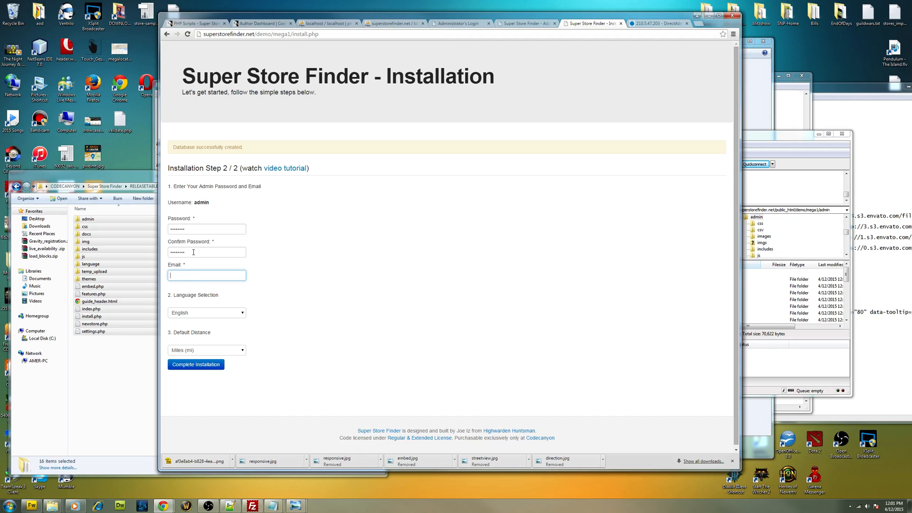
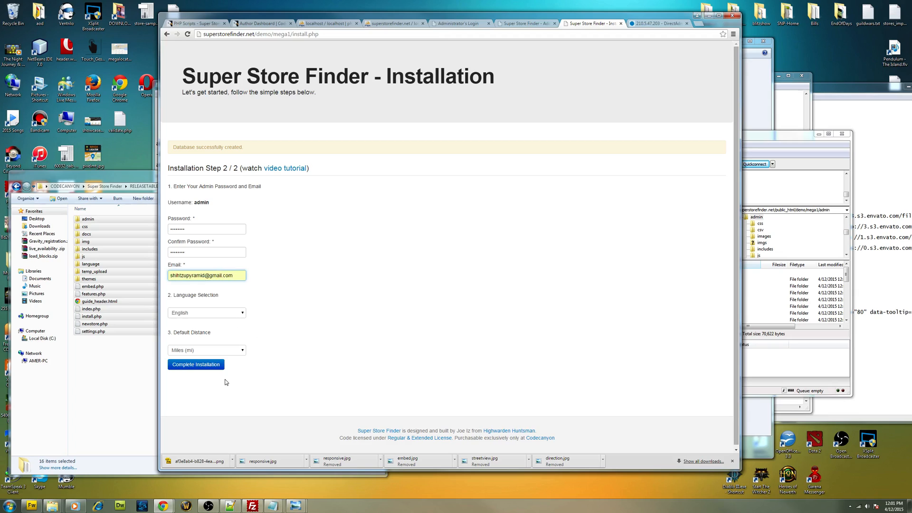
pyautogui.click(196, 364)
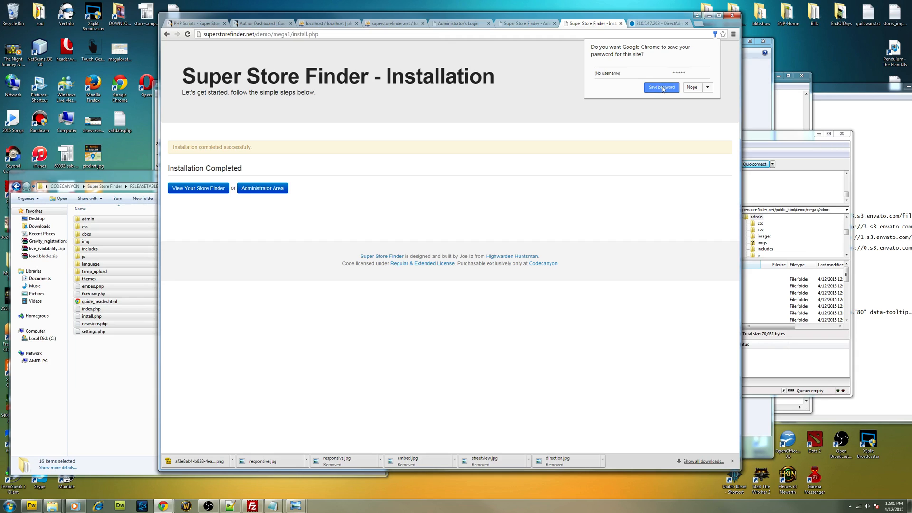
# Step: Dismiss Chrome's save-password prompt and enter the Administrator Area login
pyautogui.click(262, 188)
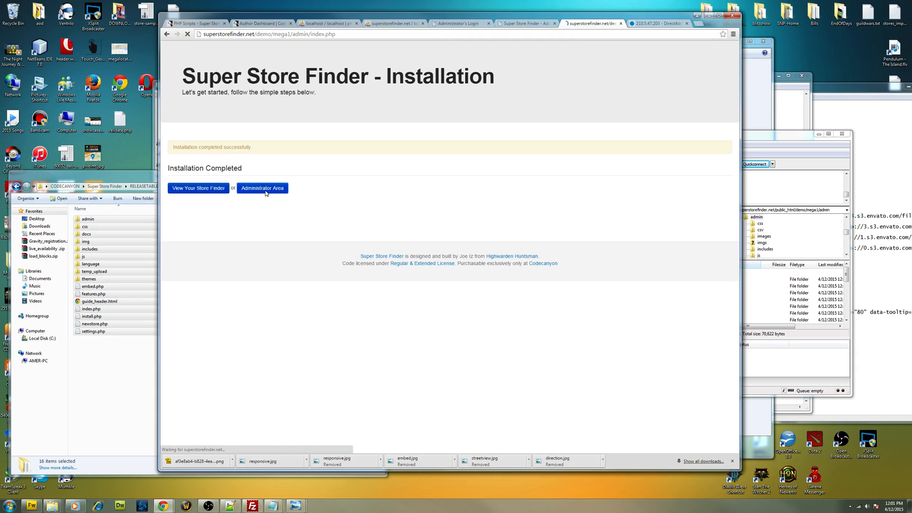
pyautogui.click(263, 188)
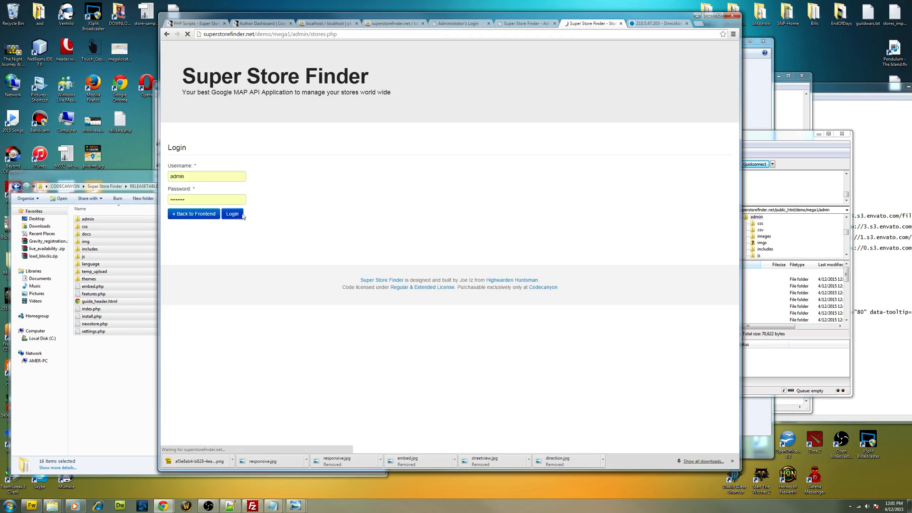
# Step: Log in to the empty admin store list, then log out to the store finder front end
pyautogui.click(232, 214)
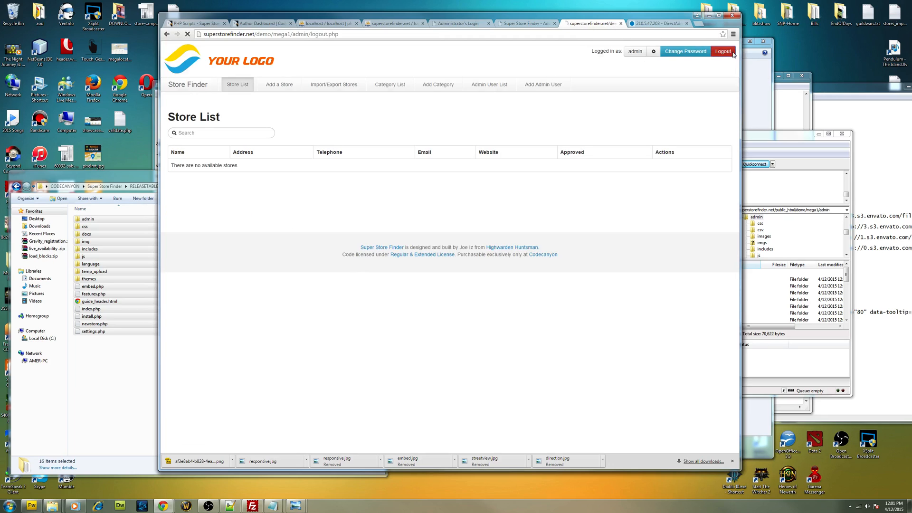
pyautogui.click(723, 52)
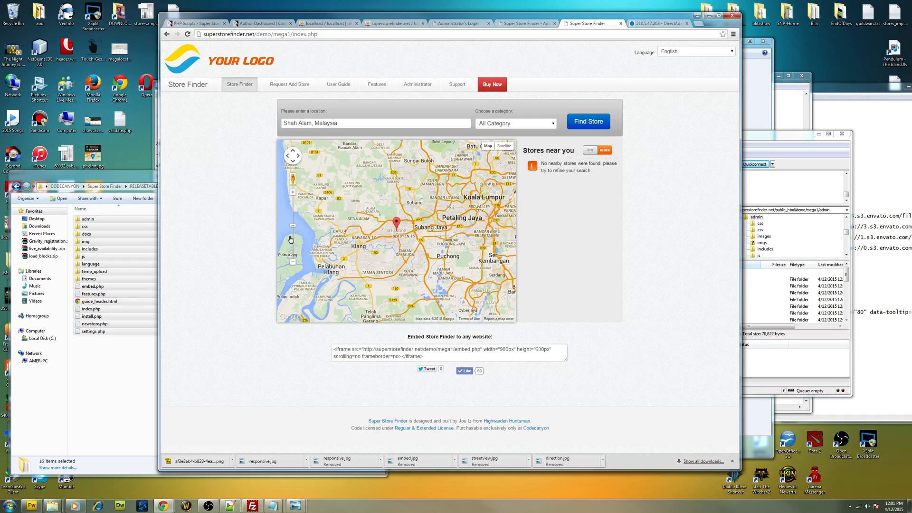
pyautogui.moveTo(136, 360)
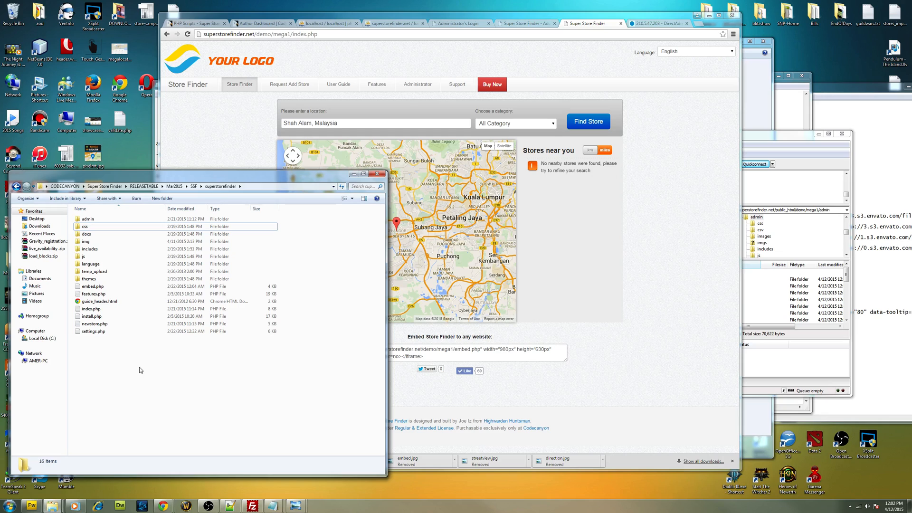
pyautogui.moveTo(197, 201)
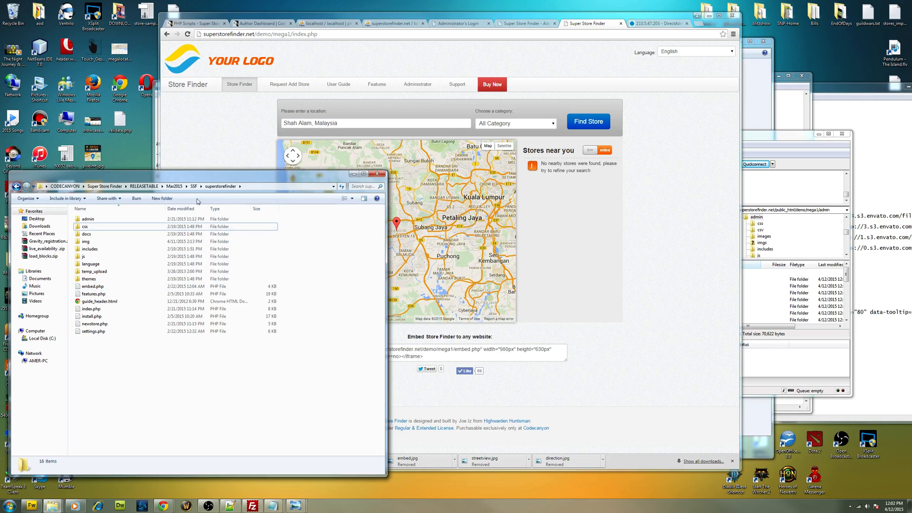
# Step: Read megalocator's version.txt in MegaTheme and select all ten theme files
pyautogui.click(194, 186)
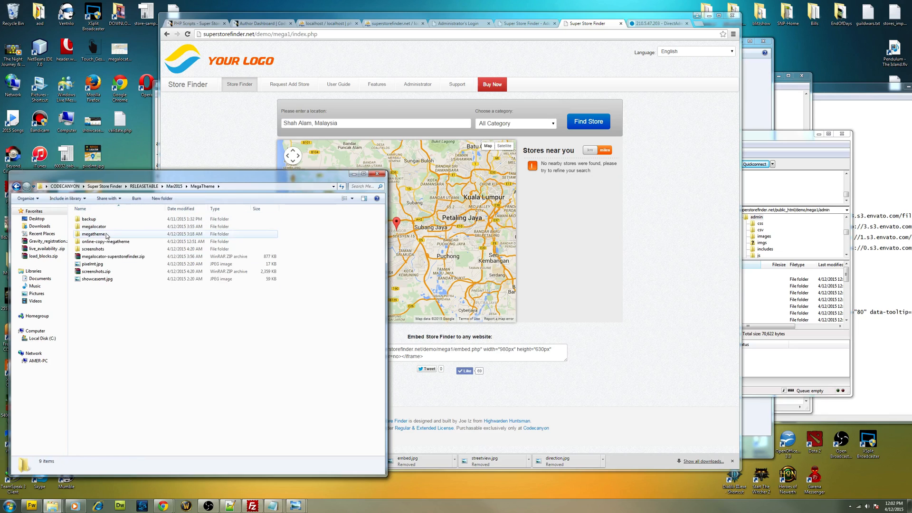
pyautogui.doubleClick(94, 226)
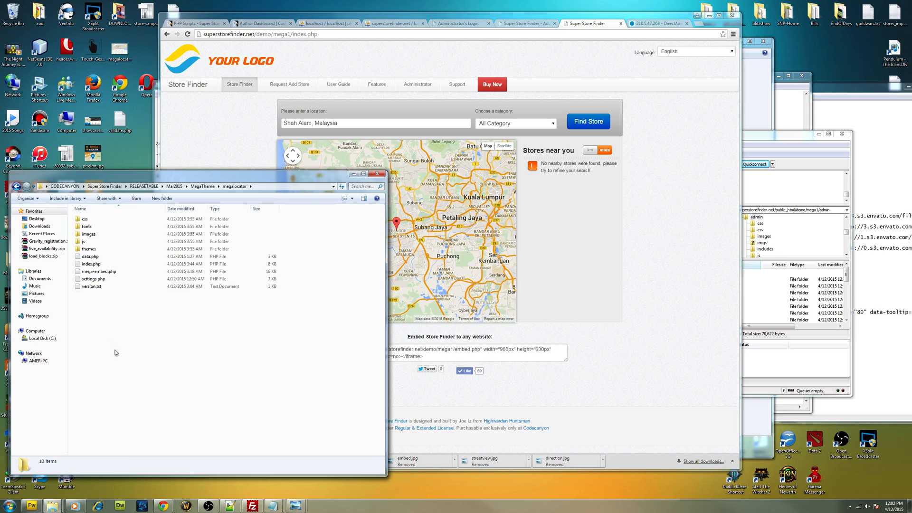
pyautogui.moveTo(89, 305)
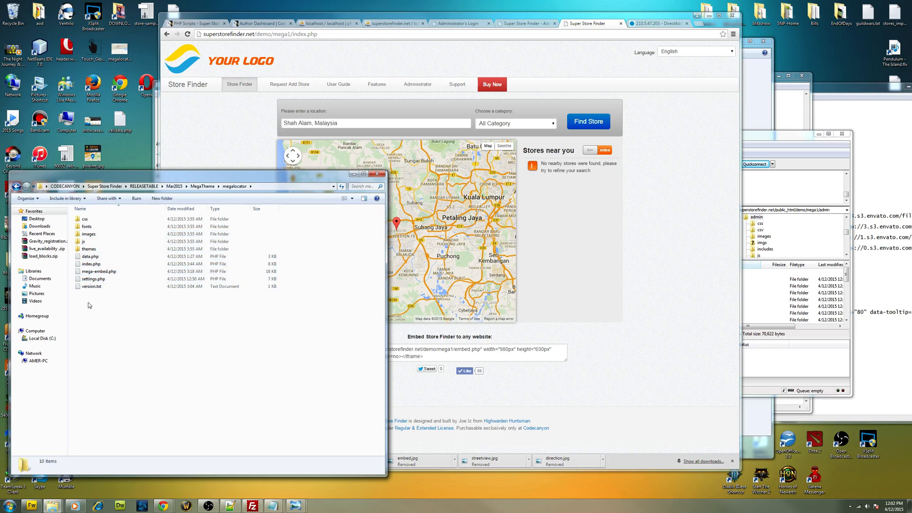
pyautogui.doubleClick(91, 286)
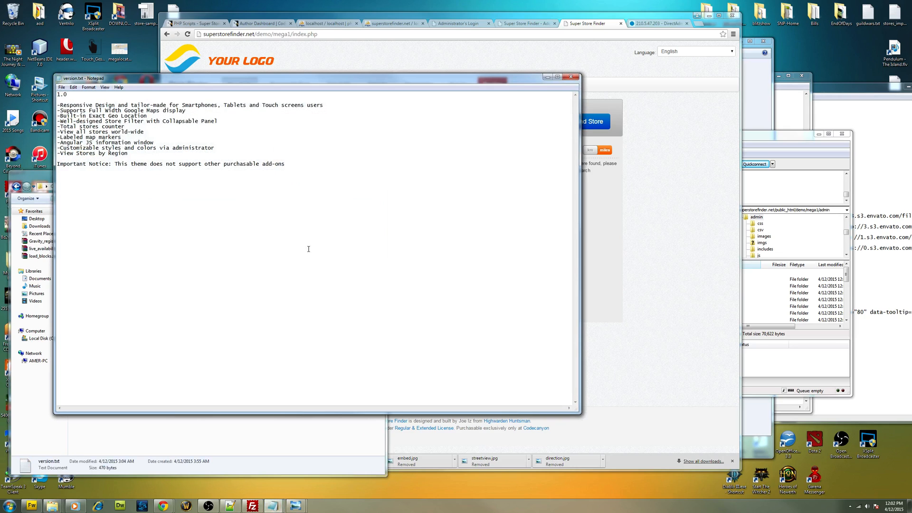
pyautogui.moveTo(367, 250)
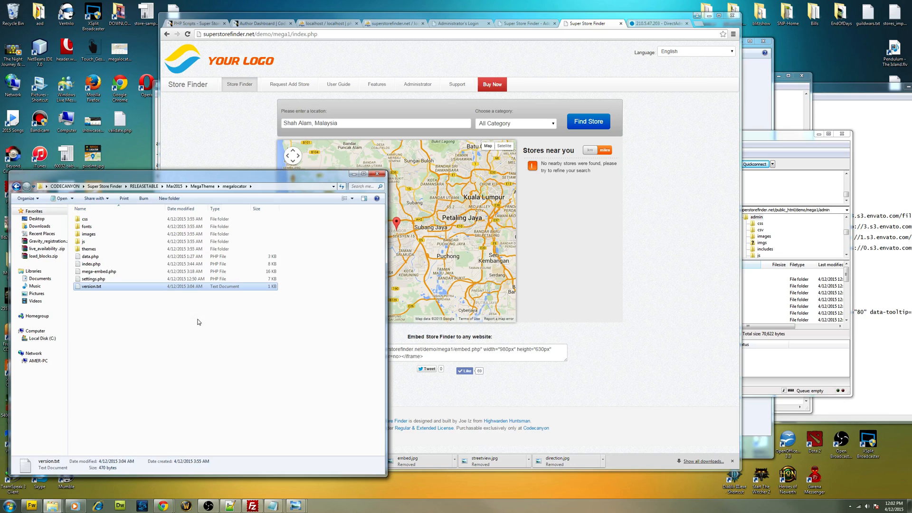
pyautogui.press('ctrl+a')
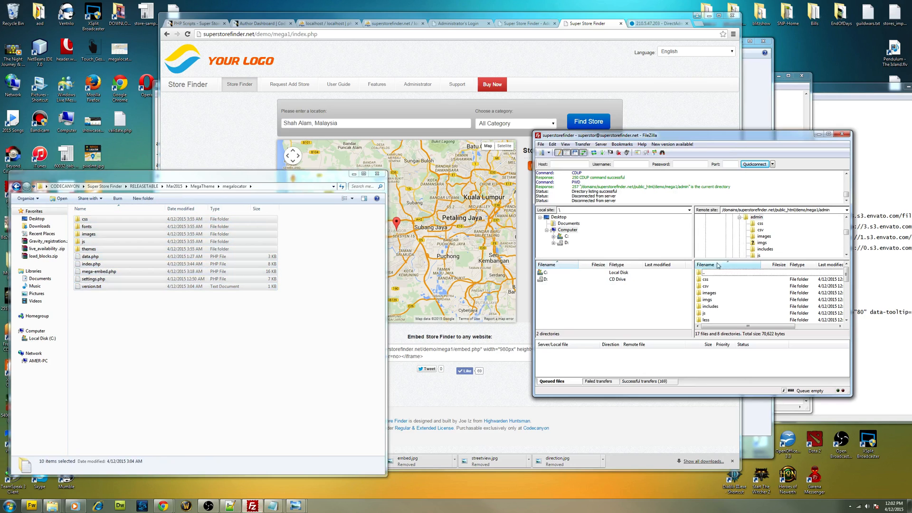
# Step: Upload the selected theme files into the remote mega1 folder, always overwriting existing files
pyautogui.click(708, 300)
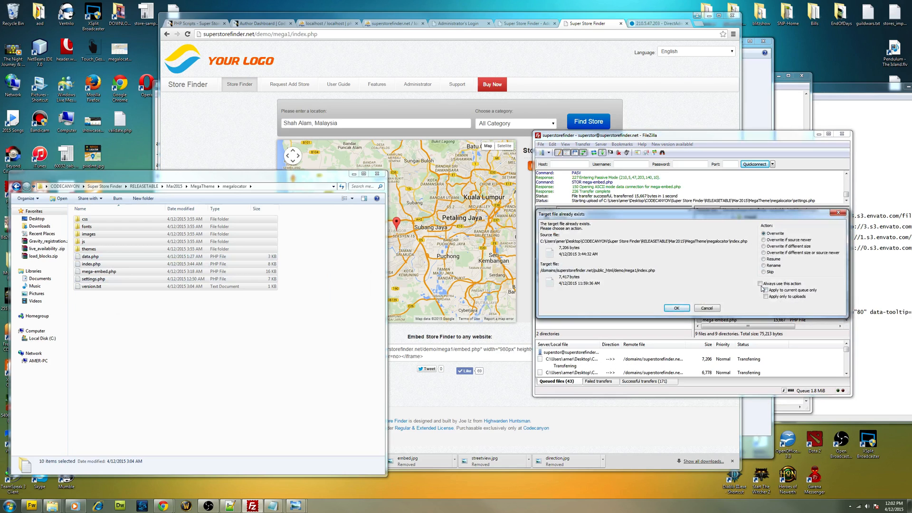
pyautogui.click(676, 307)
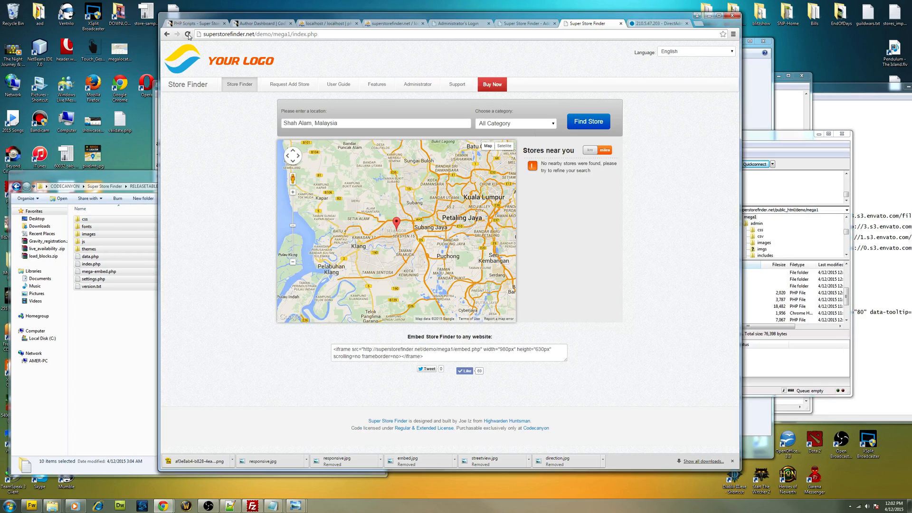
# Step: Reload mega1 with the Mega Locator theme, preview it at 1024px and select the embed code
pyautogui.click(188, 35)
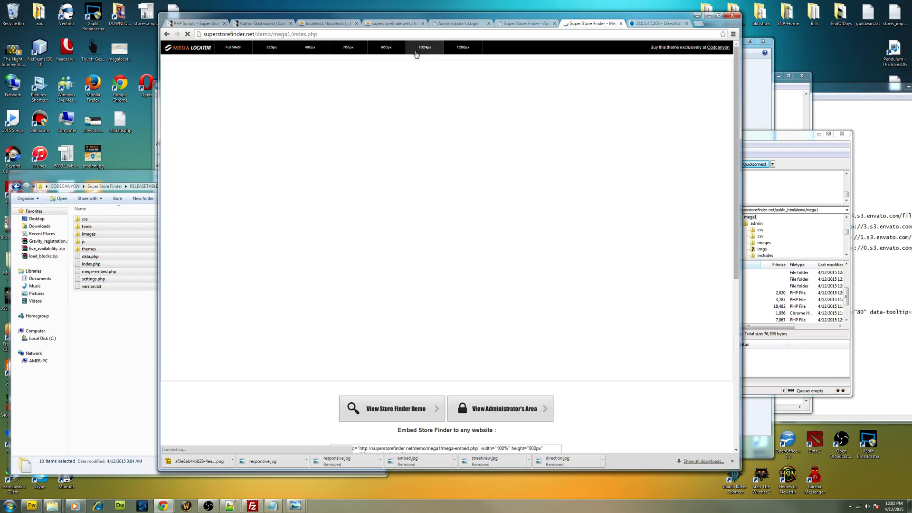
pyautogui.click(187, 34)
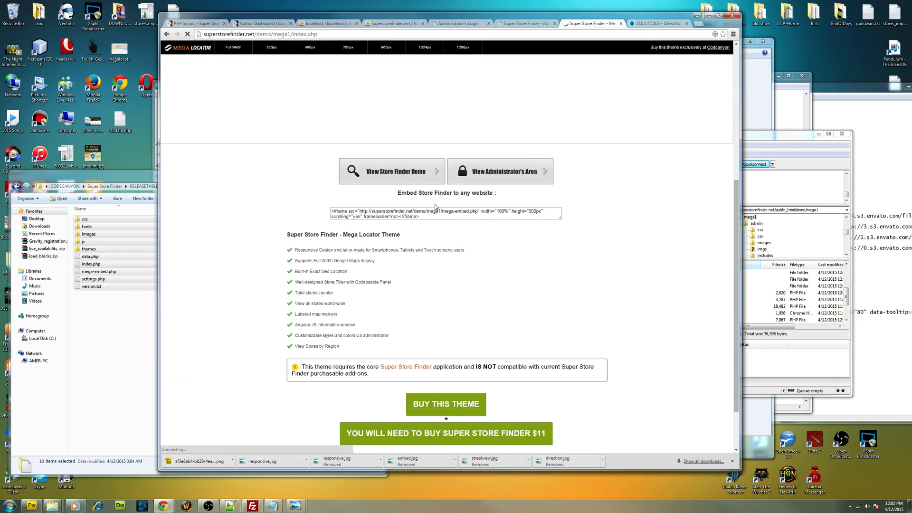
pyautogui.scroll(-3)
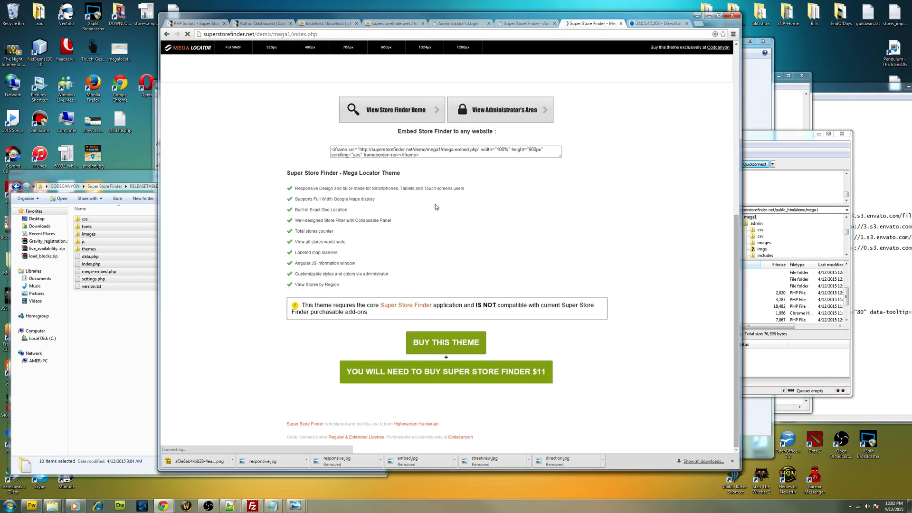
pyautogui.tripleClick(446, 152)
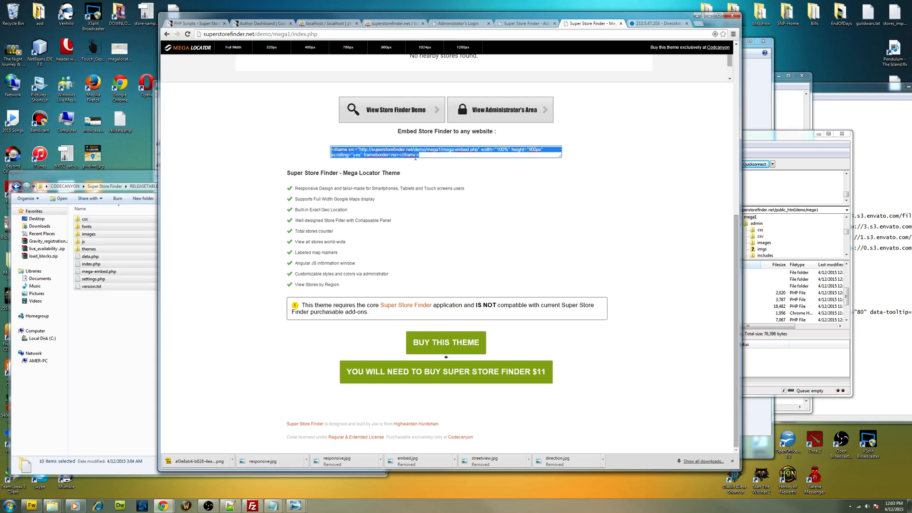
# Step: Search Rio de Janeiro and London with a different region filter on the empty map
pyautogui.scroll(3)
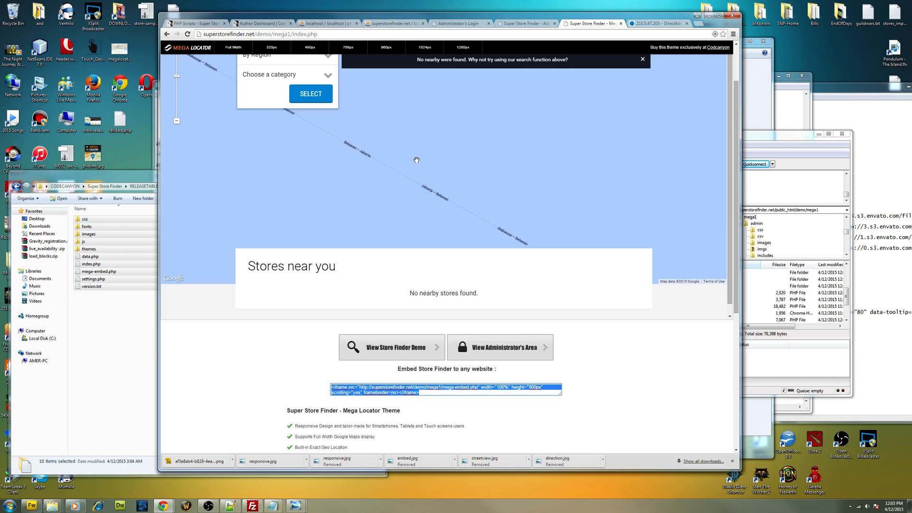
pyautogui.scroll(3)
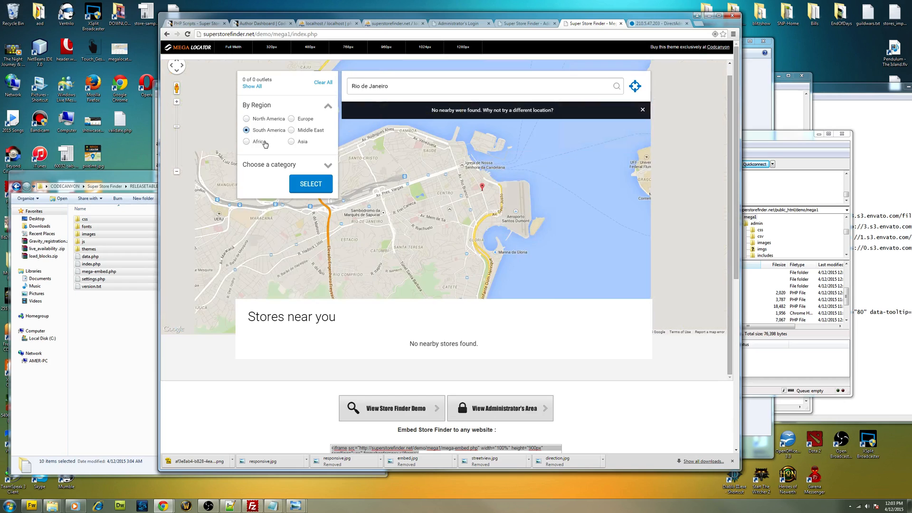
pyautogui.click(291, 130)
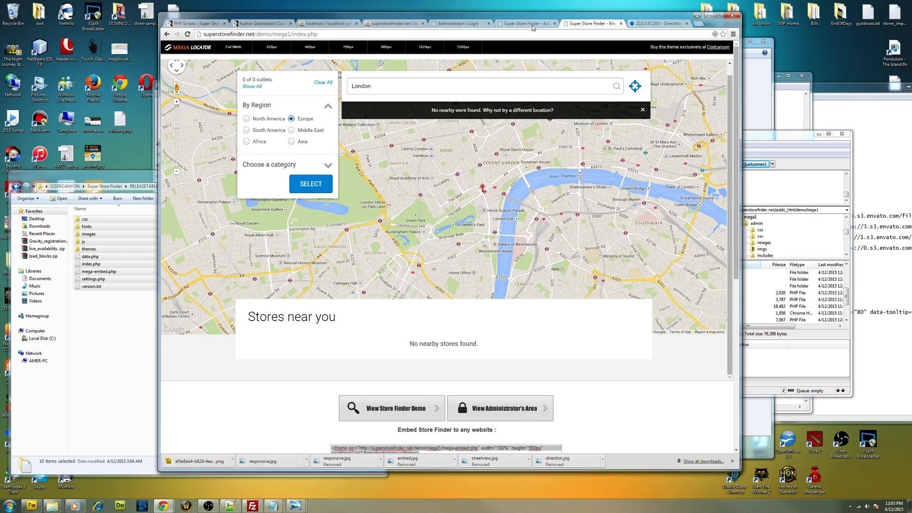
pyautogui.moveTo(554, 29)
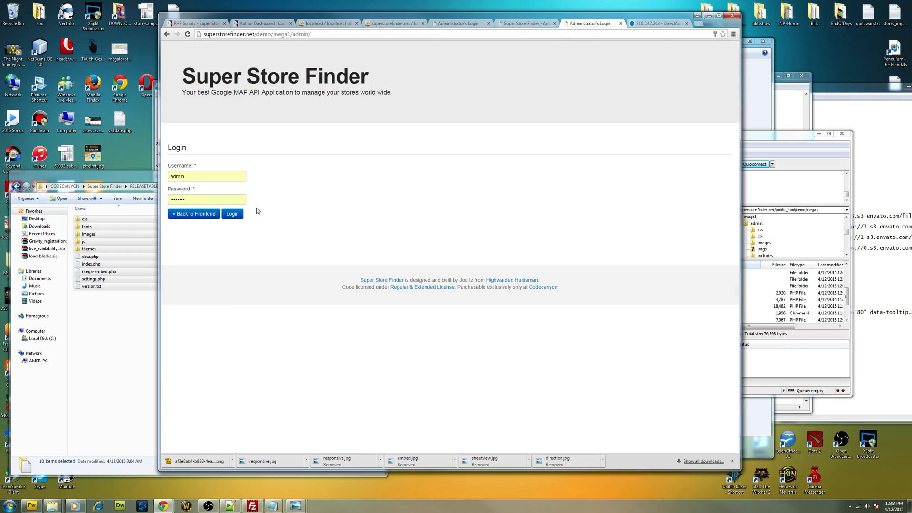
# Step: Sign in to admin and download the sample stores CSV from Import/Export Stores
pyautogui.click(232, 214)
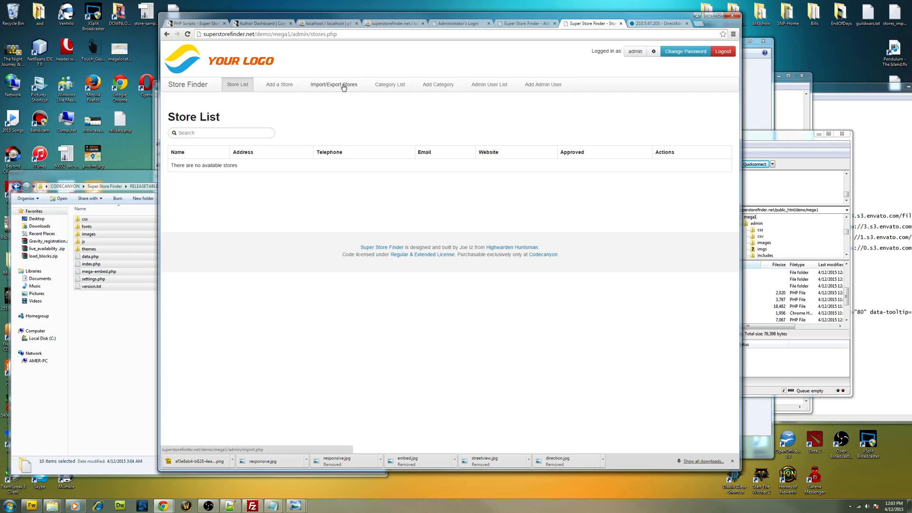
pyautogui.click(334, 85)
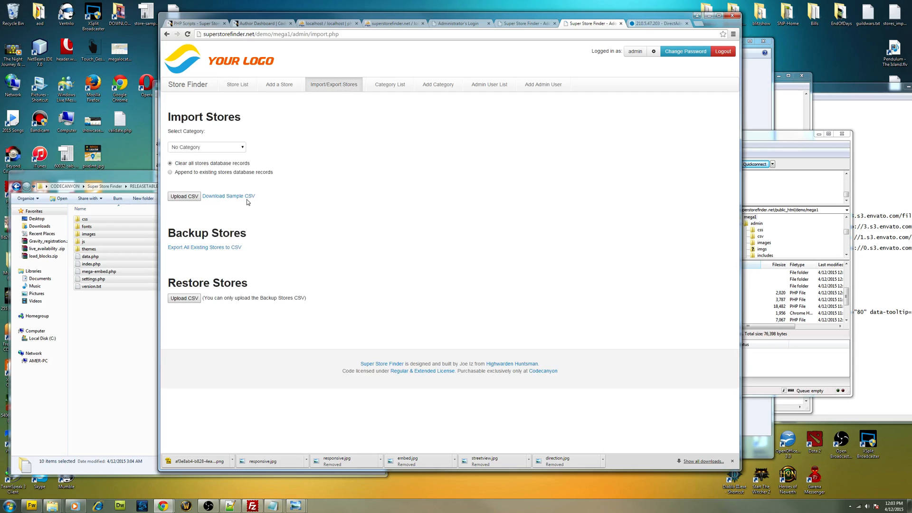
pyautogui.click(228, 195)
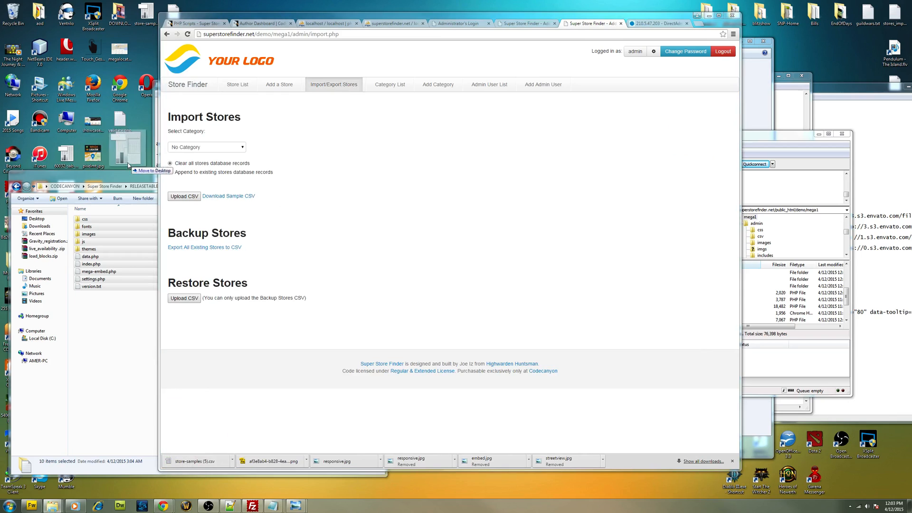
# Step: Choose clearing existing store records and bring up the CSV import dialog
pyautogui.click(170, 172)
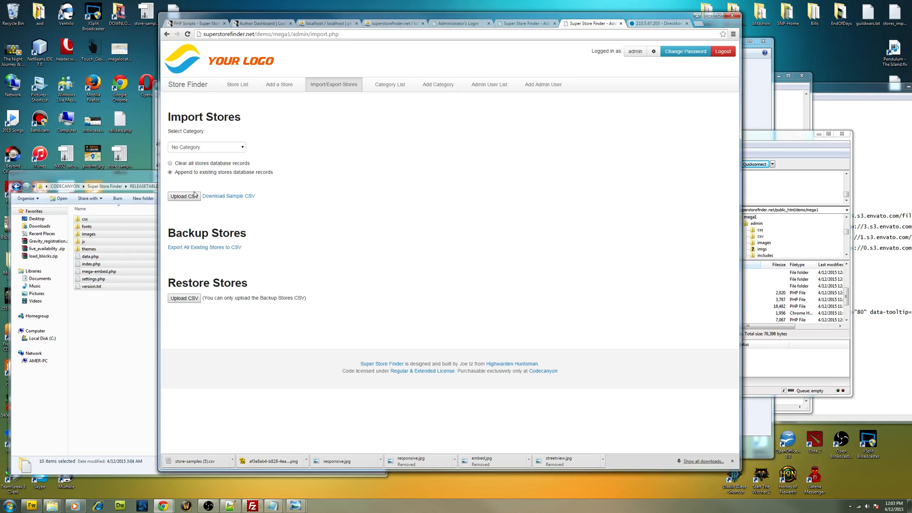
pyautogui.moveTo(215, 165)
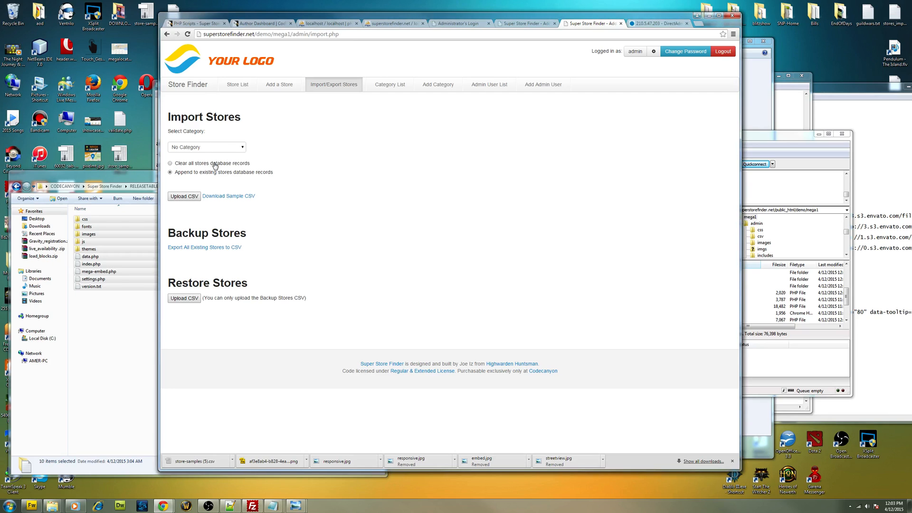
pyautogui.click(169, 163)
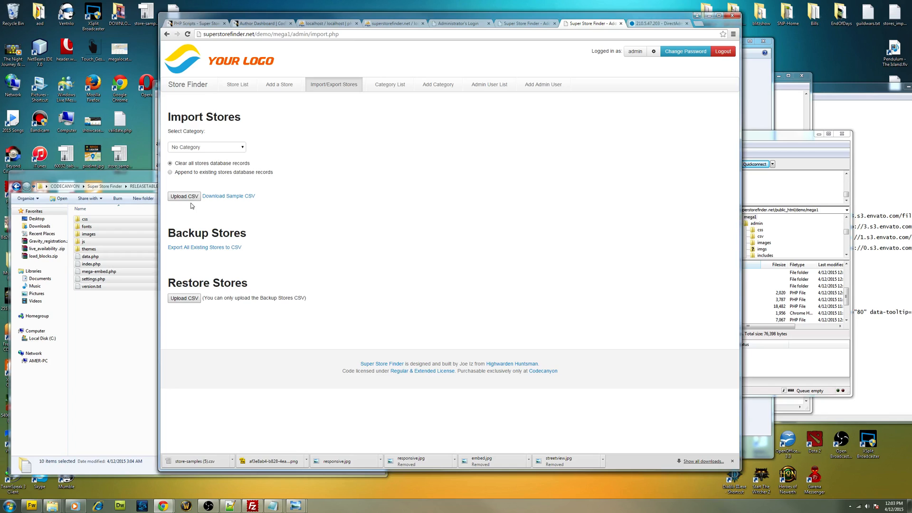
pyautogui.moveTo(192, 202)
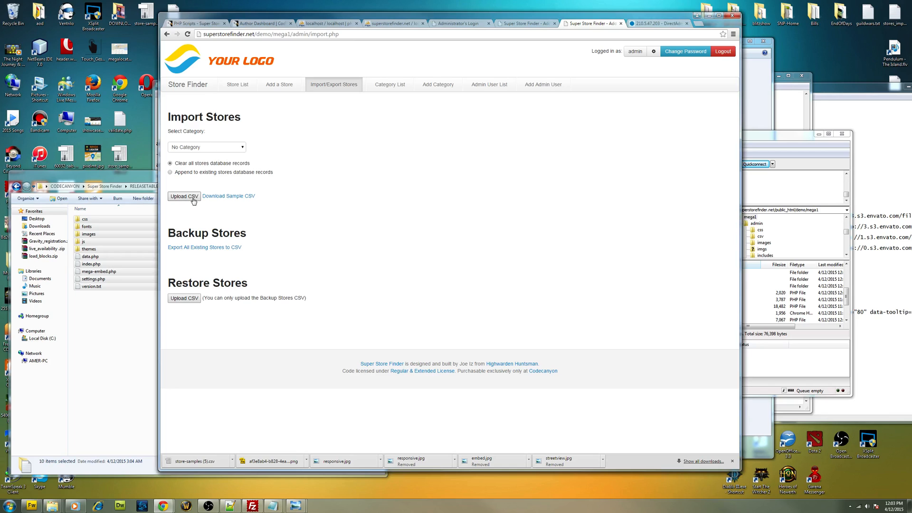
pyautogui.click(183, 196)
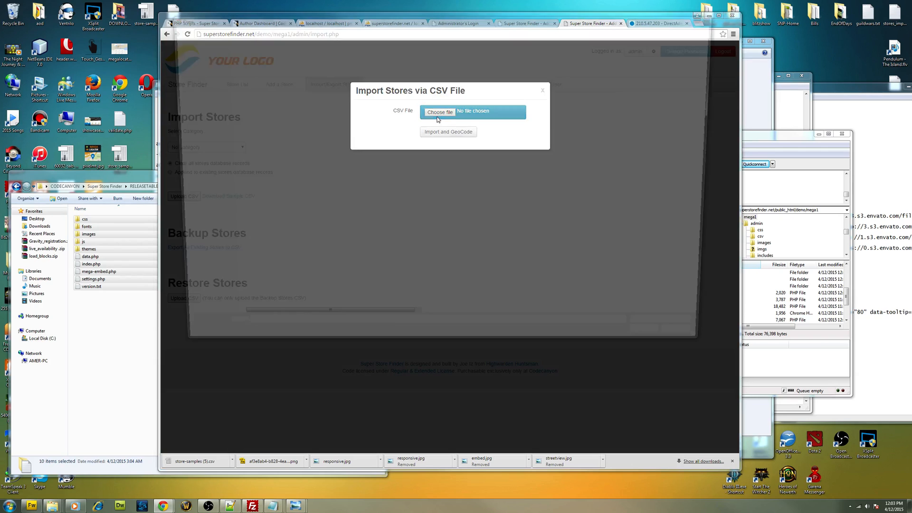
# Step: Import and geocode store-samples (5).csv, accepting that existing data is lost
pyautogui.click(438, 112)
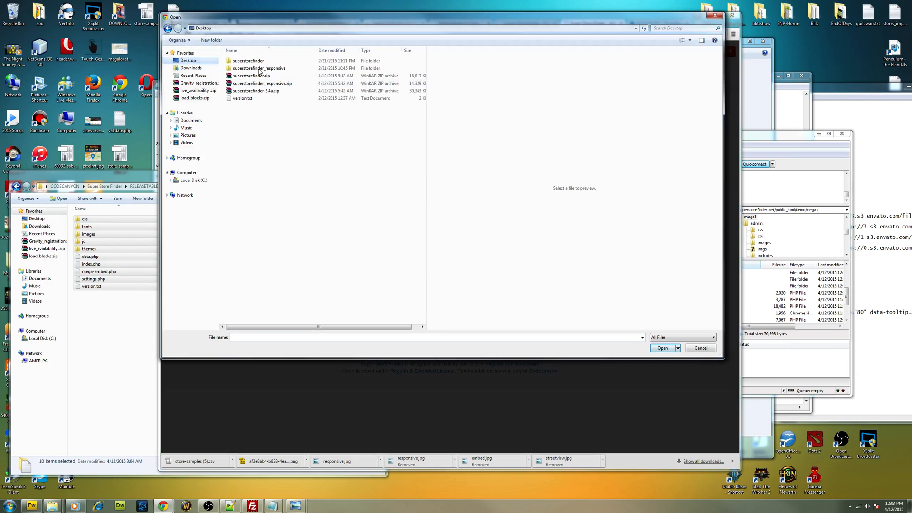
pyautogui.click(172, 195)
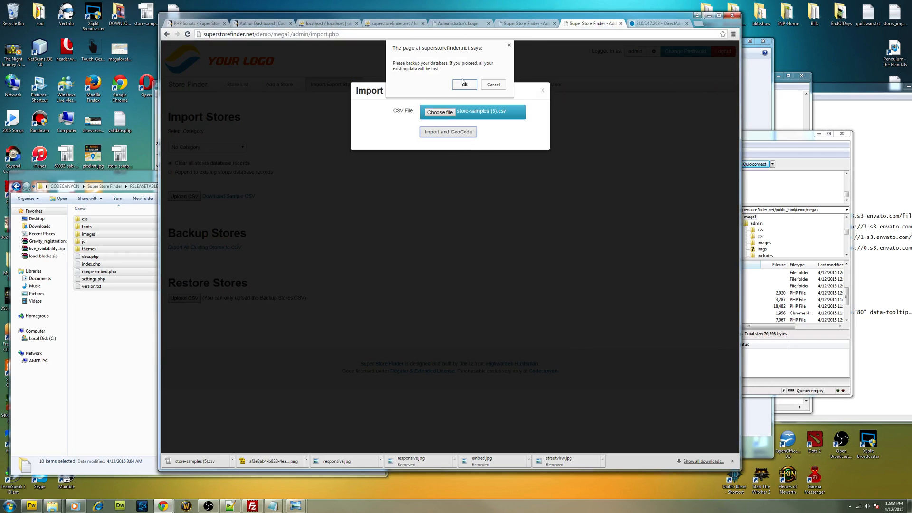
pyautogui.click(463, 84)
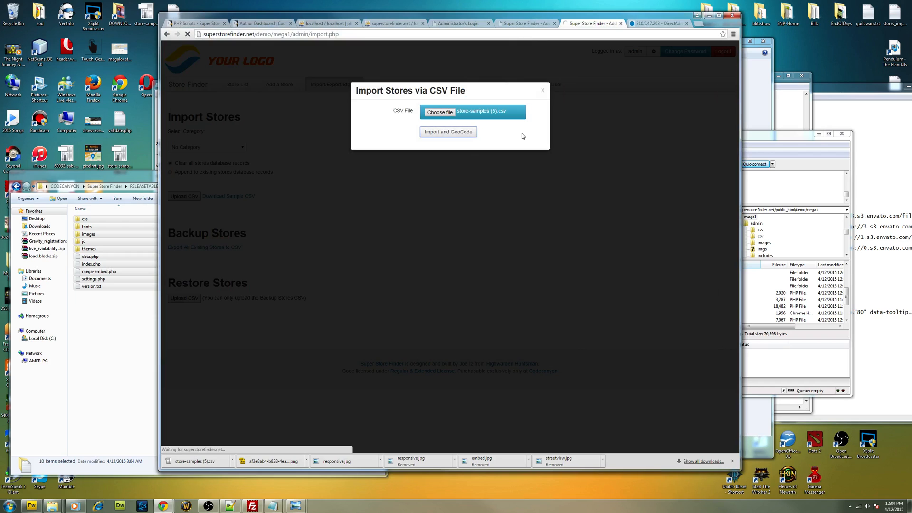
pyautogui.click(447, 132)
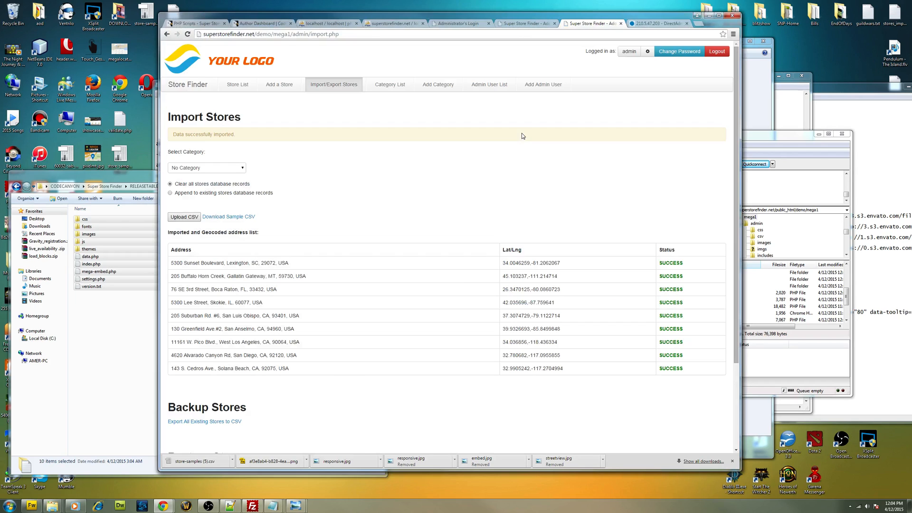
# Step: View the nine sample stores in Store List and copy Sample Store 1's address
pyautogui.click(237, 85)
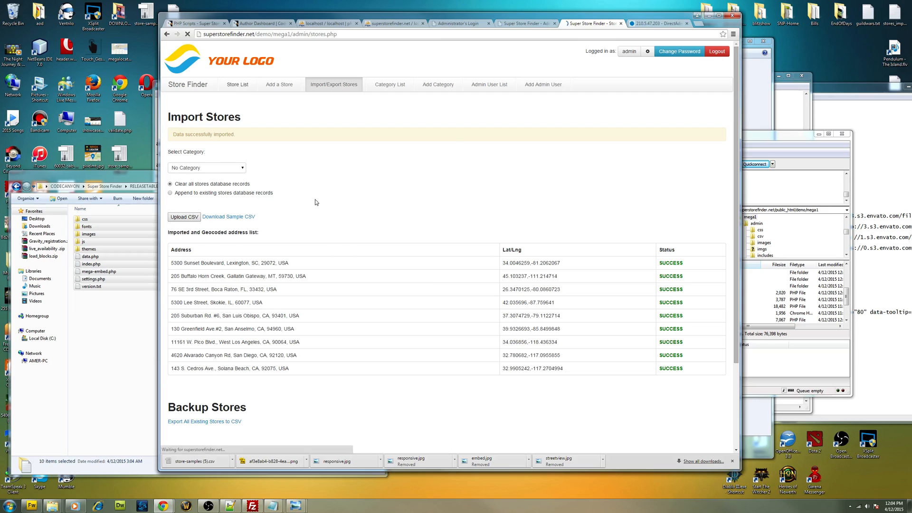
pyautogui.click(237, 85)
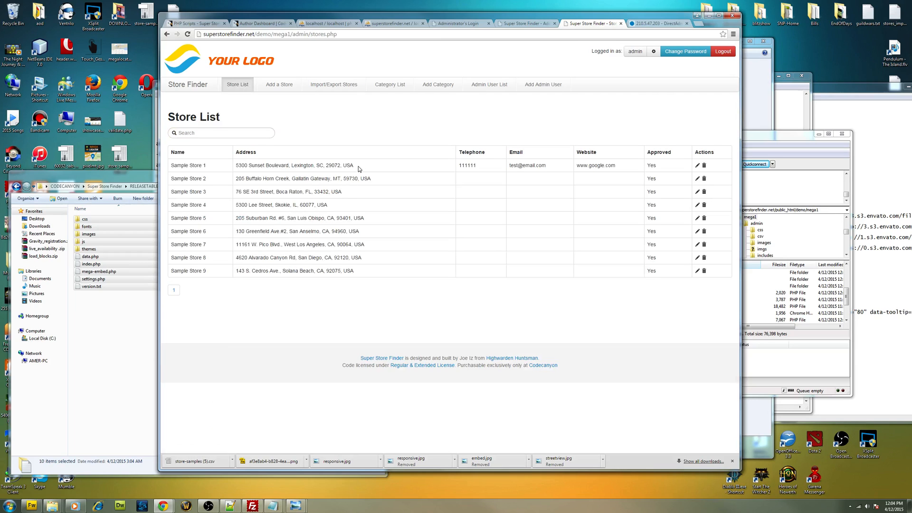
pyautogui.doubleClick(291, 165)
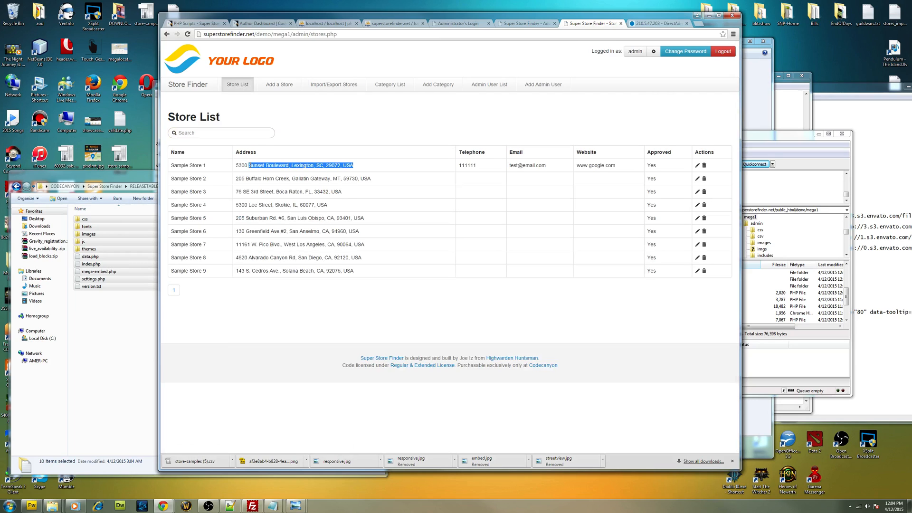
# Step: Switch browser tabs back to the Mega Locator demo map page
pyautogui.click(523, 23)
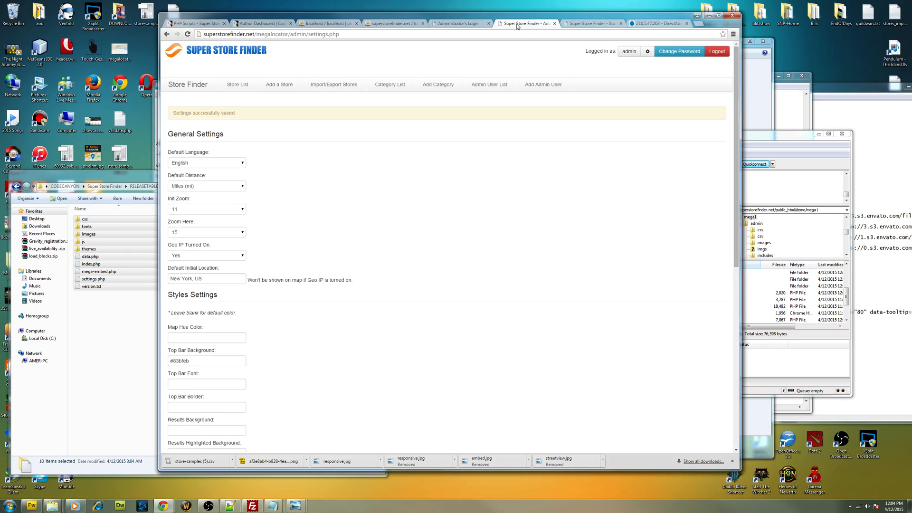
pyautogui.click(589, 23)
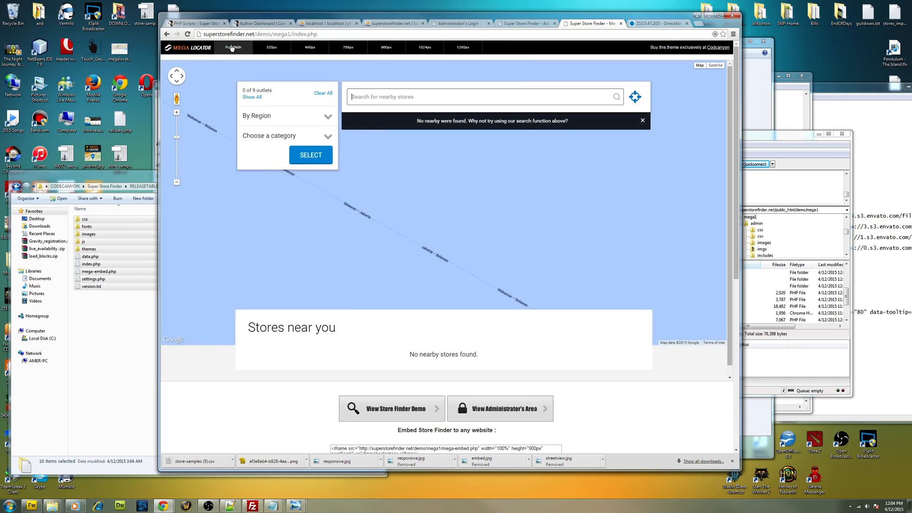
# Step: Search the pasted Sunset Boulevard address, finding 1 of 9 outlets, and show Sample Store 1's street view
pyautogui.click(233, 48)
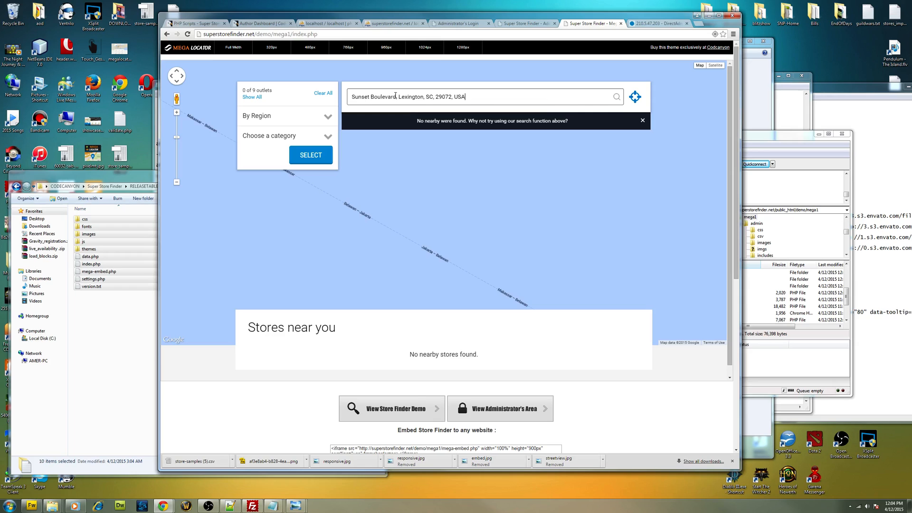
pyautogui.click(615, 97)
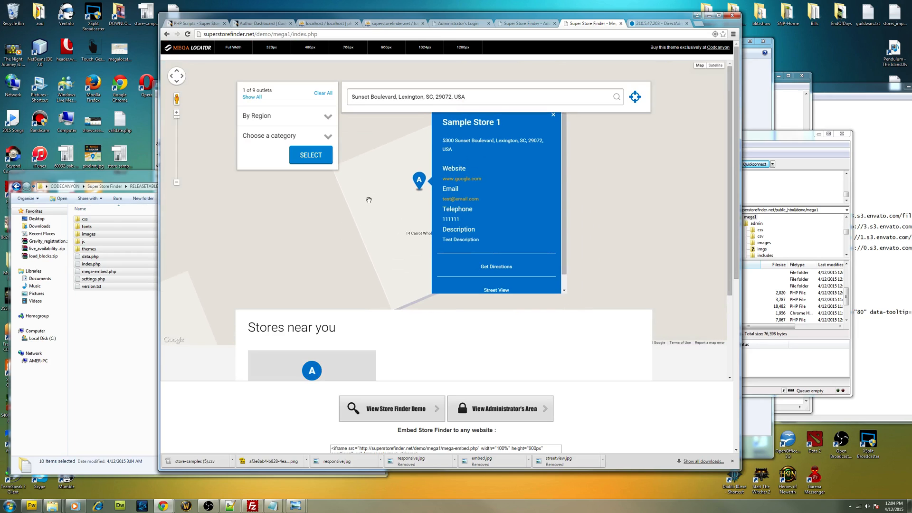
pyautogui.moveTo(406, 111)
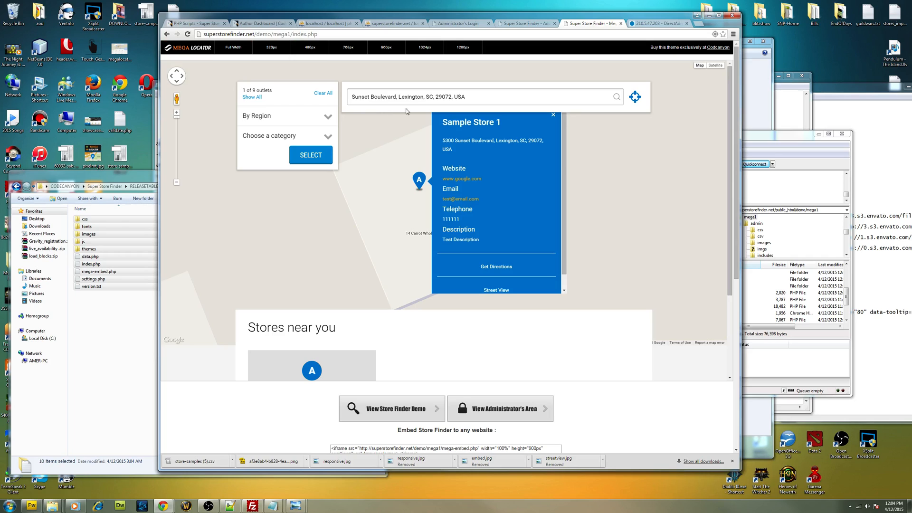
pyautogui.moveTo(497, 290)
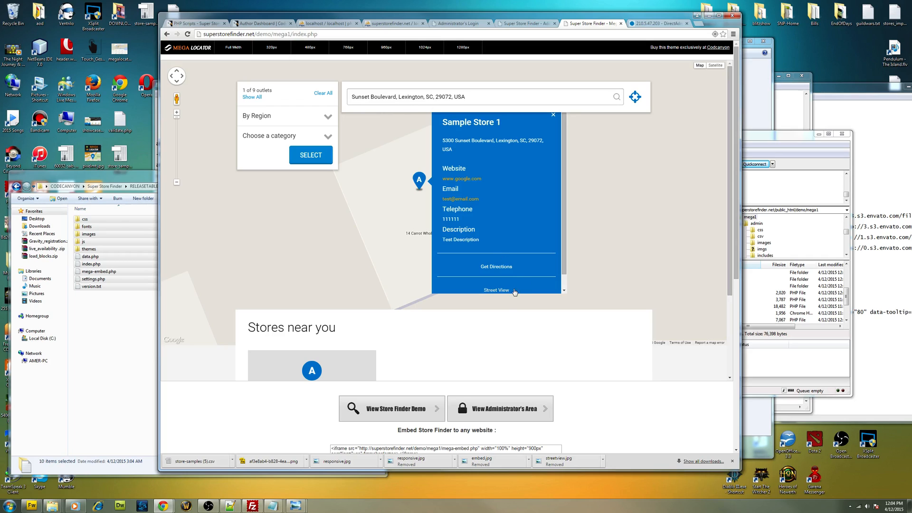
pyautogui.click(496, 290)
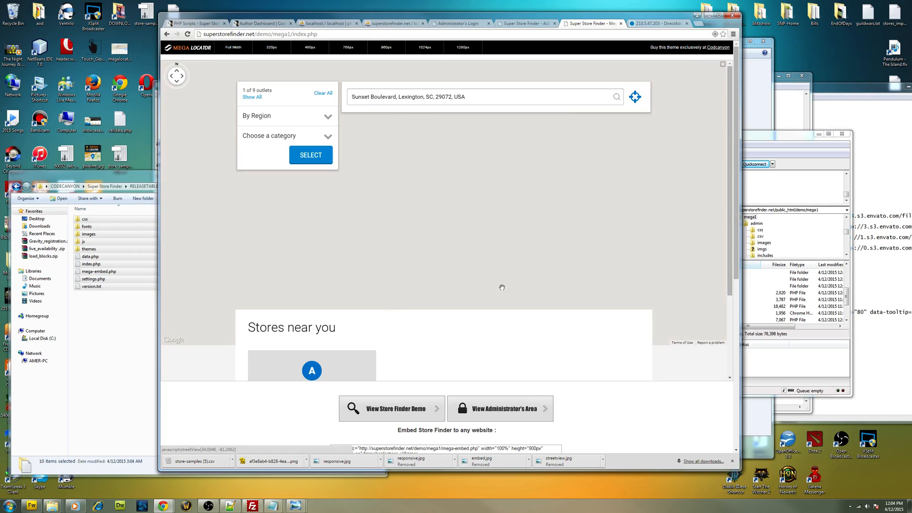
pyautogui.moveTo(417, 139)
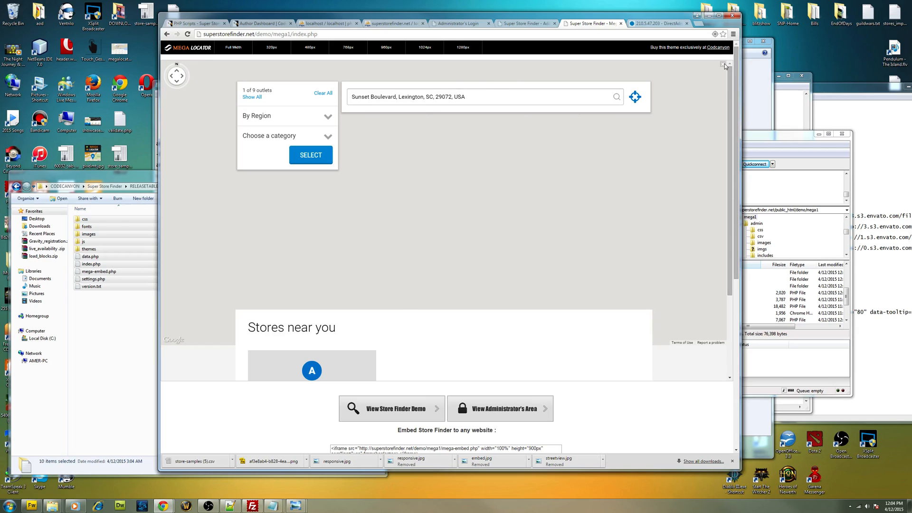
# Step: Close street view, log back into the admin area and select Sample Store 9's Cedros Ave., Solana Beach address
pyautogui.click(419, 181)
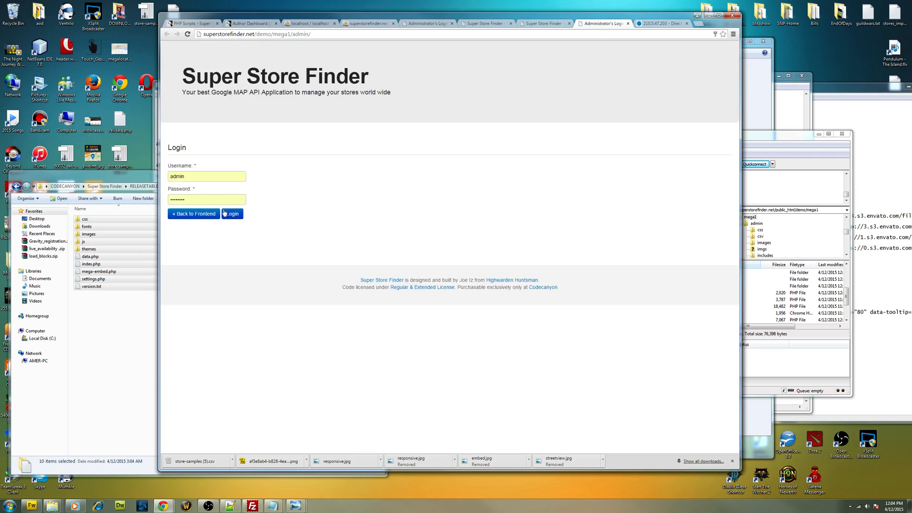
pyautogui.click(231, 214)
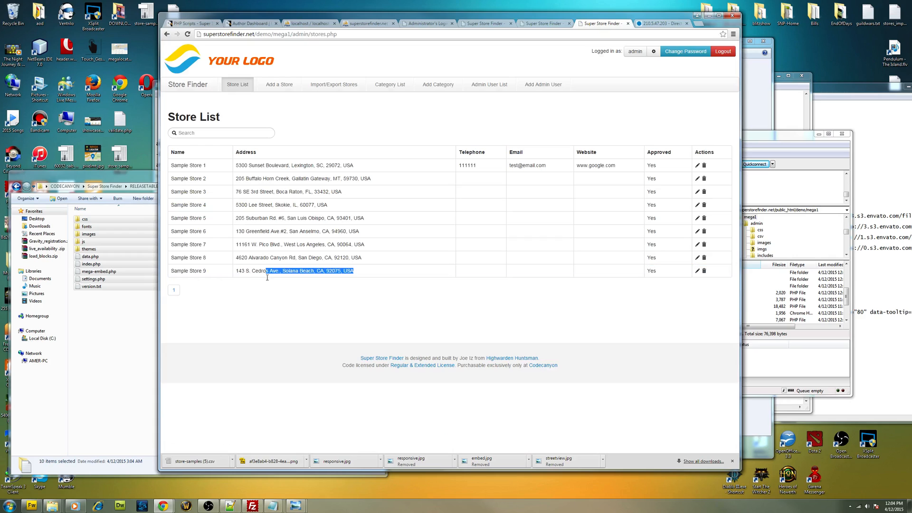
pyautogui.click(543, 23)
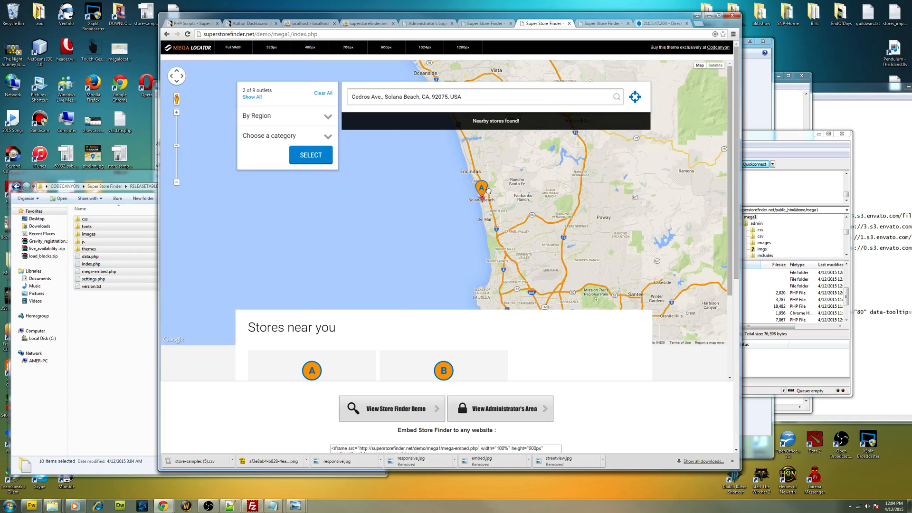
# Step: Show Sample Store 9's details from marker A, view its street view, and preview the finder at phone width
pyautogui.click(481, 190)
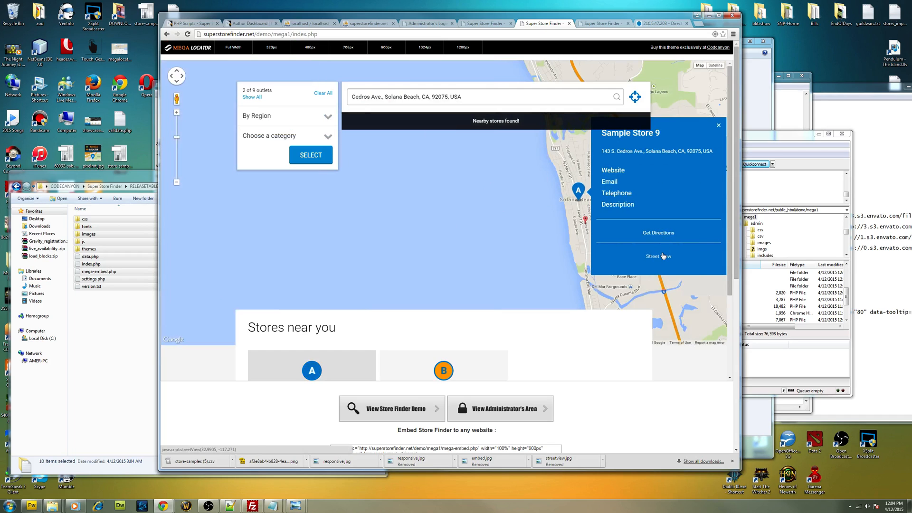
pyautogui.scroll(-3)
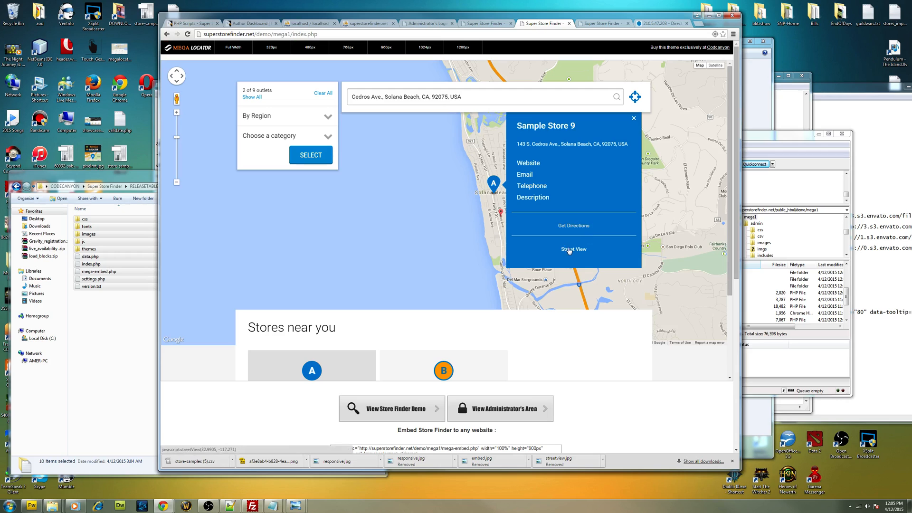
pyautogui.click(573, 249)
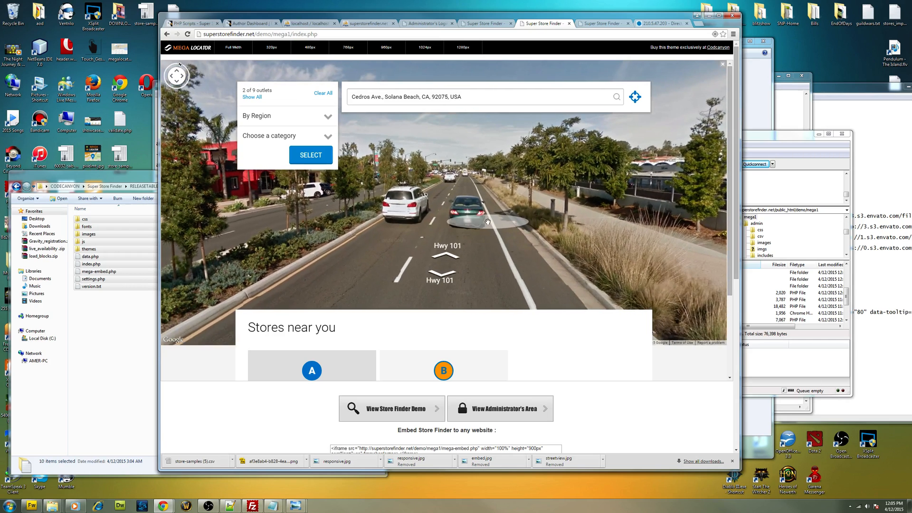
pyautogui.moveTo(271, 48)
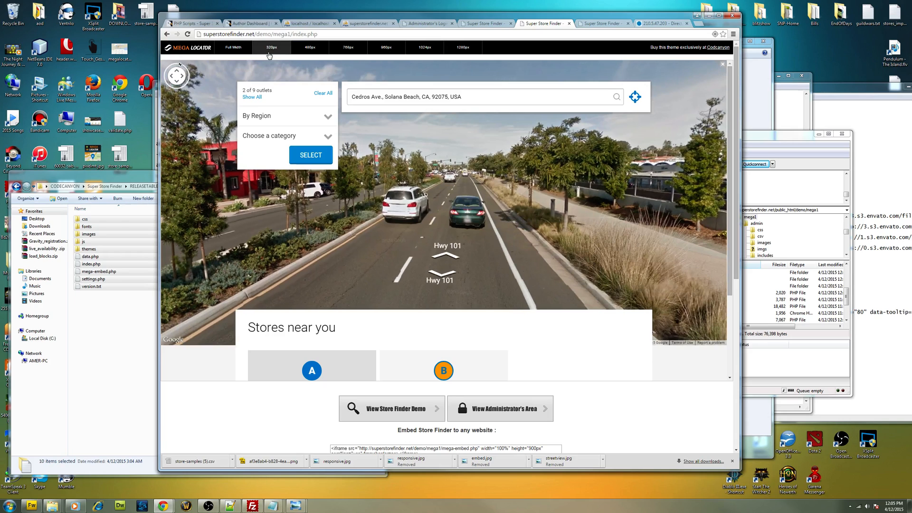
pyautogui.click(445, 258)
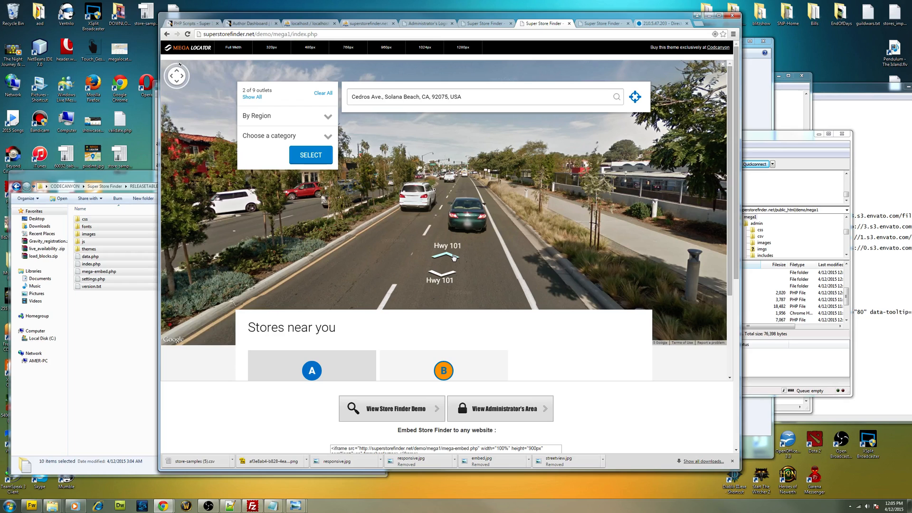
pyautogui.click(446, 259)
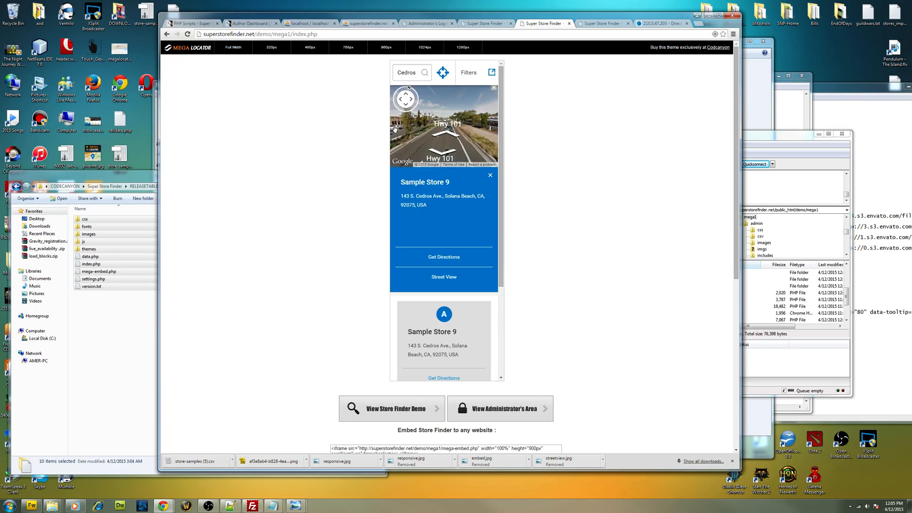
# Step: In the 320px preview, open and dismiss the region and category filters without changes, then return to full width
pyautogui.click(444, 142)
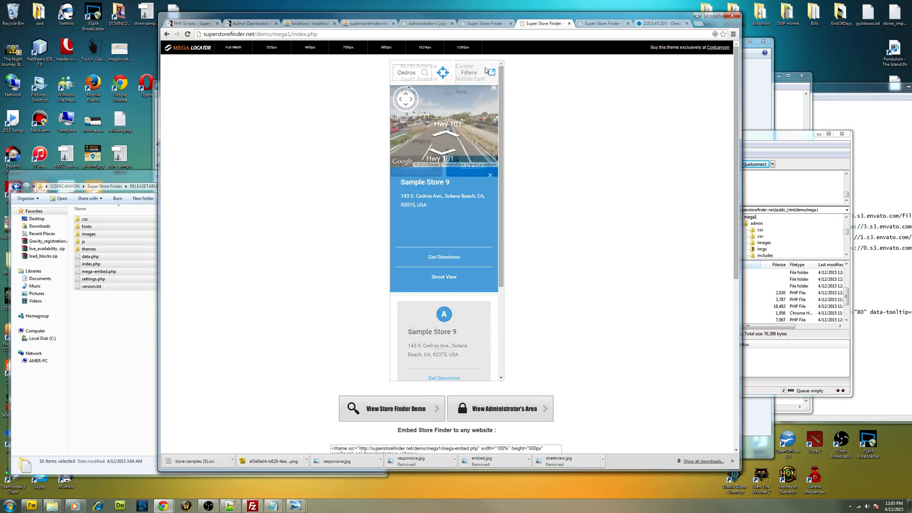
pyautogui.click(469, 72)
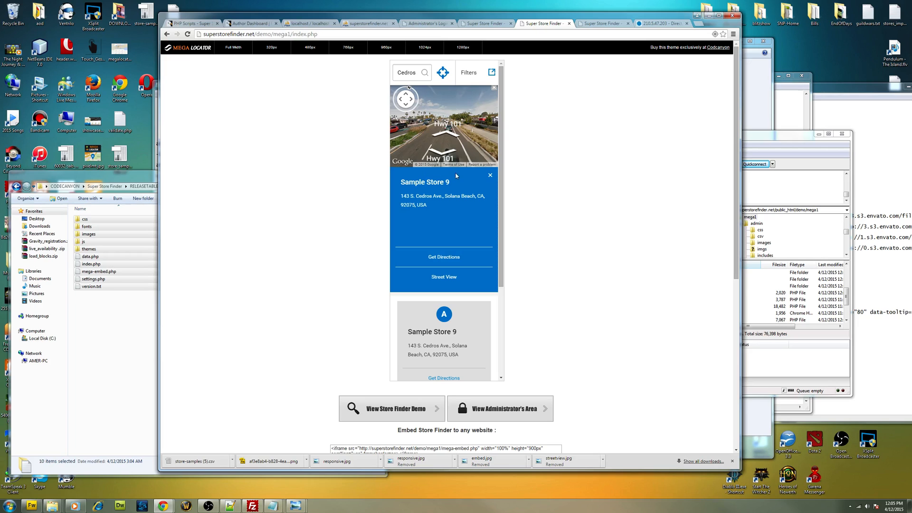
pyautogui.scroll(-3)
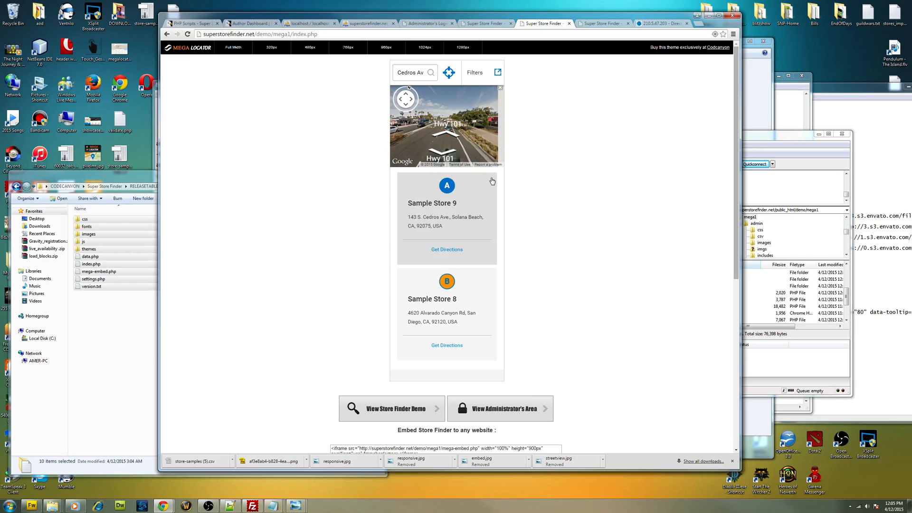
pyautogui.click(474, 72)
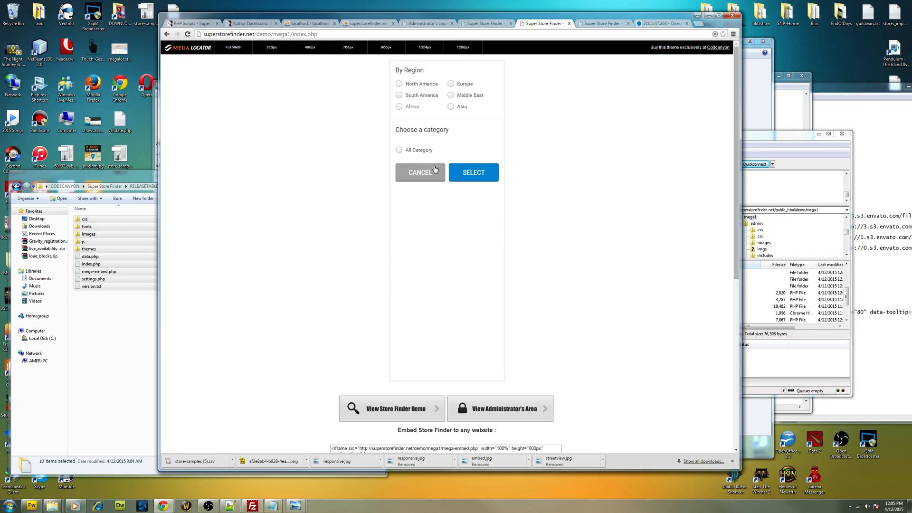
pyautogui.click(473, 172)
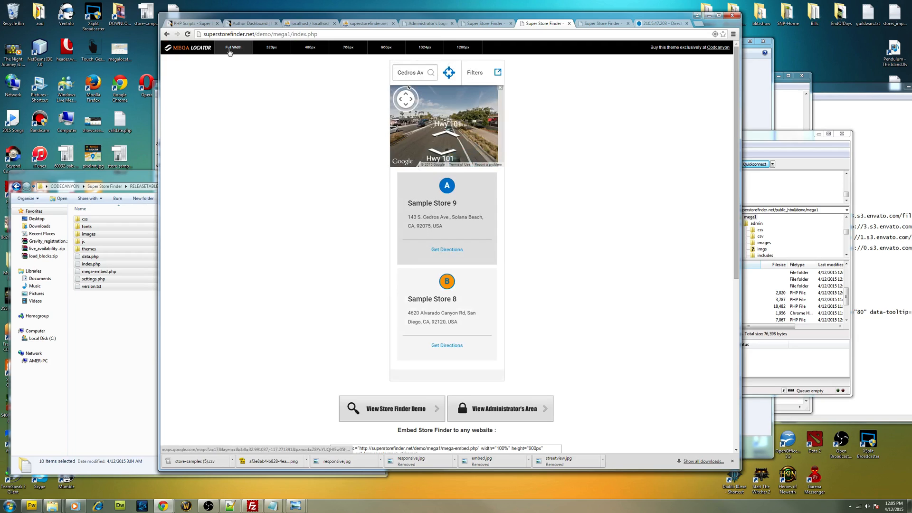
pyautogui.click(233, 48)
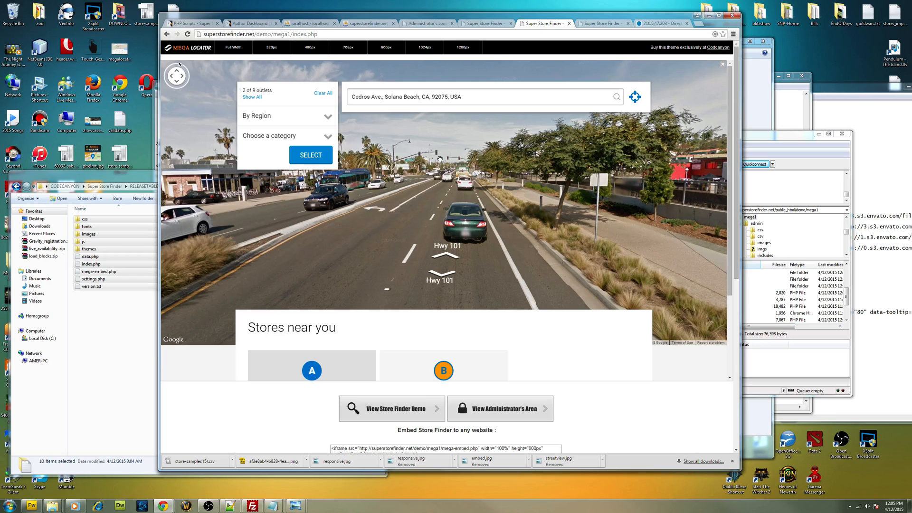
# Step: Filter stores by region to North America and then Europe, where London shows no nearby stores
pyautogui.click(285, 115)
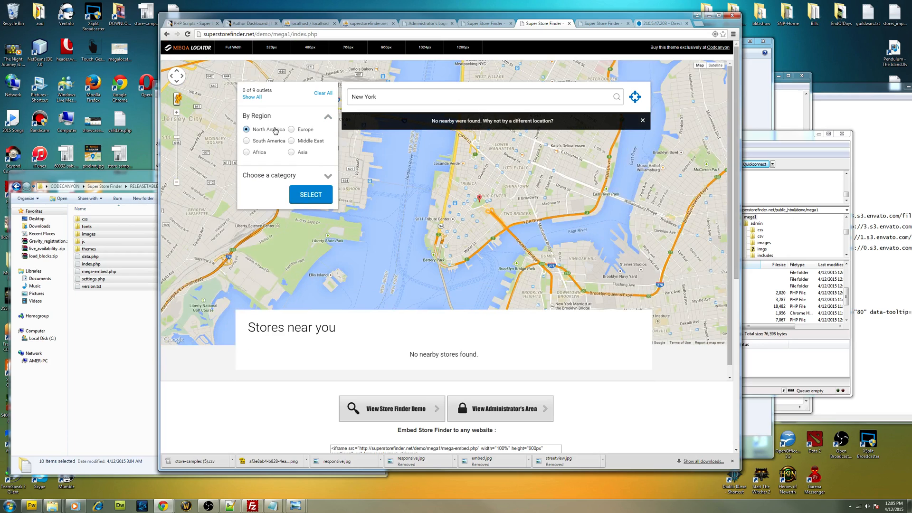
pyautogui.moveTo(298, 130)
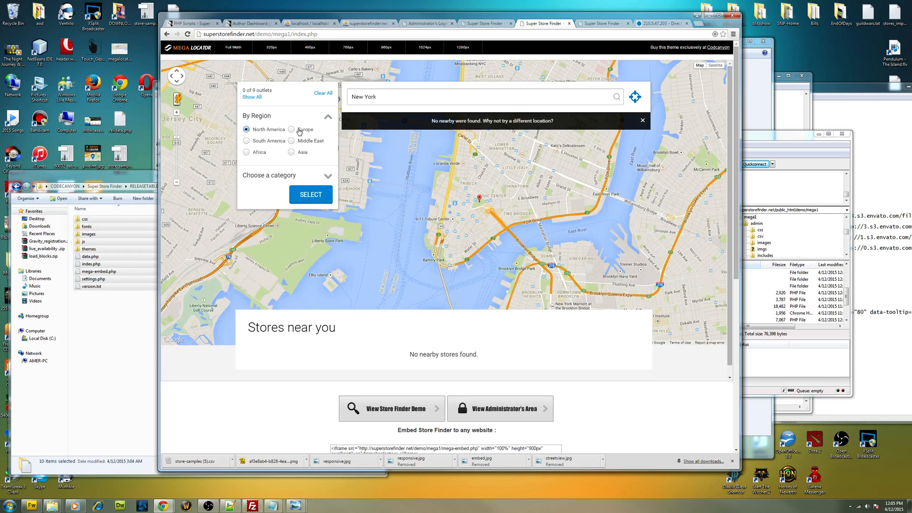
pyautogui.click(292, 129)
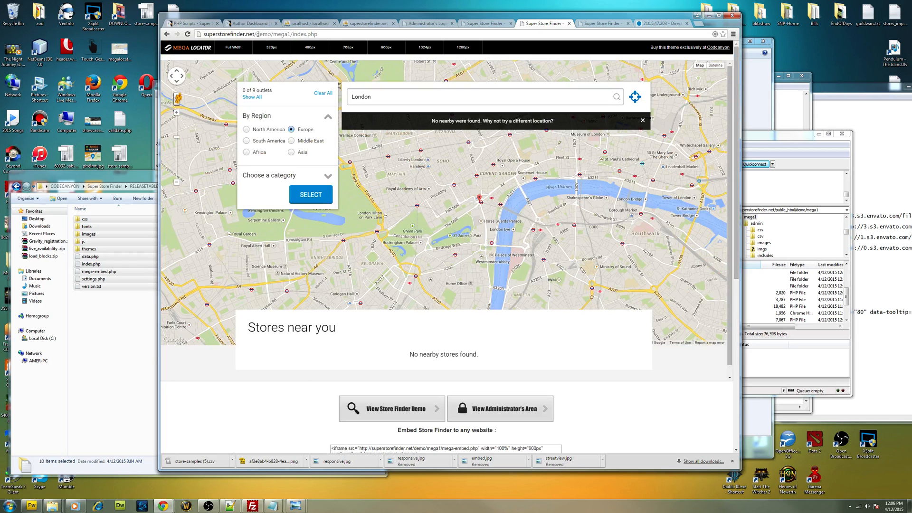
pyautogui.scroll(-3)
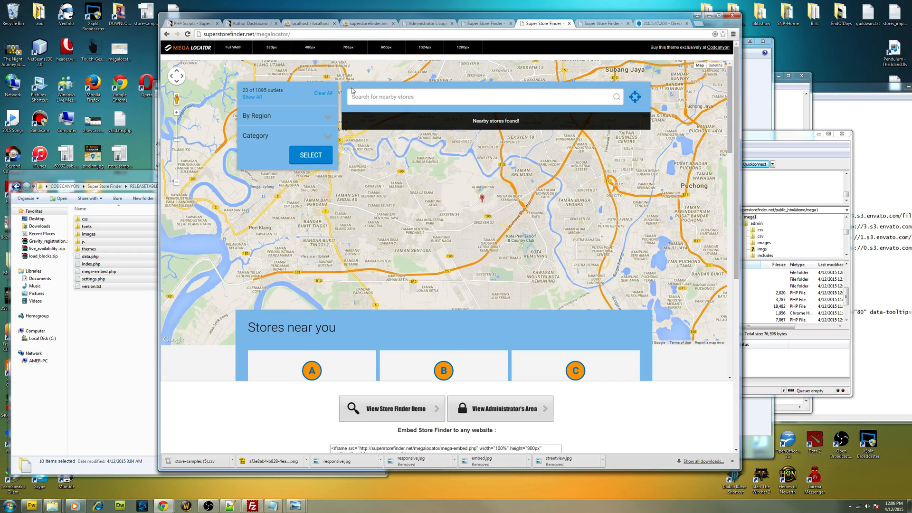
# Step: Browse the 1095-outlet demo's store list, filter to Asia and show store B's details in Seoul
pyautogui.click(257, 115)
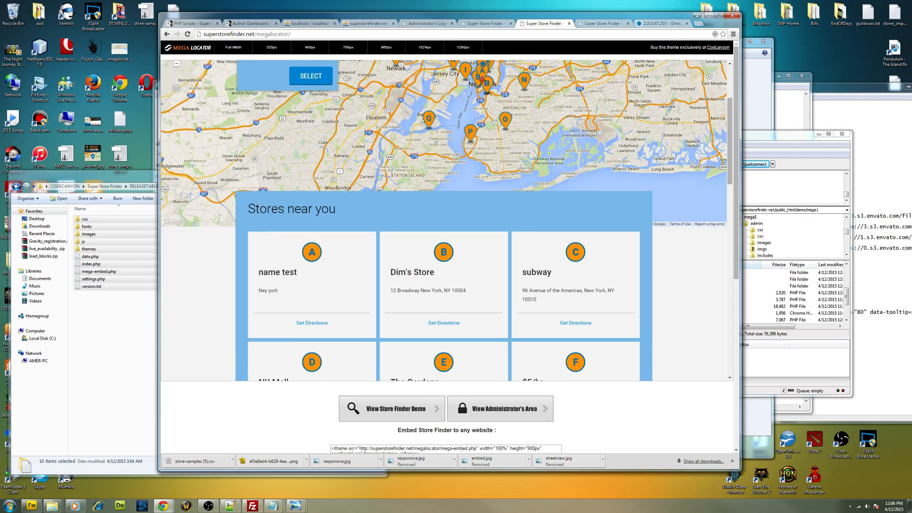
pyautogui.scroll(-3)
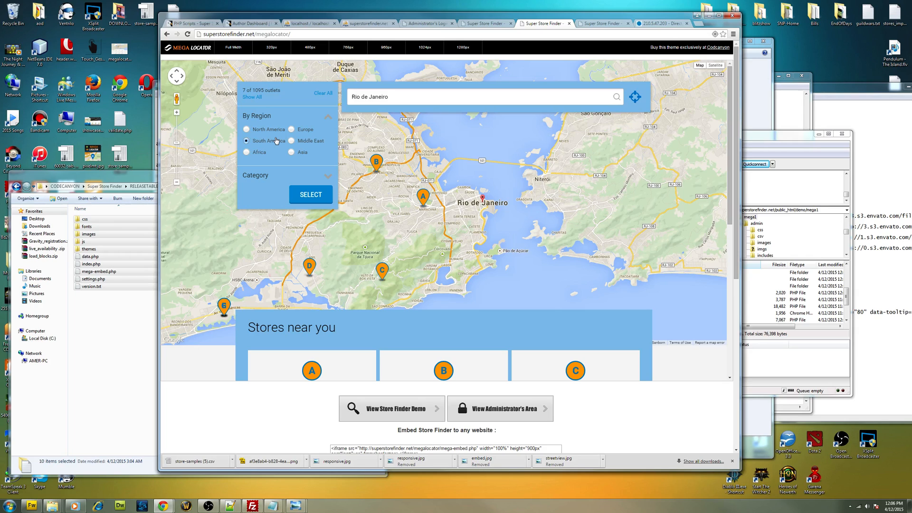
pyautogui.moveTo(292, 137)
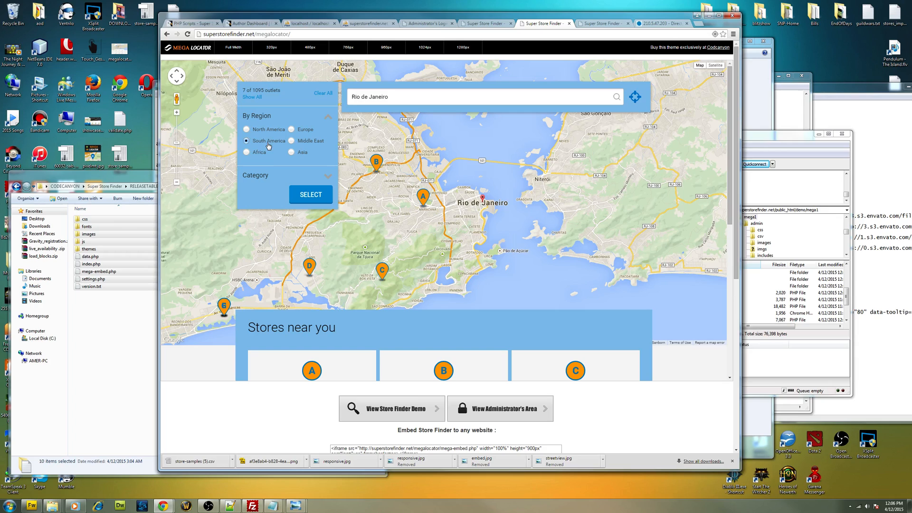
pyautogui.moveTo(266, 142)
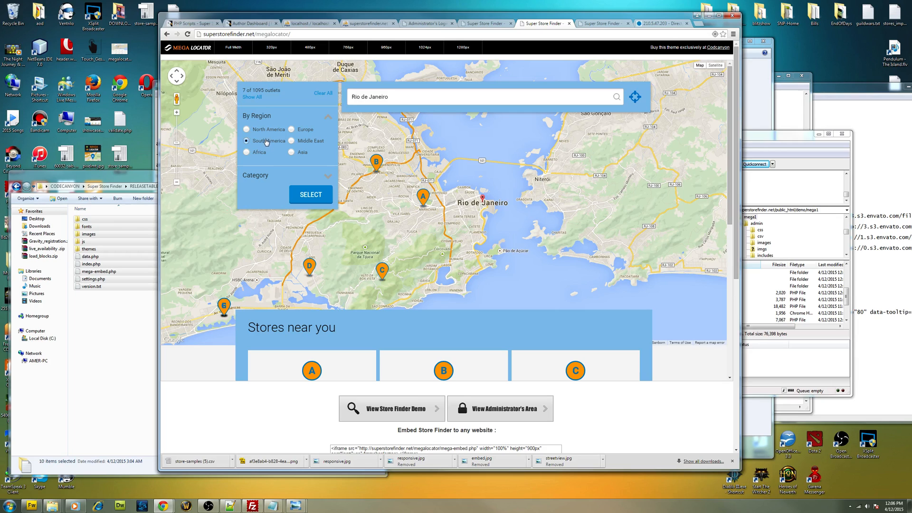
pyautogui.moveTo(293, 146)
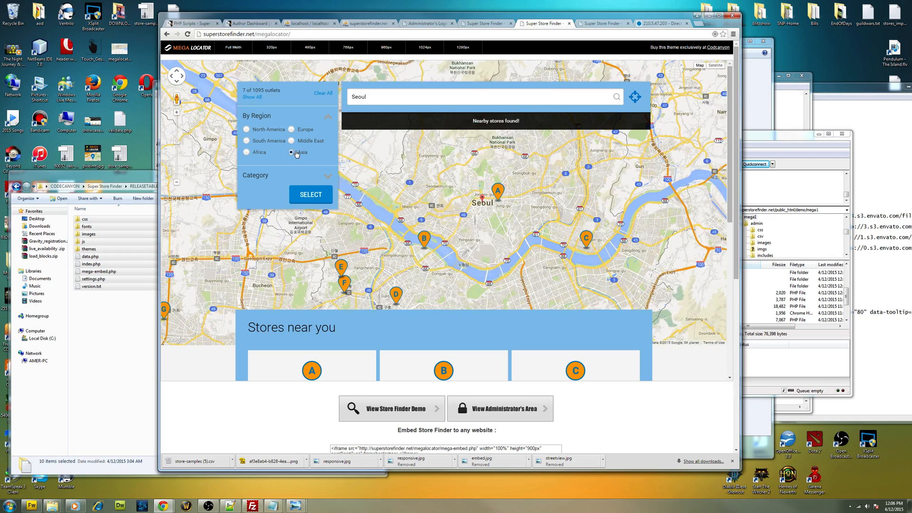
pyautogui.click(292, 140)
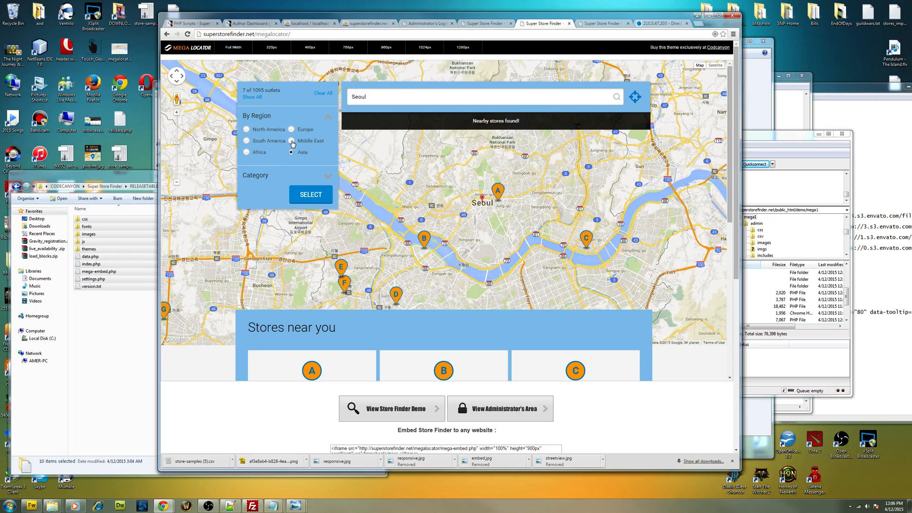
pyautogui.moveTo(369, 216)
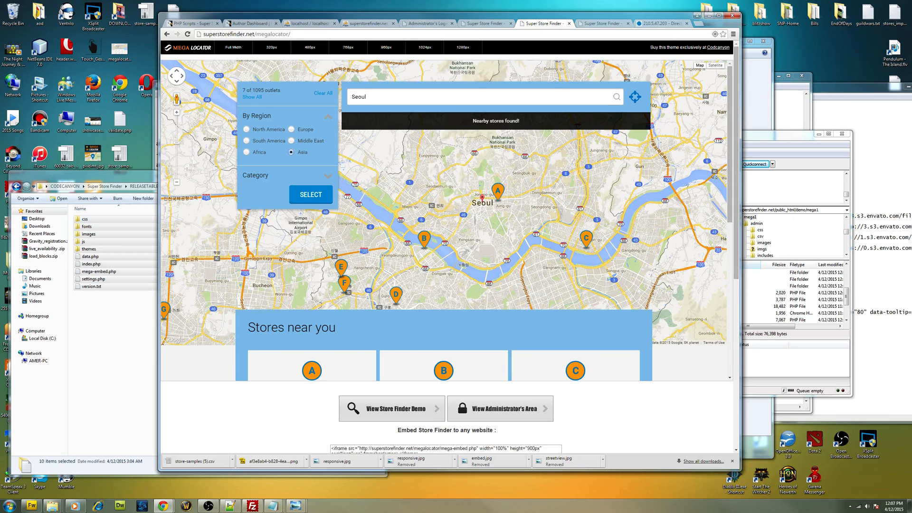
pyautogui.click(423, 239)
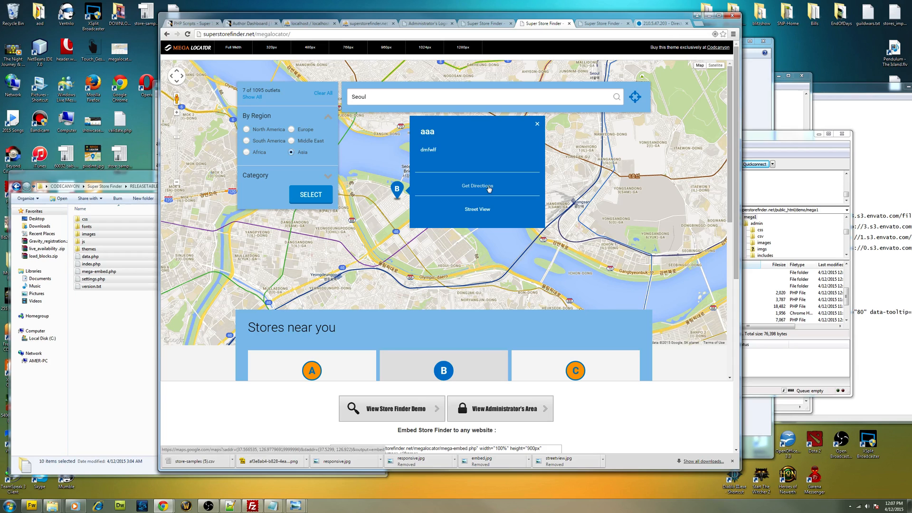
# Step: Get directions to store aaa in Seoul, then filter back to North America around New York
pyautogui.click(188, 35)
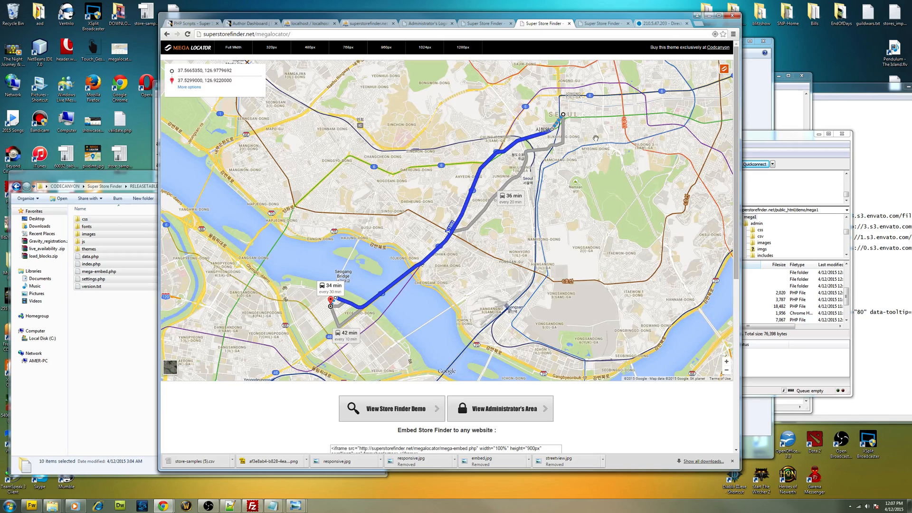
pyautogui.moveTo(563, 115)
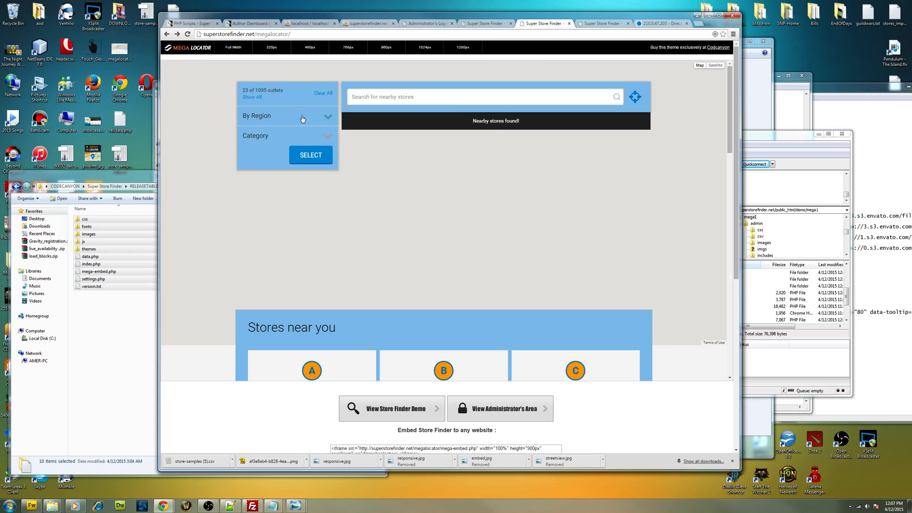
pyautogui.click(302, 115)
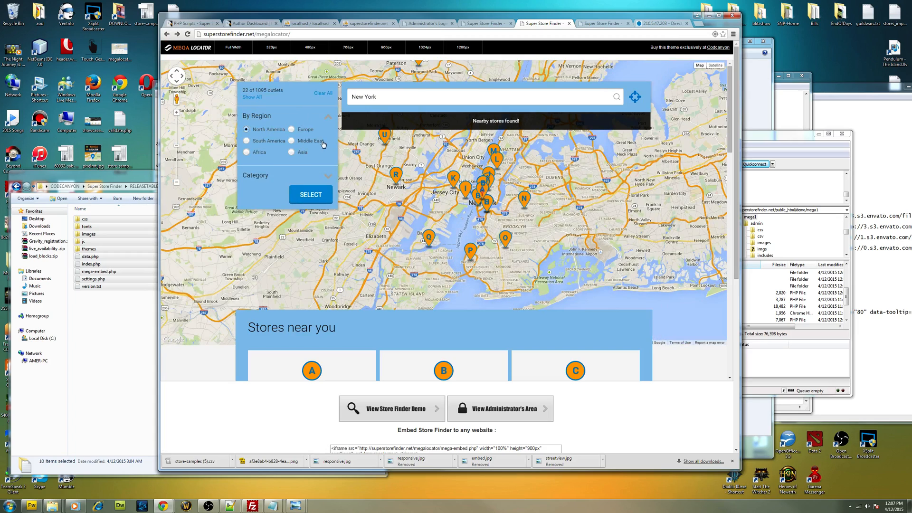